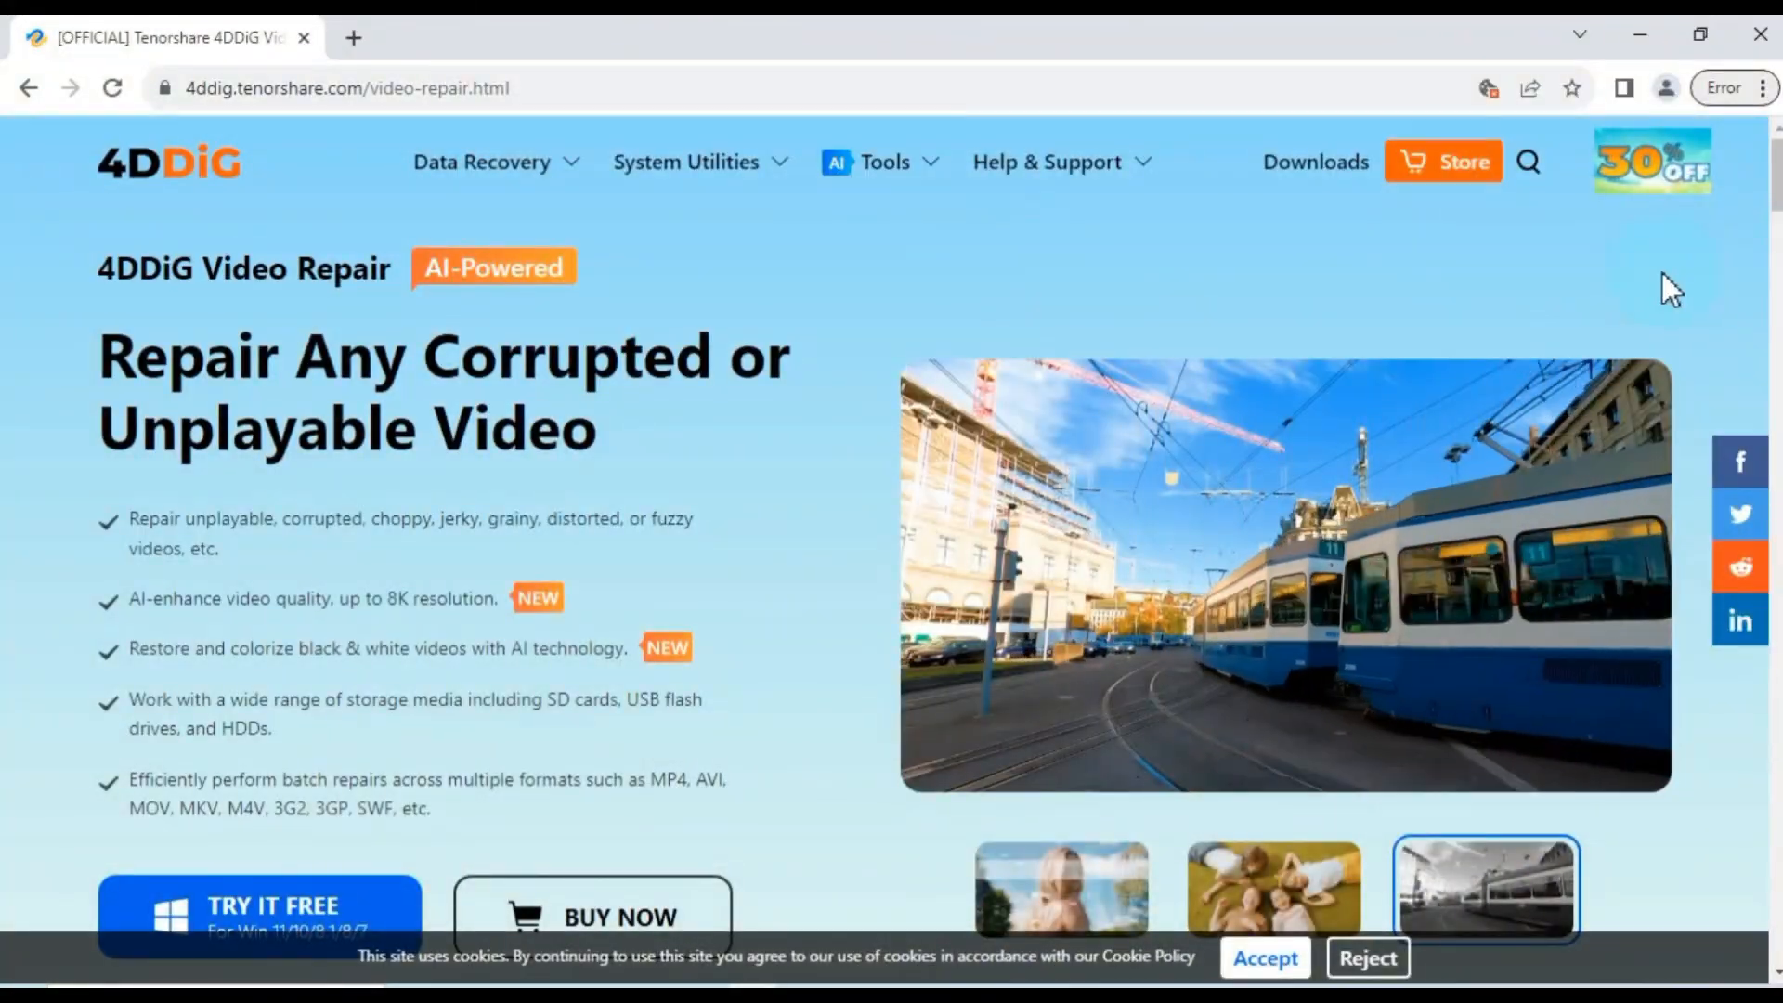
# Download the free Windows version of 4DDiG File Repair from its video repair page.
pyautogui.scroll(-3)
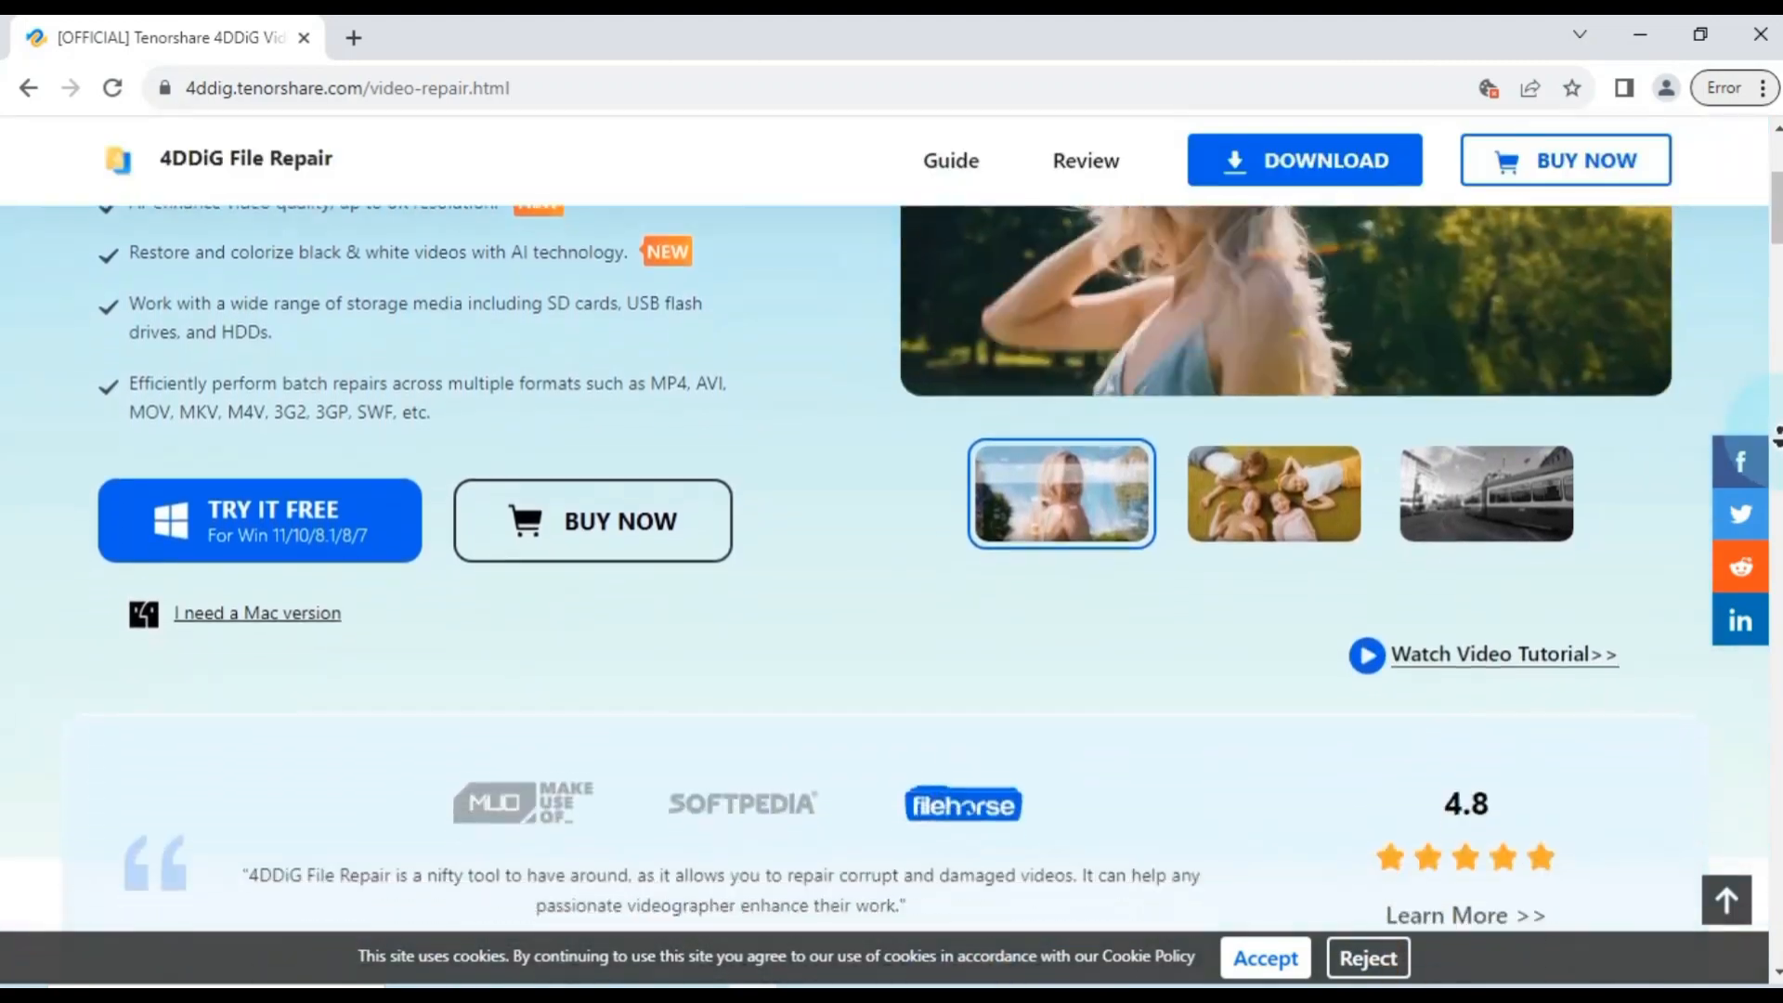
pyautogui.scroll(-3)
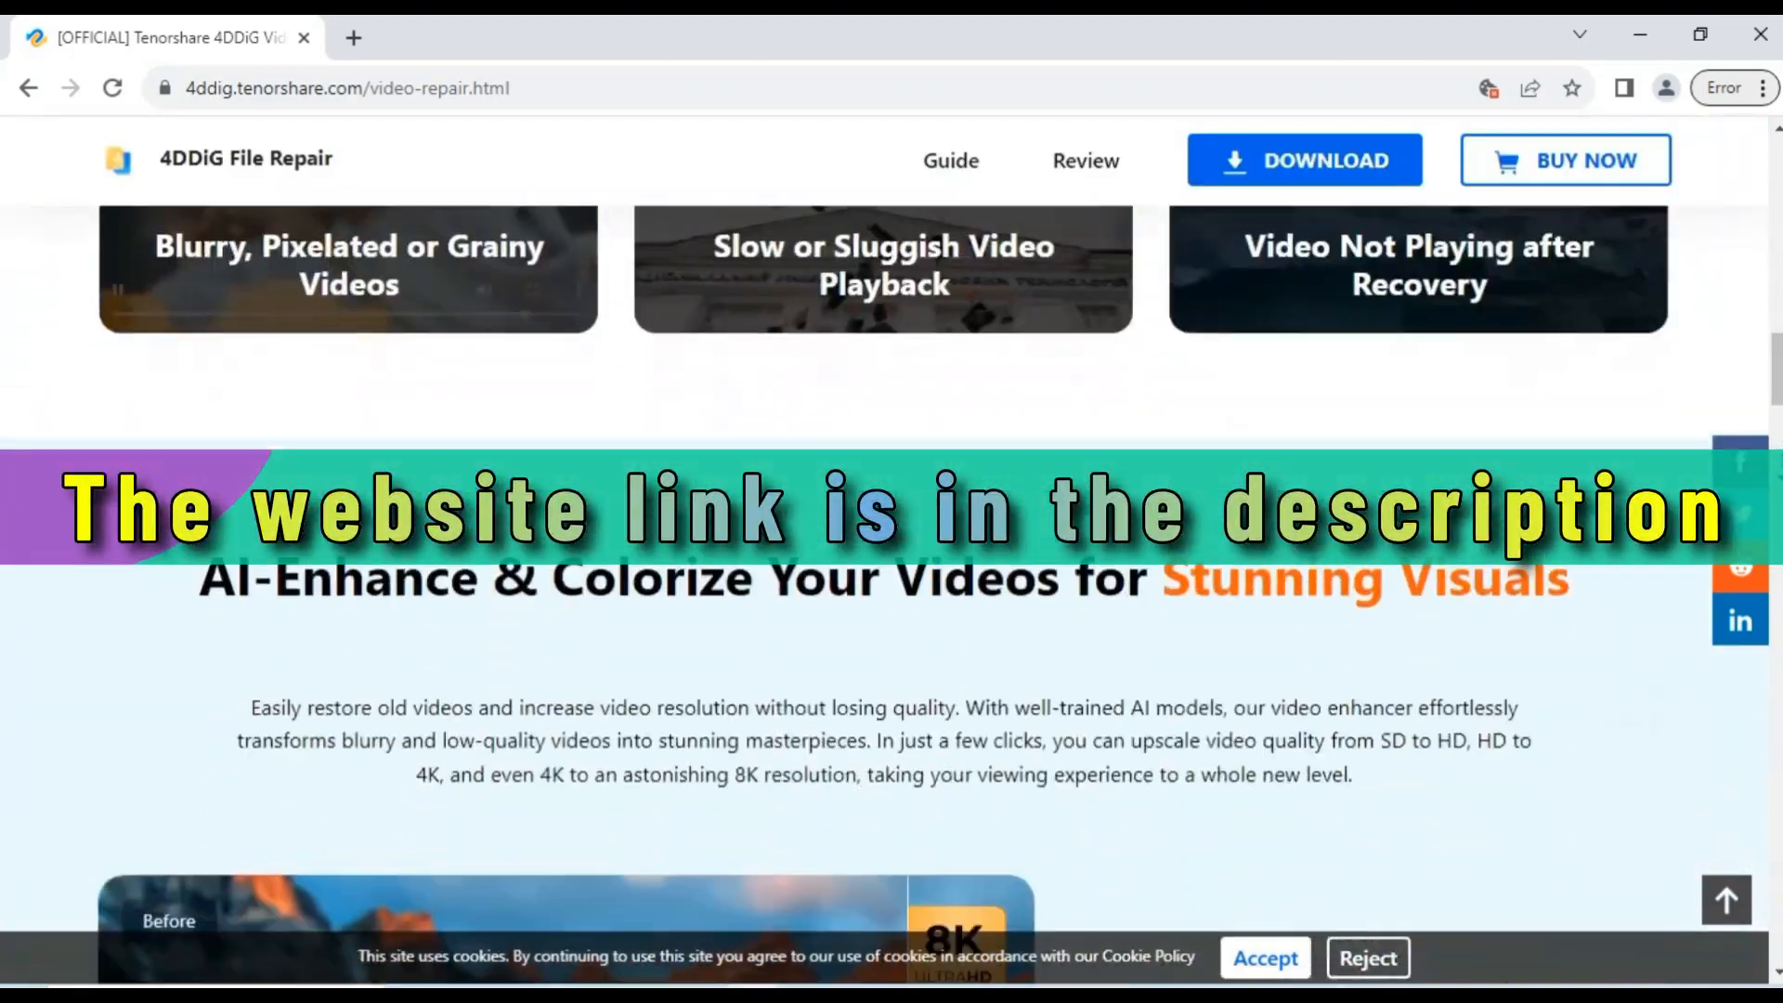
pyautogui.scroll(-3)
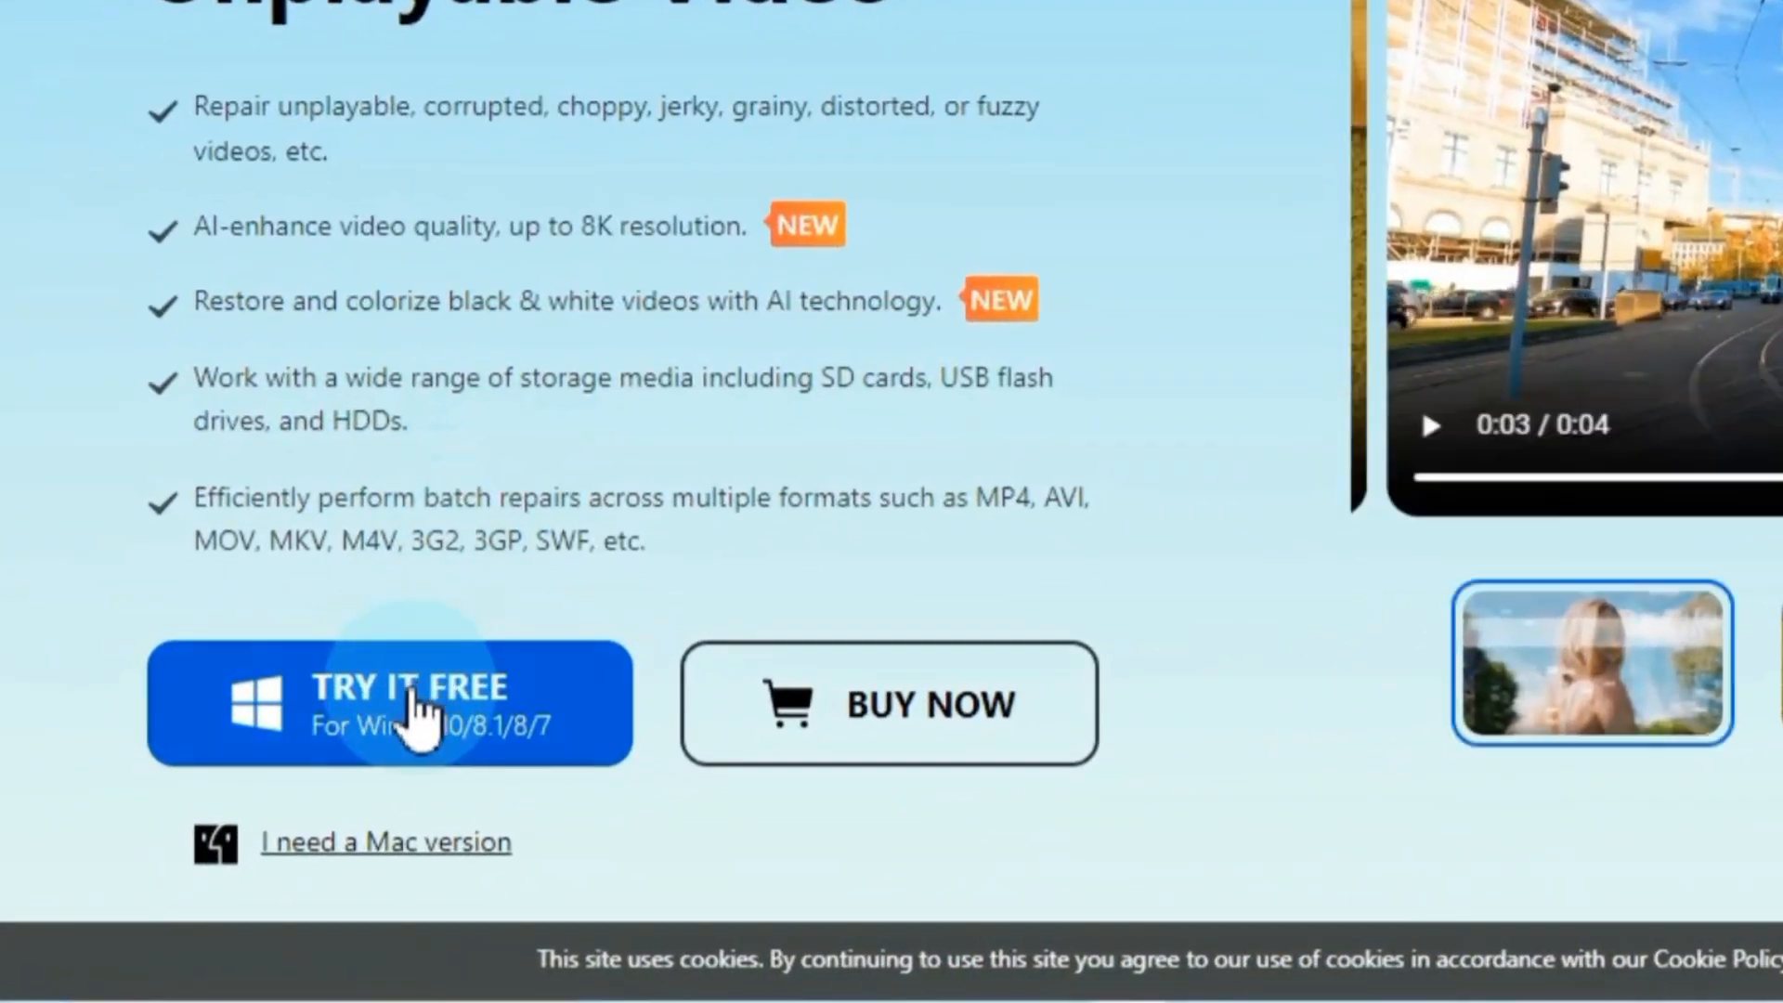
pyautogui.click(390, 702)
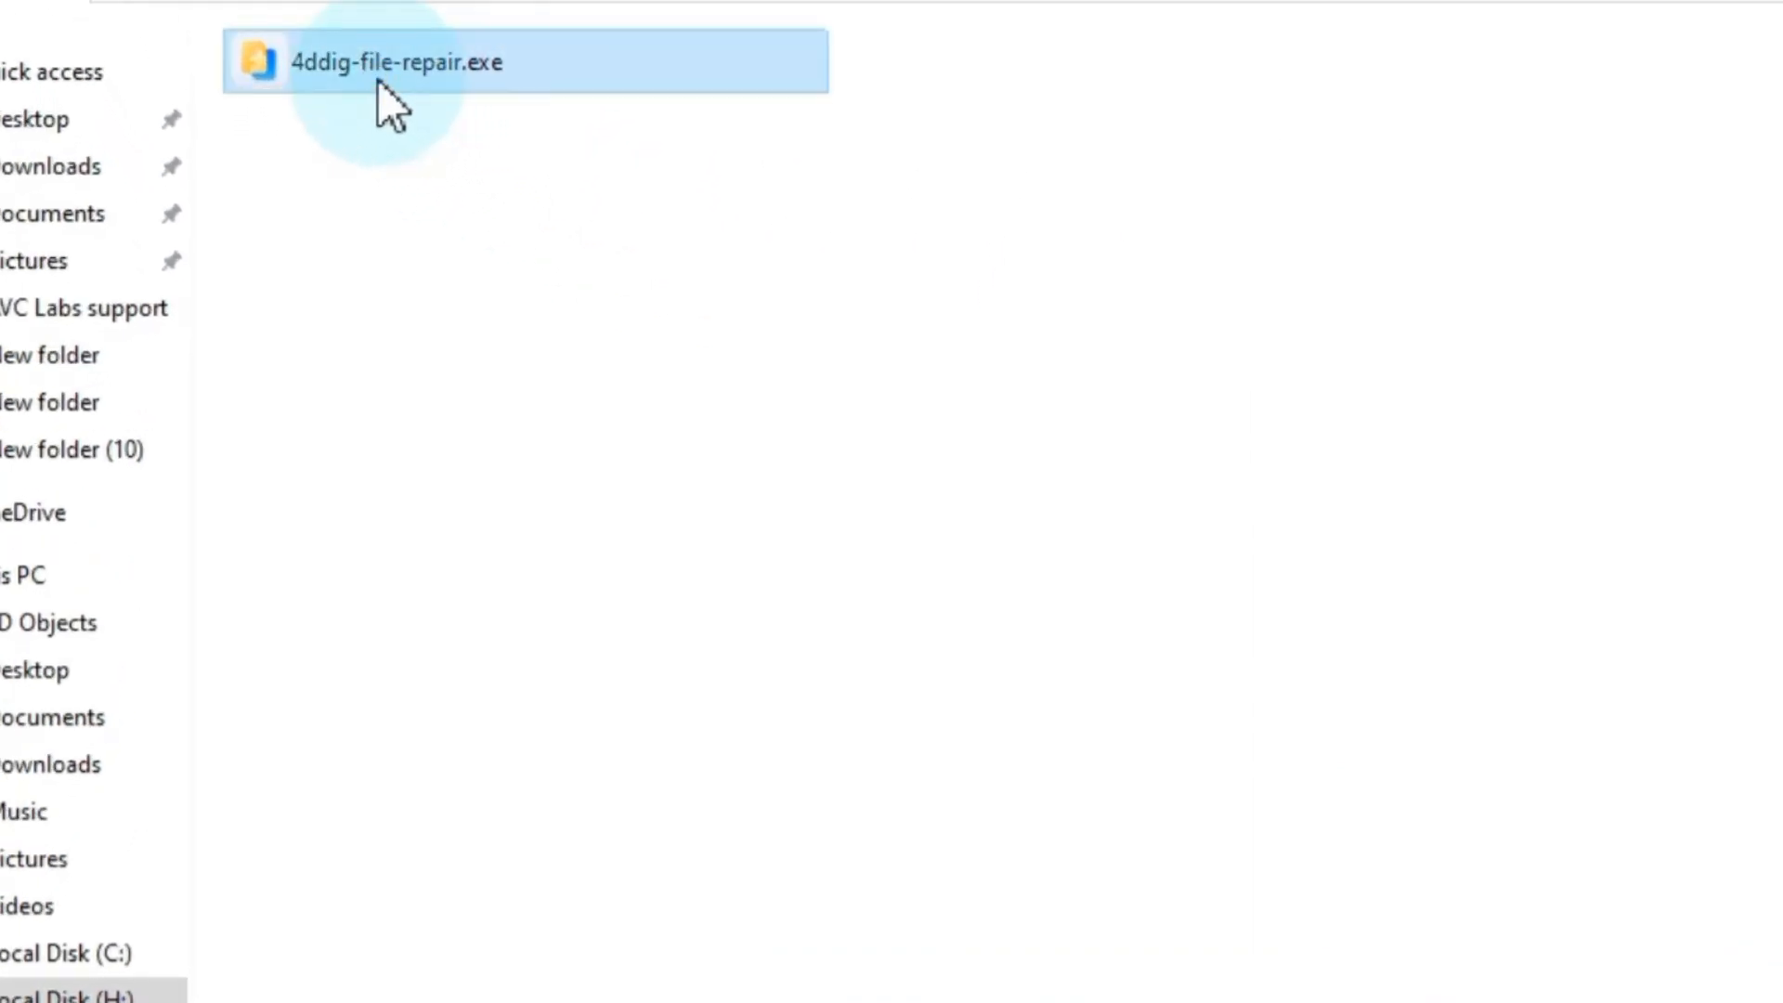
# Run the downloaded 4ddig-file-repair.exe installer from the downloads list.
pyautogui.rightClick(396, 61)
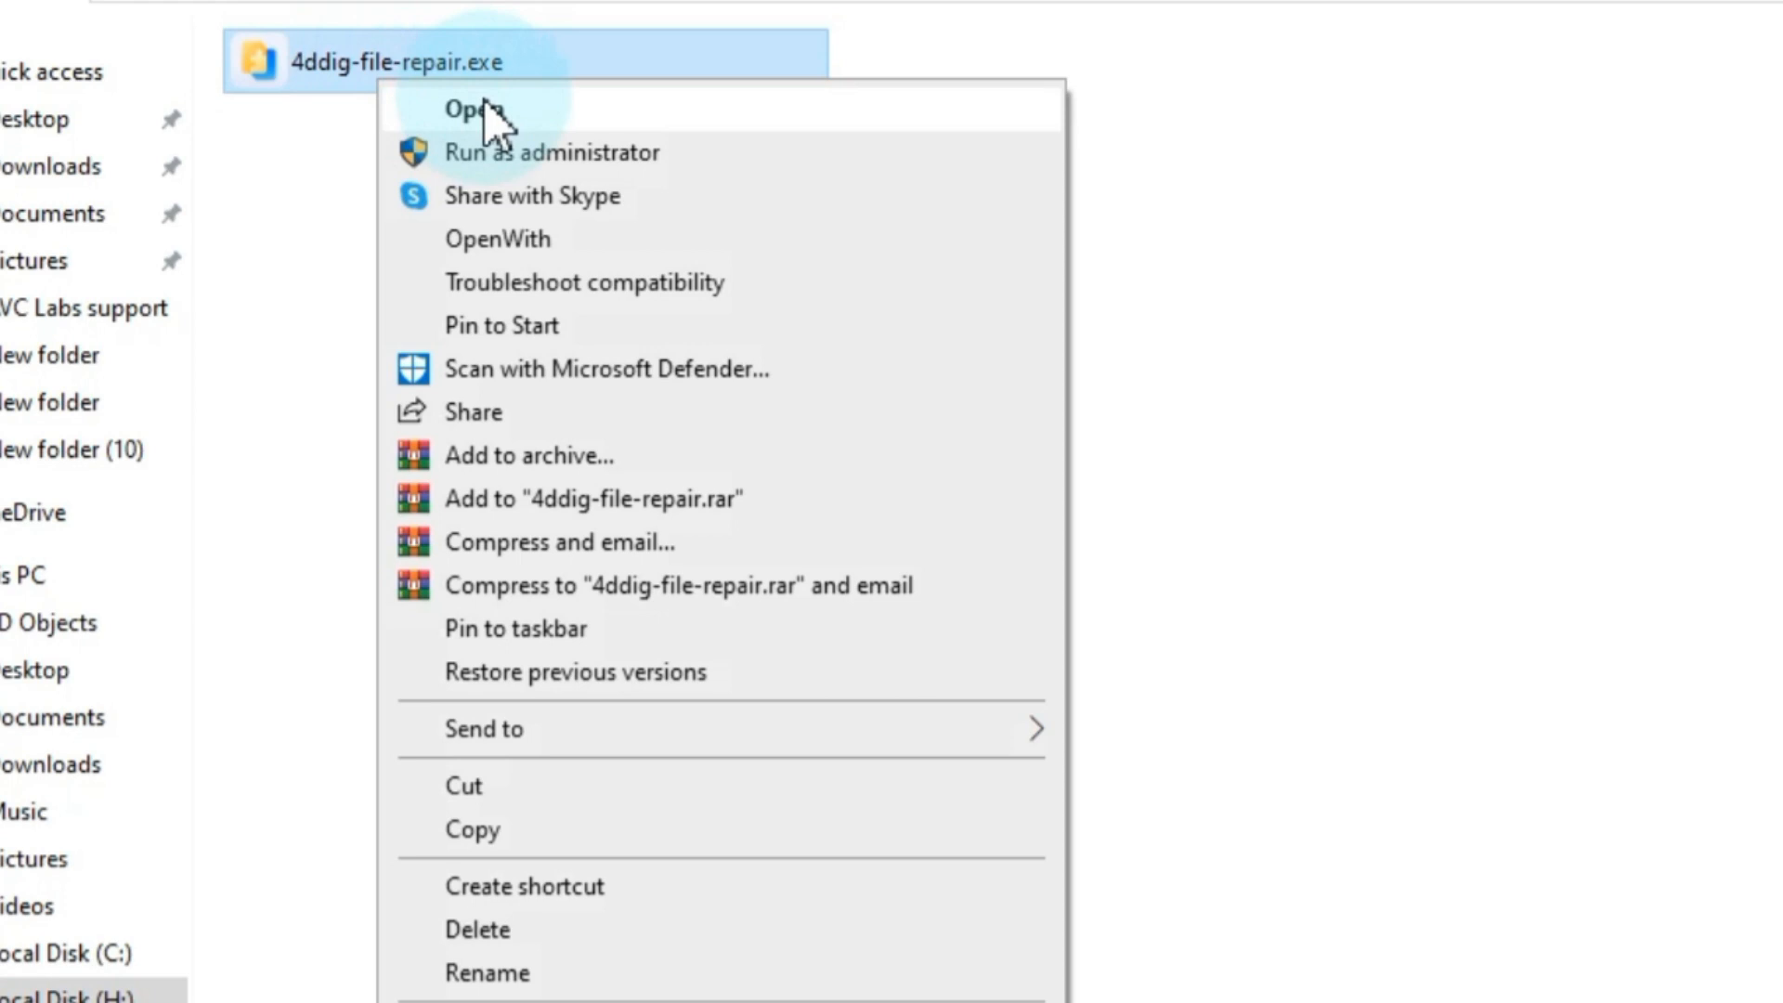
pyautogui.click(474, 108)
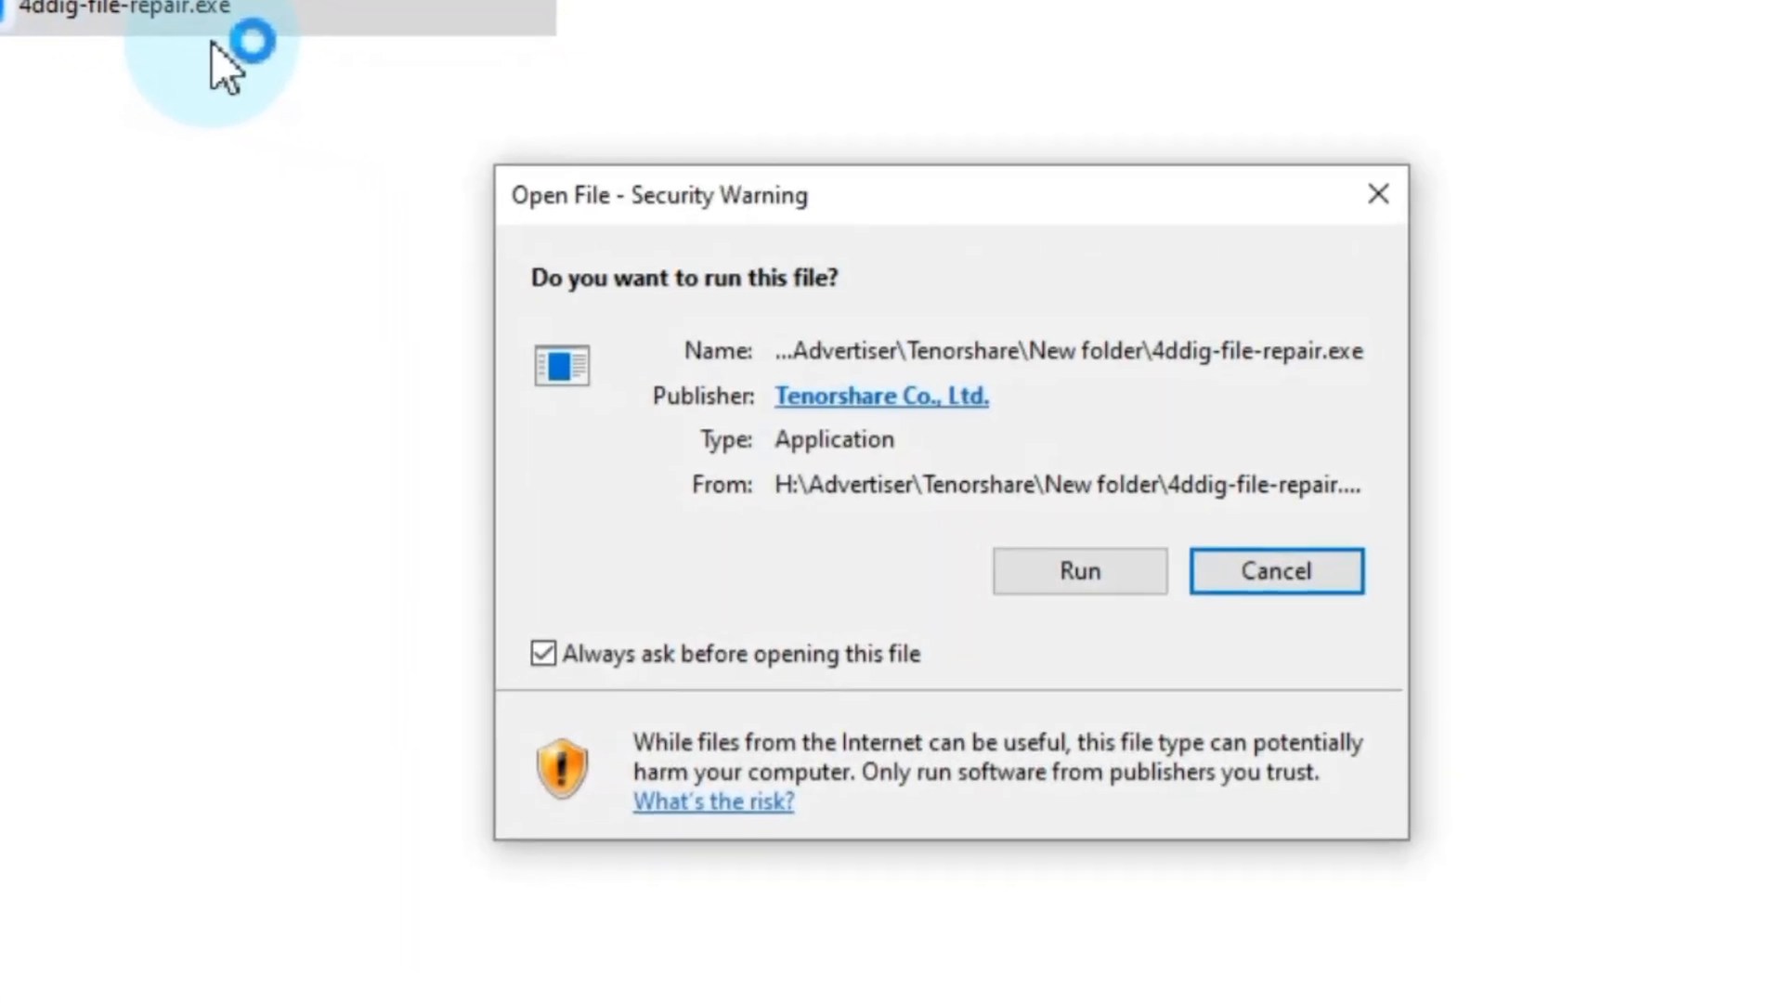
pyautogui.click(1077, 570)
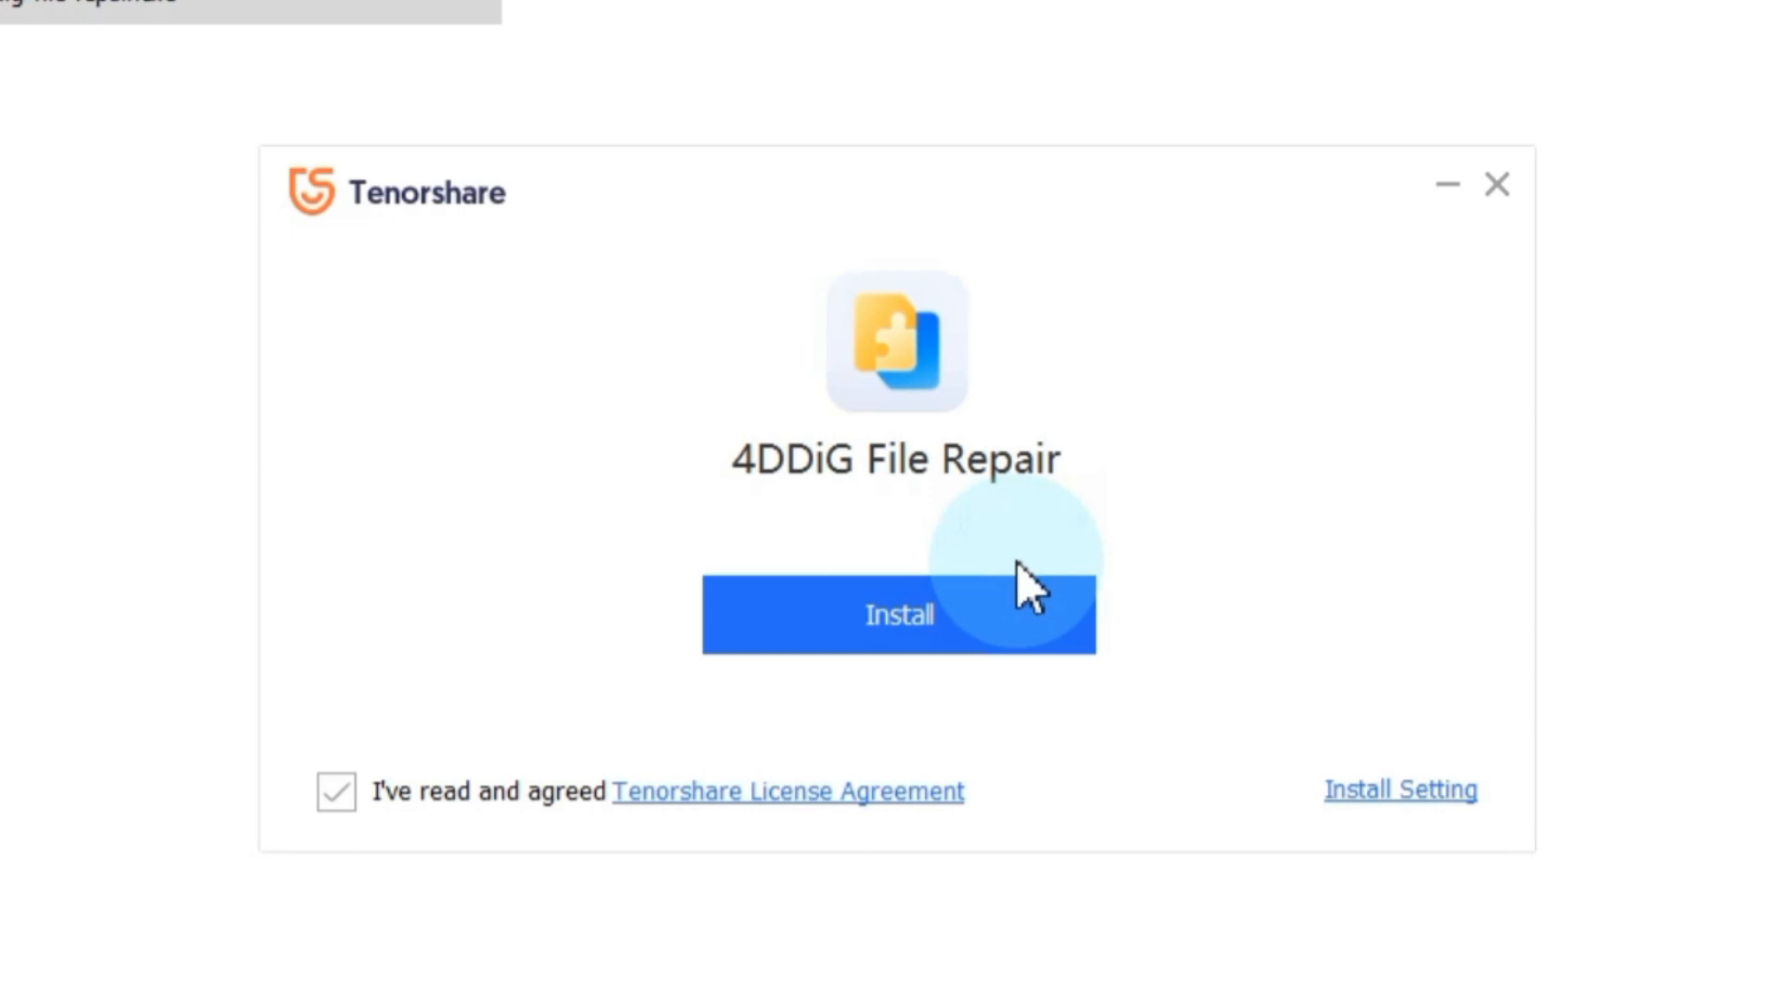
# Install 4DDiG File Repair and start the newly installed app.
pyautogui.click(897, 615)
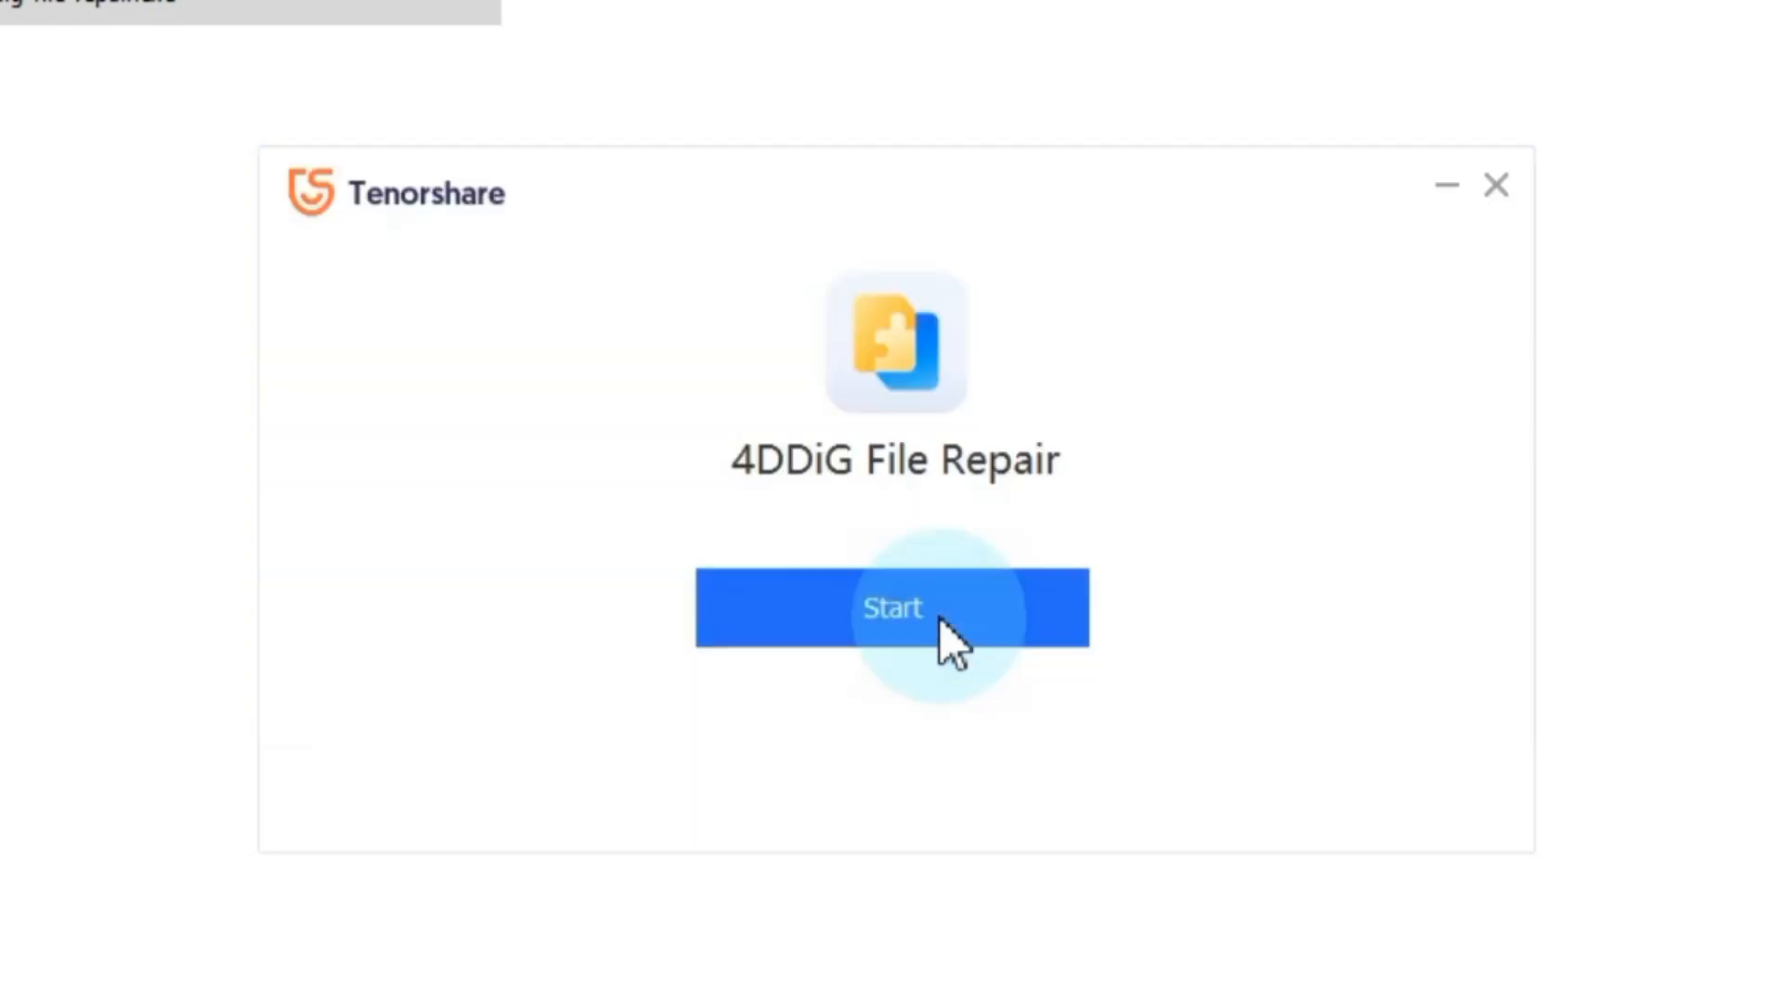
pyautogui.click(893, 605)
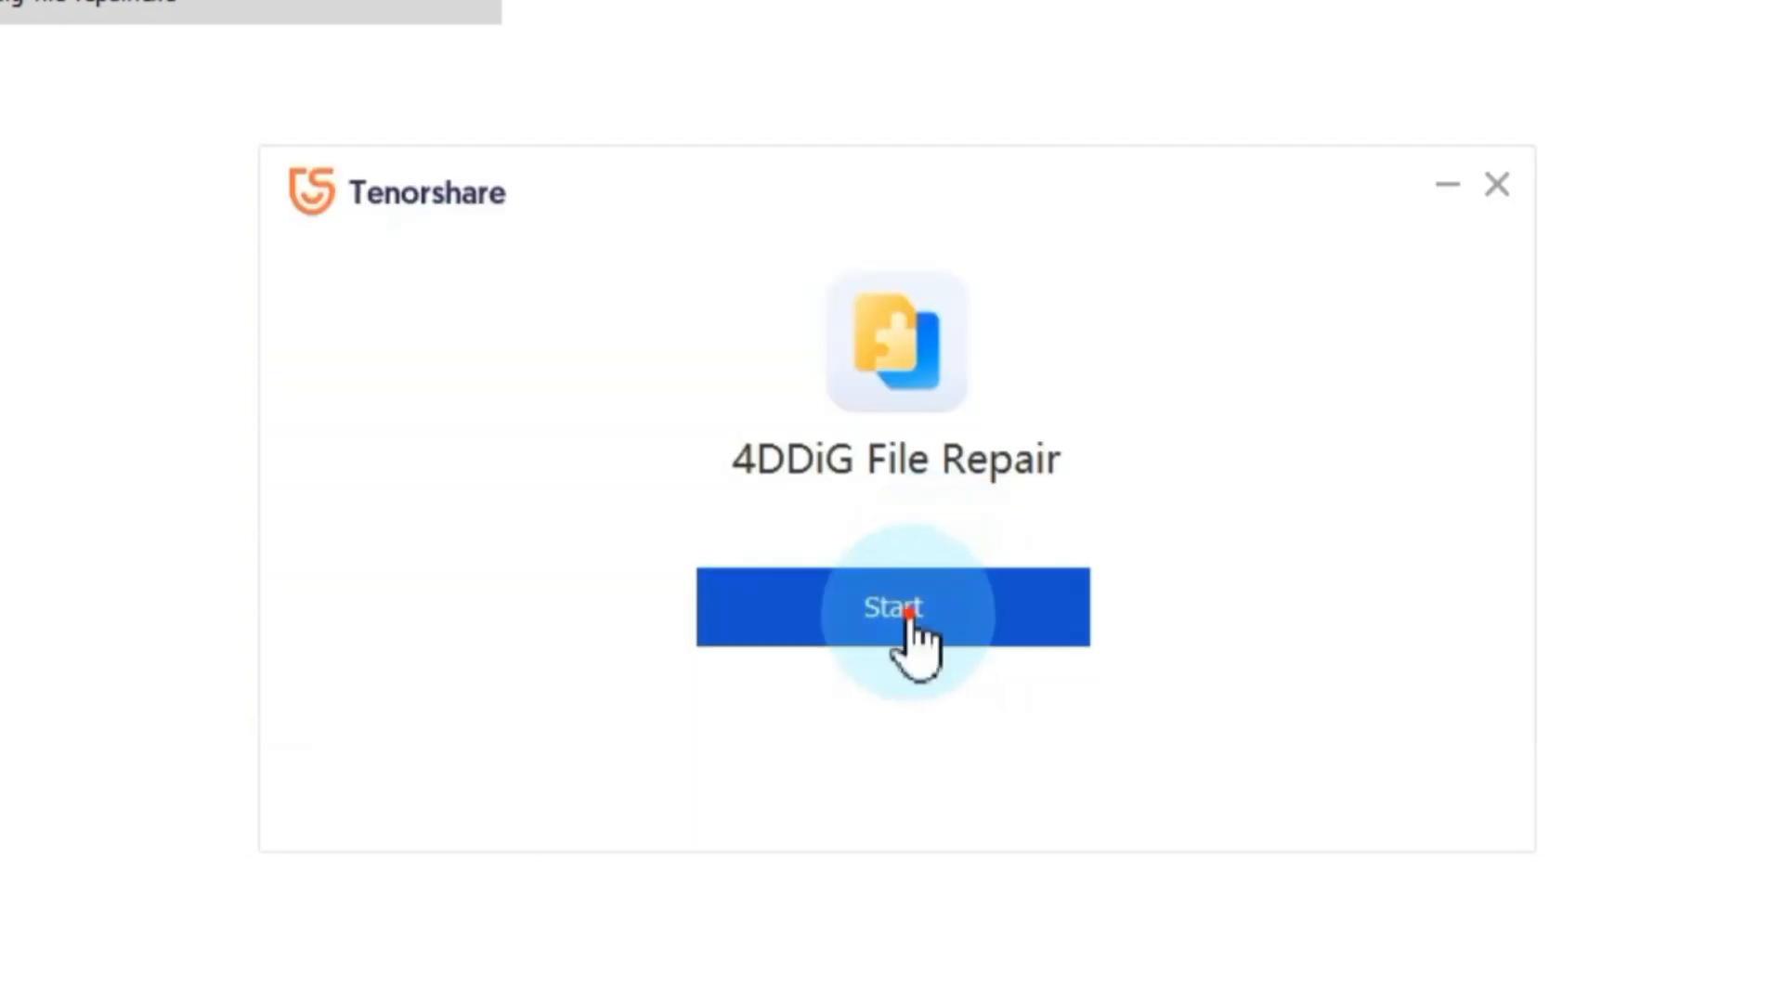
pyautogui.click(893, 605)
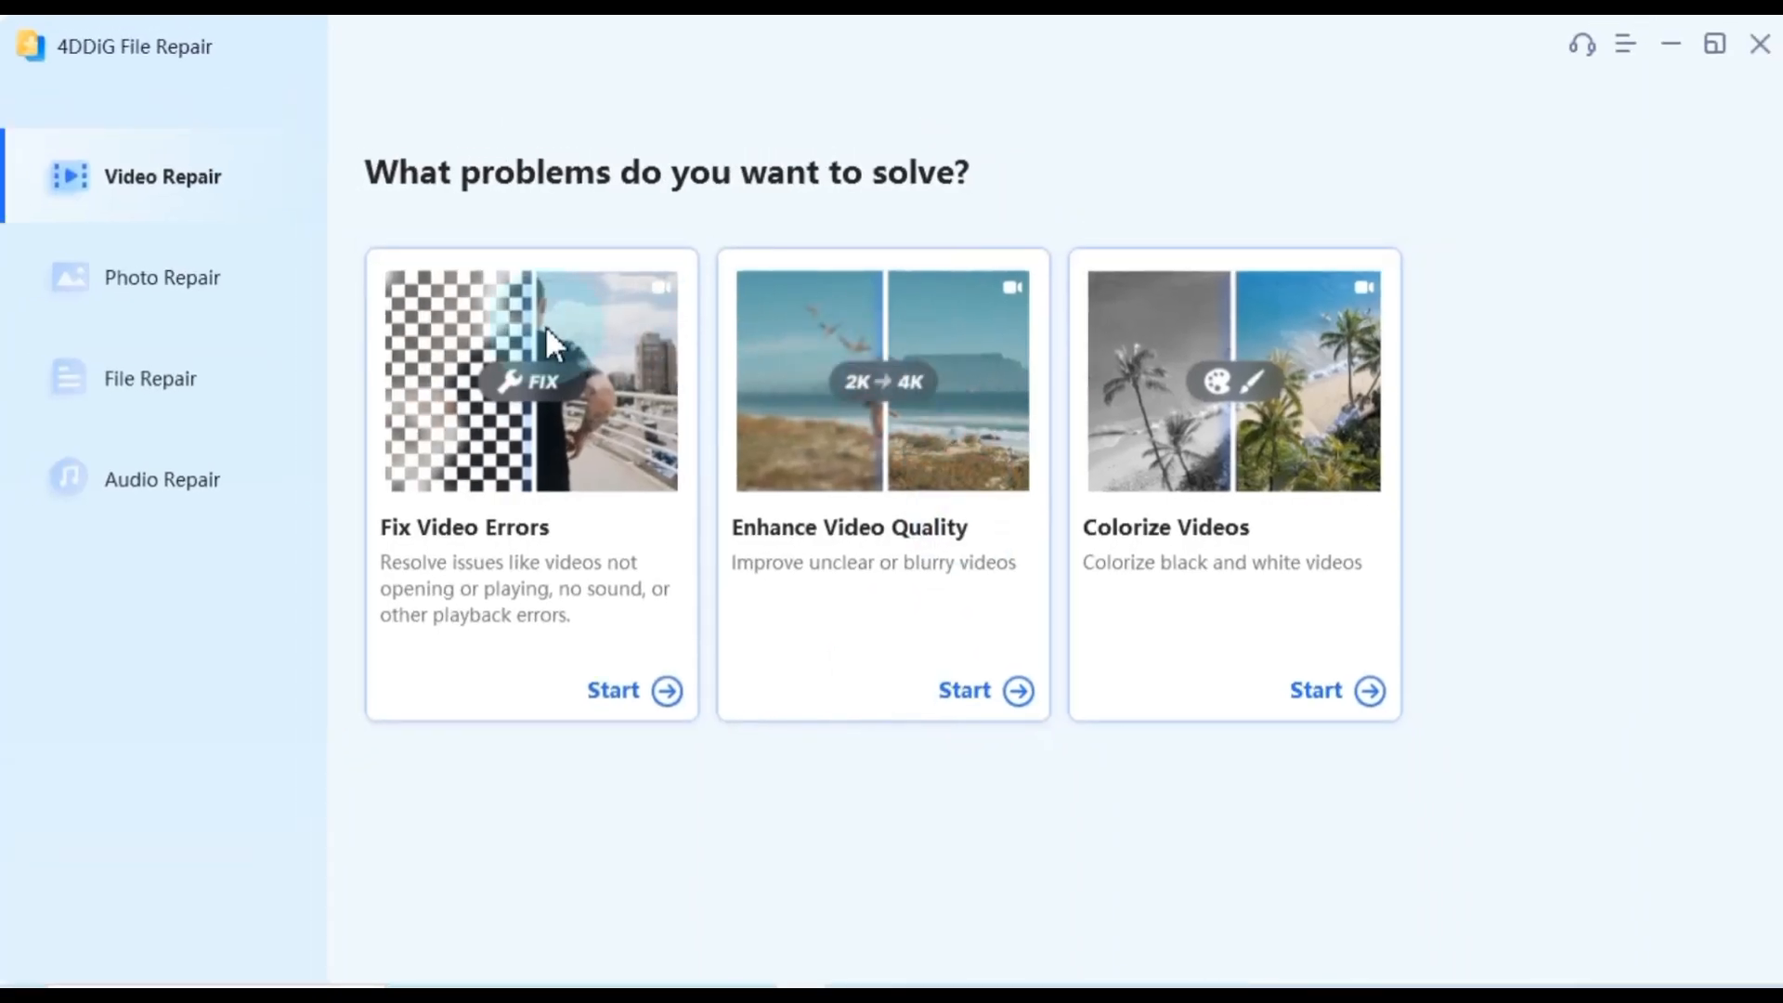
pyautogui.moveTo(301, 347)
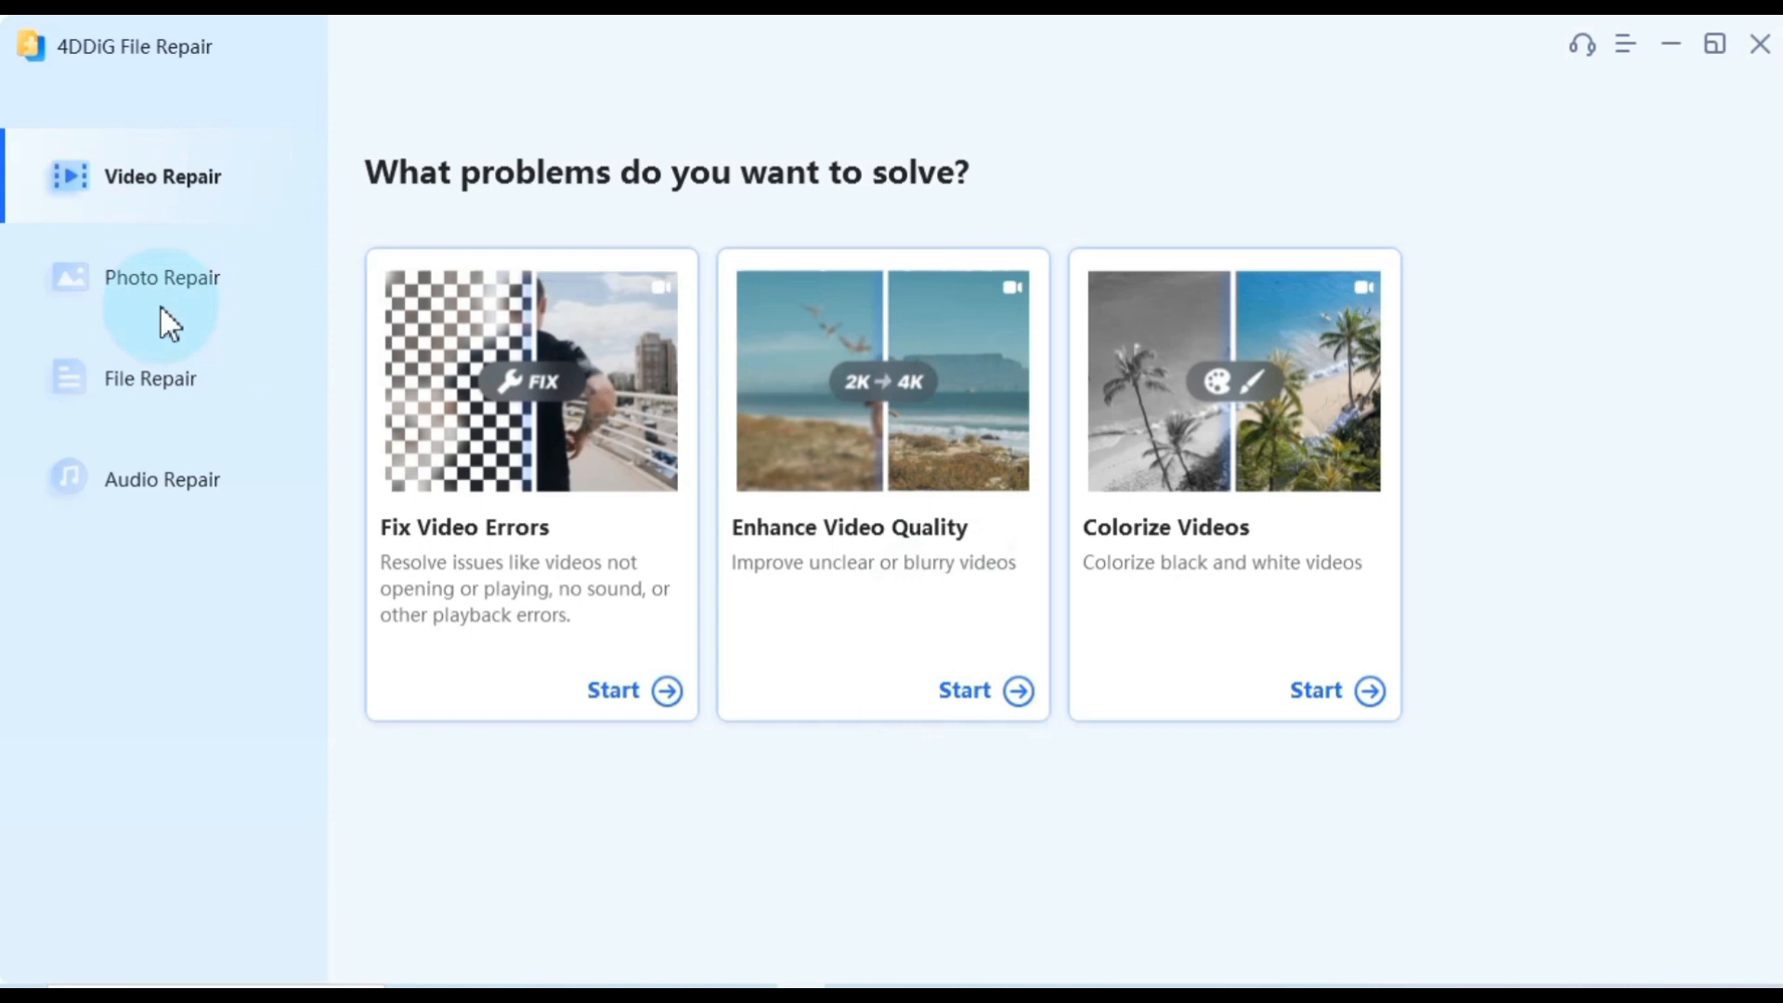
# Browse the Photo, File and Audio repair categories, then start the Colorize Videos tool.
pyautogui.click(163, 277)
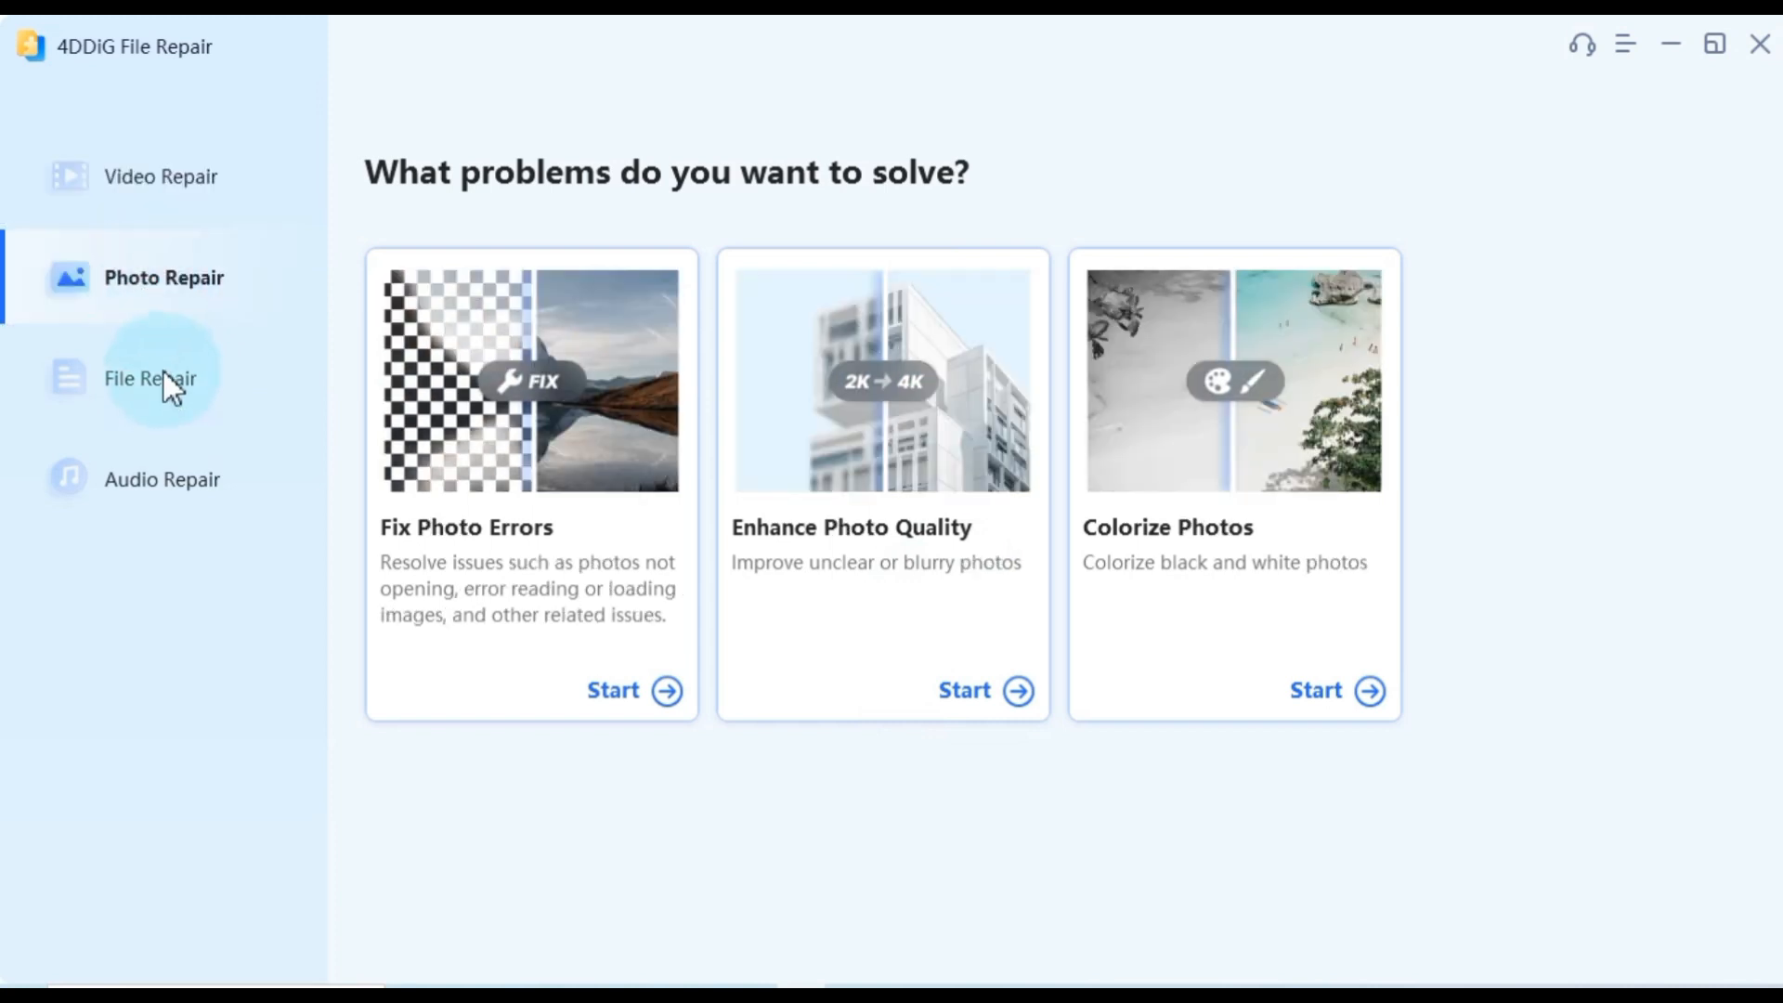
pyautogui.click(150, 377)
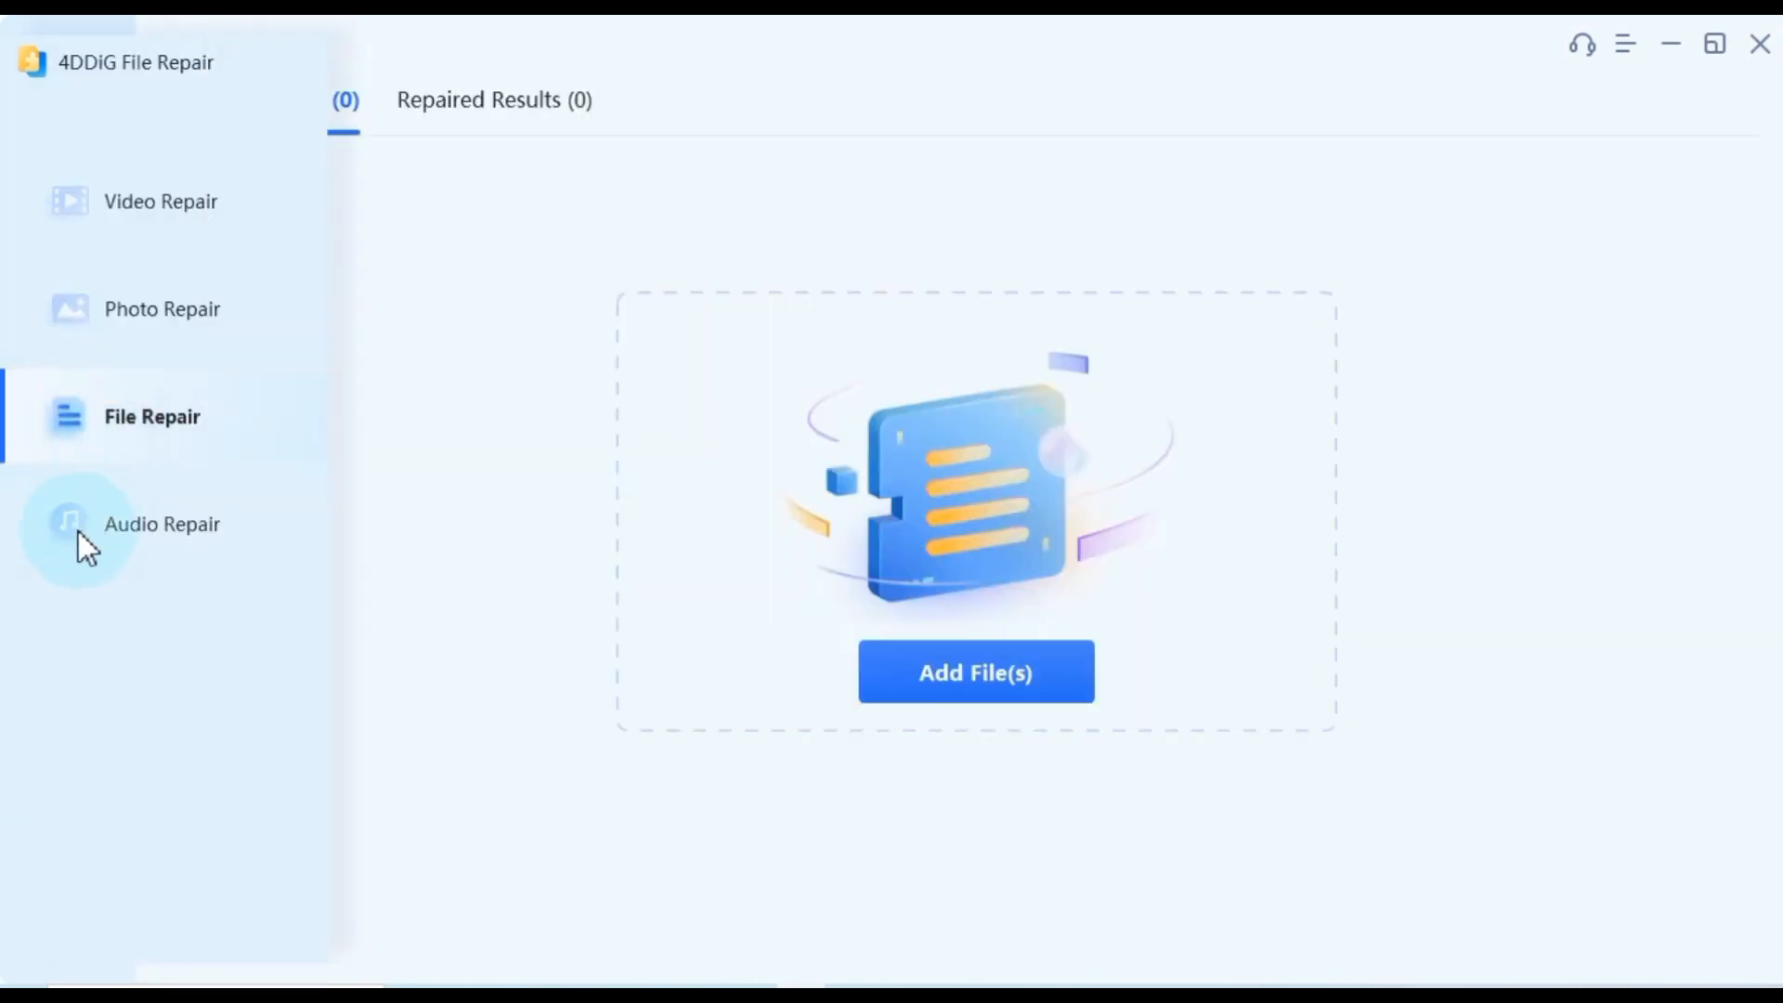
pyautogui.click(160, 177)
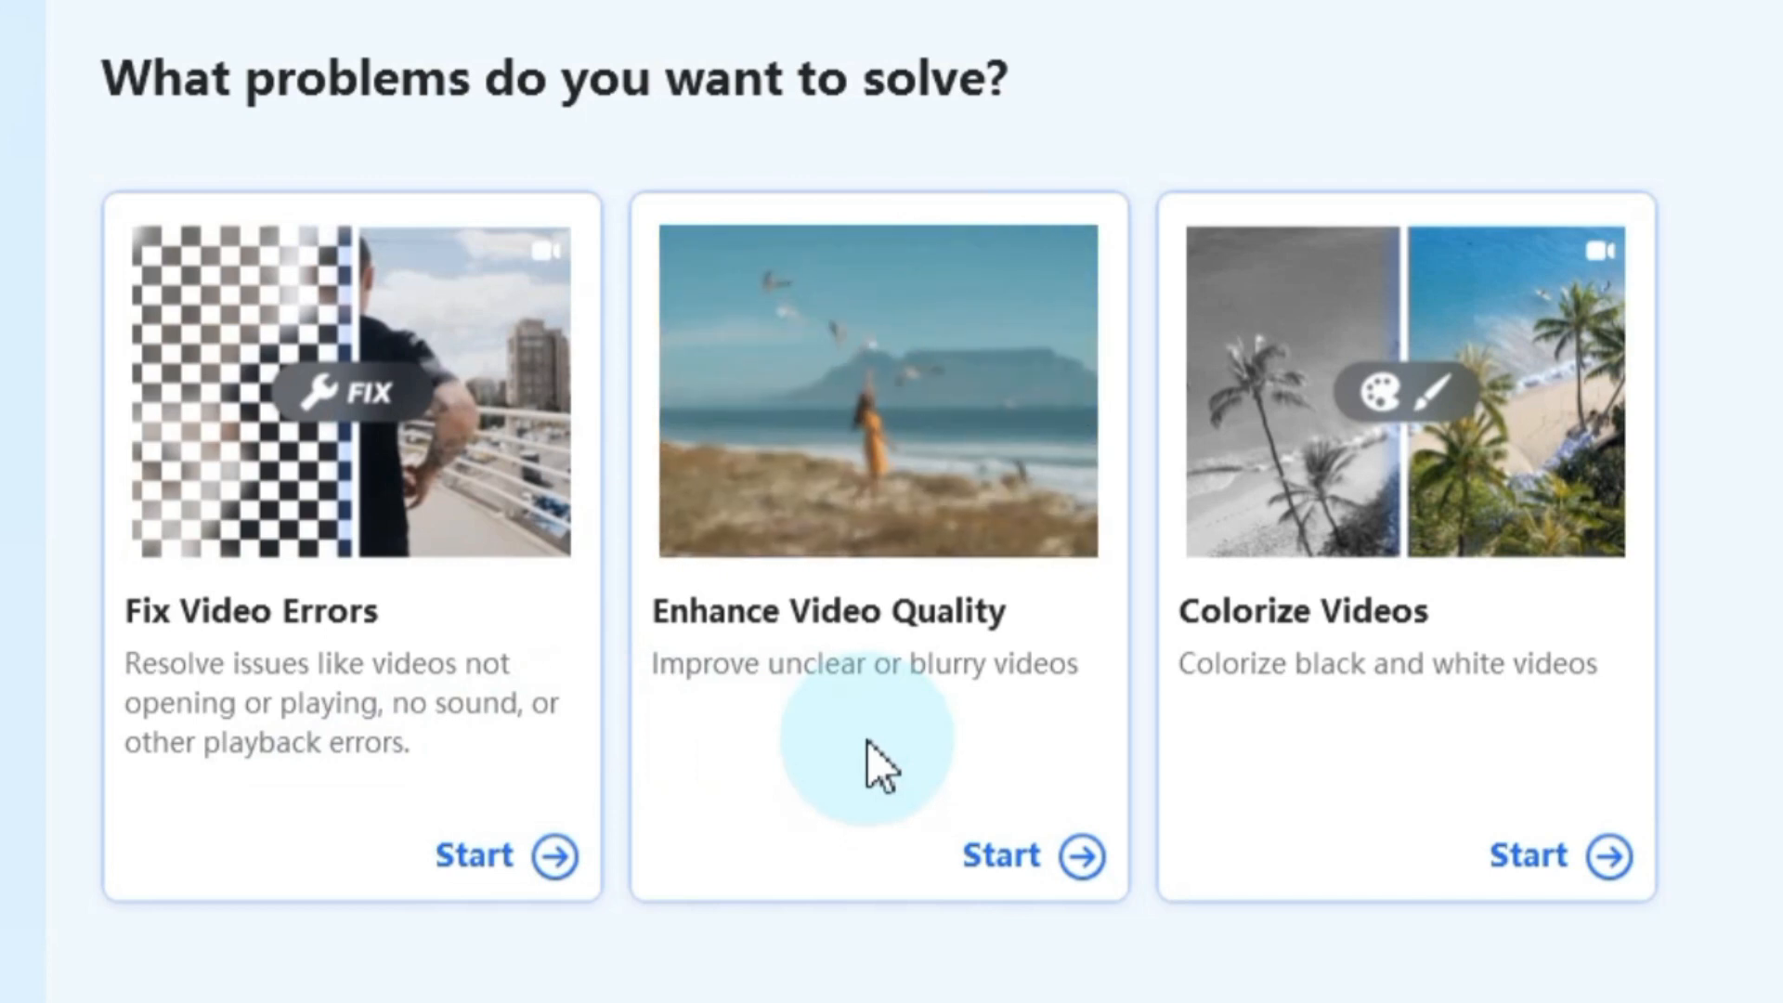
pyautogui.moveTo(1409, 745)
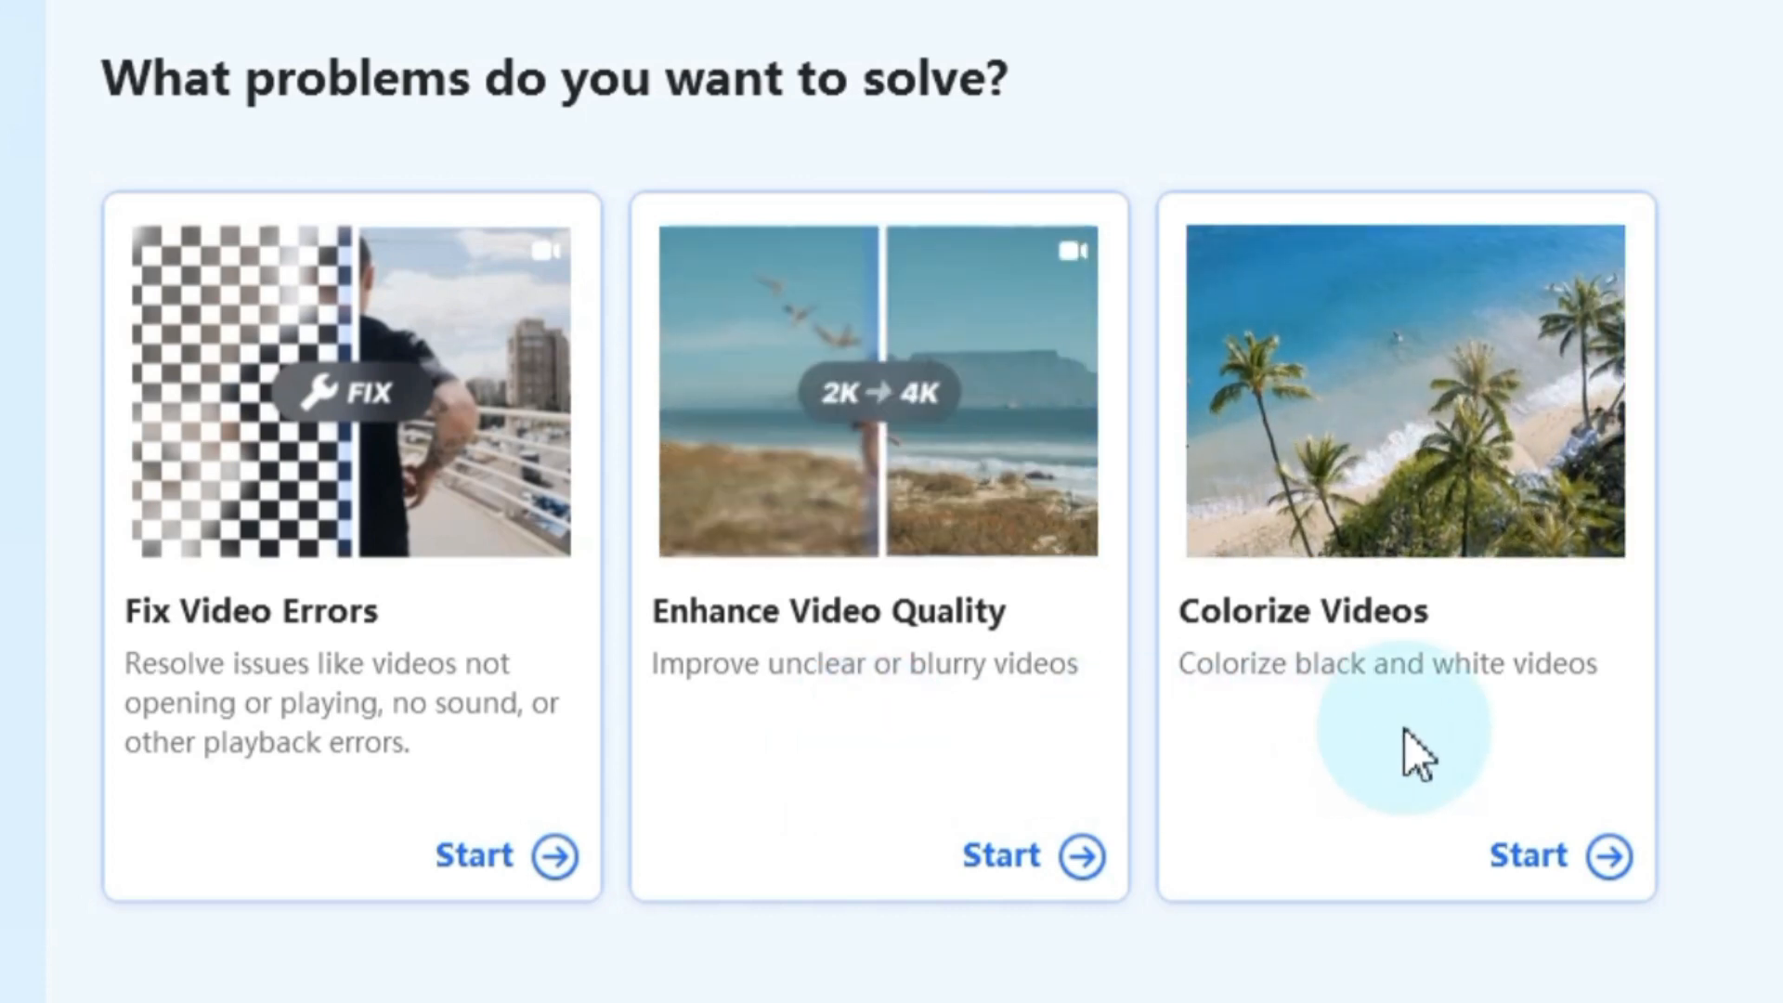
pyautogui.click(1526, 854)
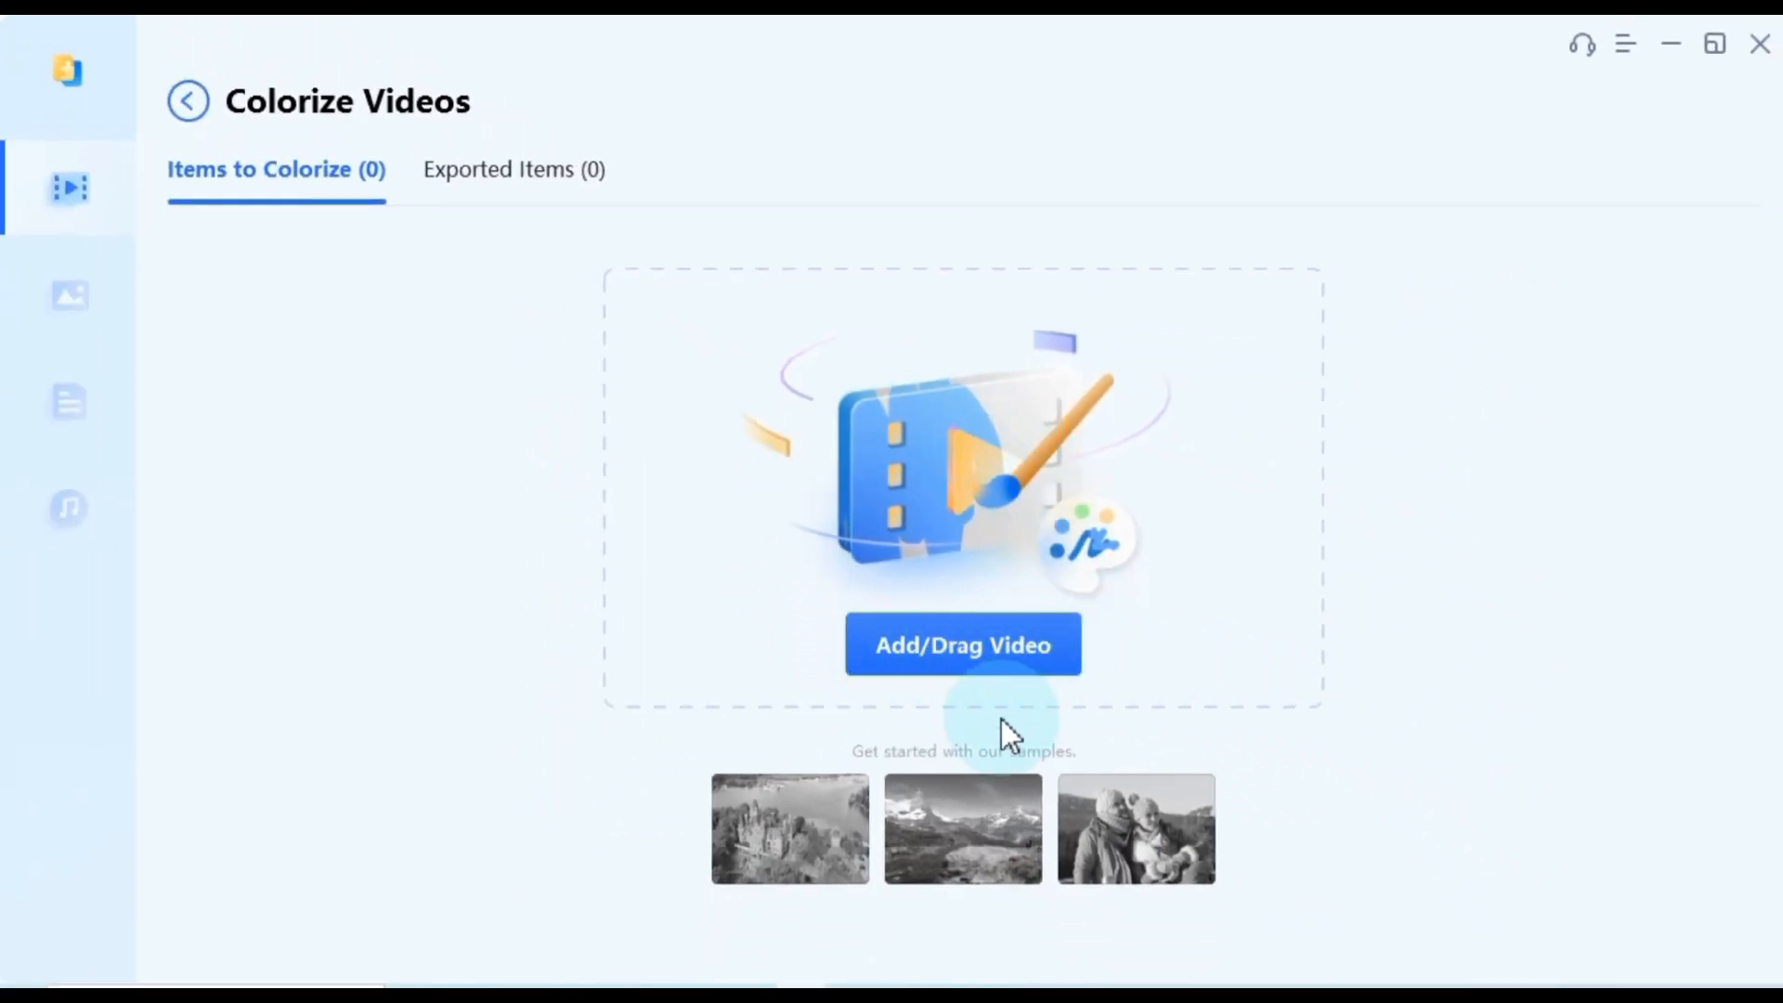
pyautogui.moveTo(830, 752)
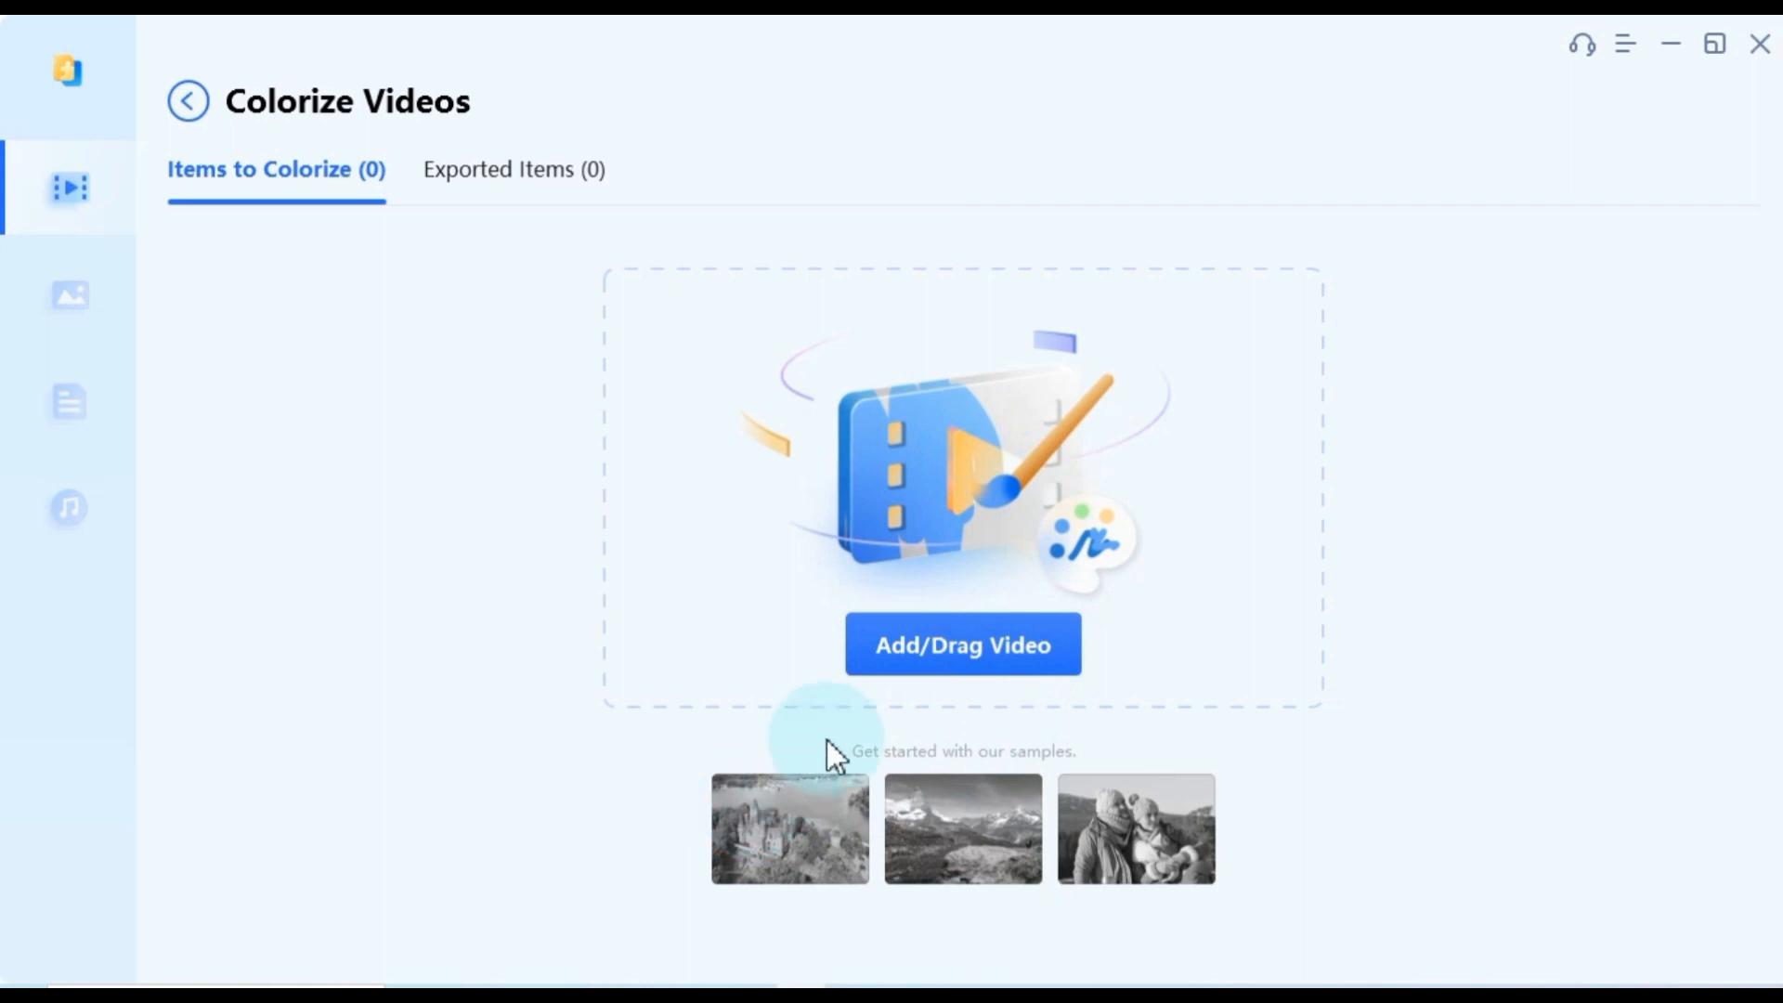
# Browse for video.mp4 in the file picker, then cancel without opening it.
pyautogui.click(960, 644)
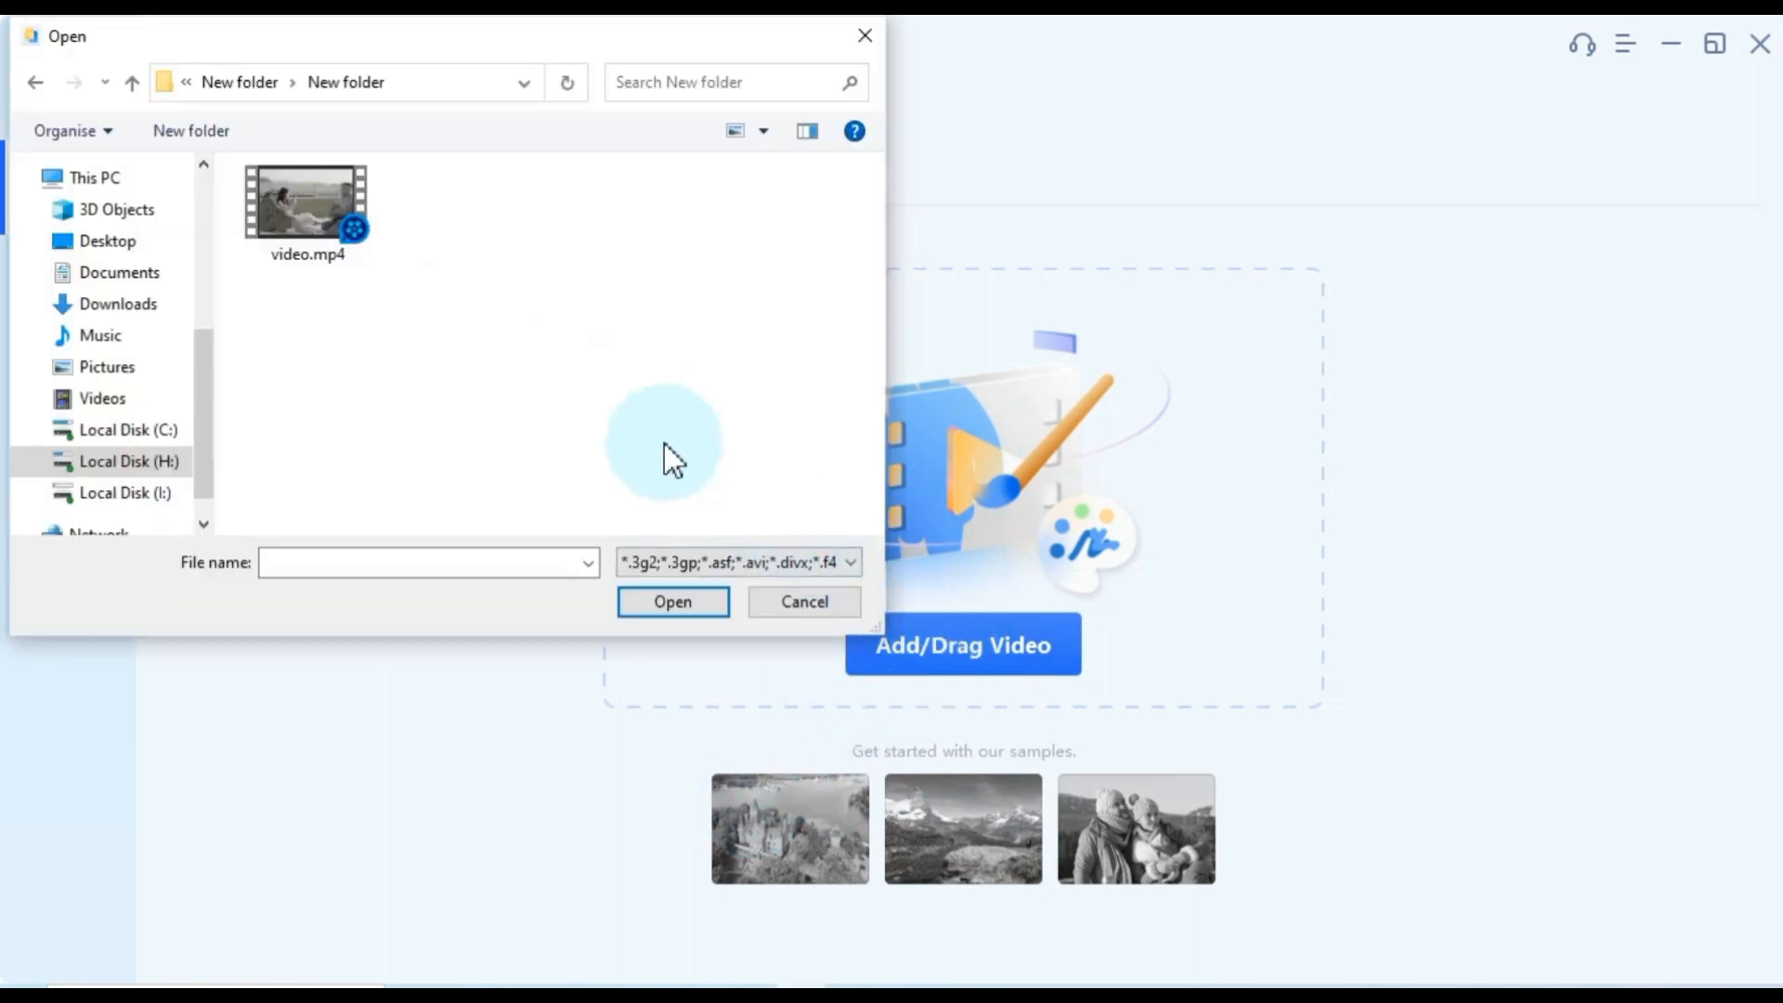
pyautogui.click(305, 205)
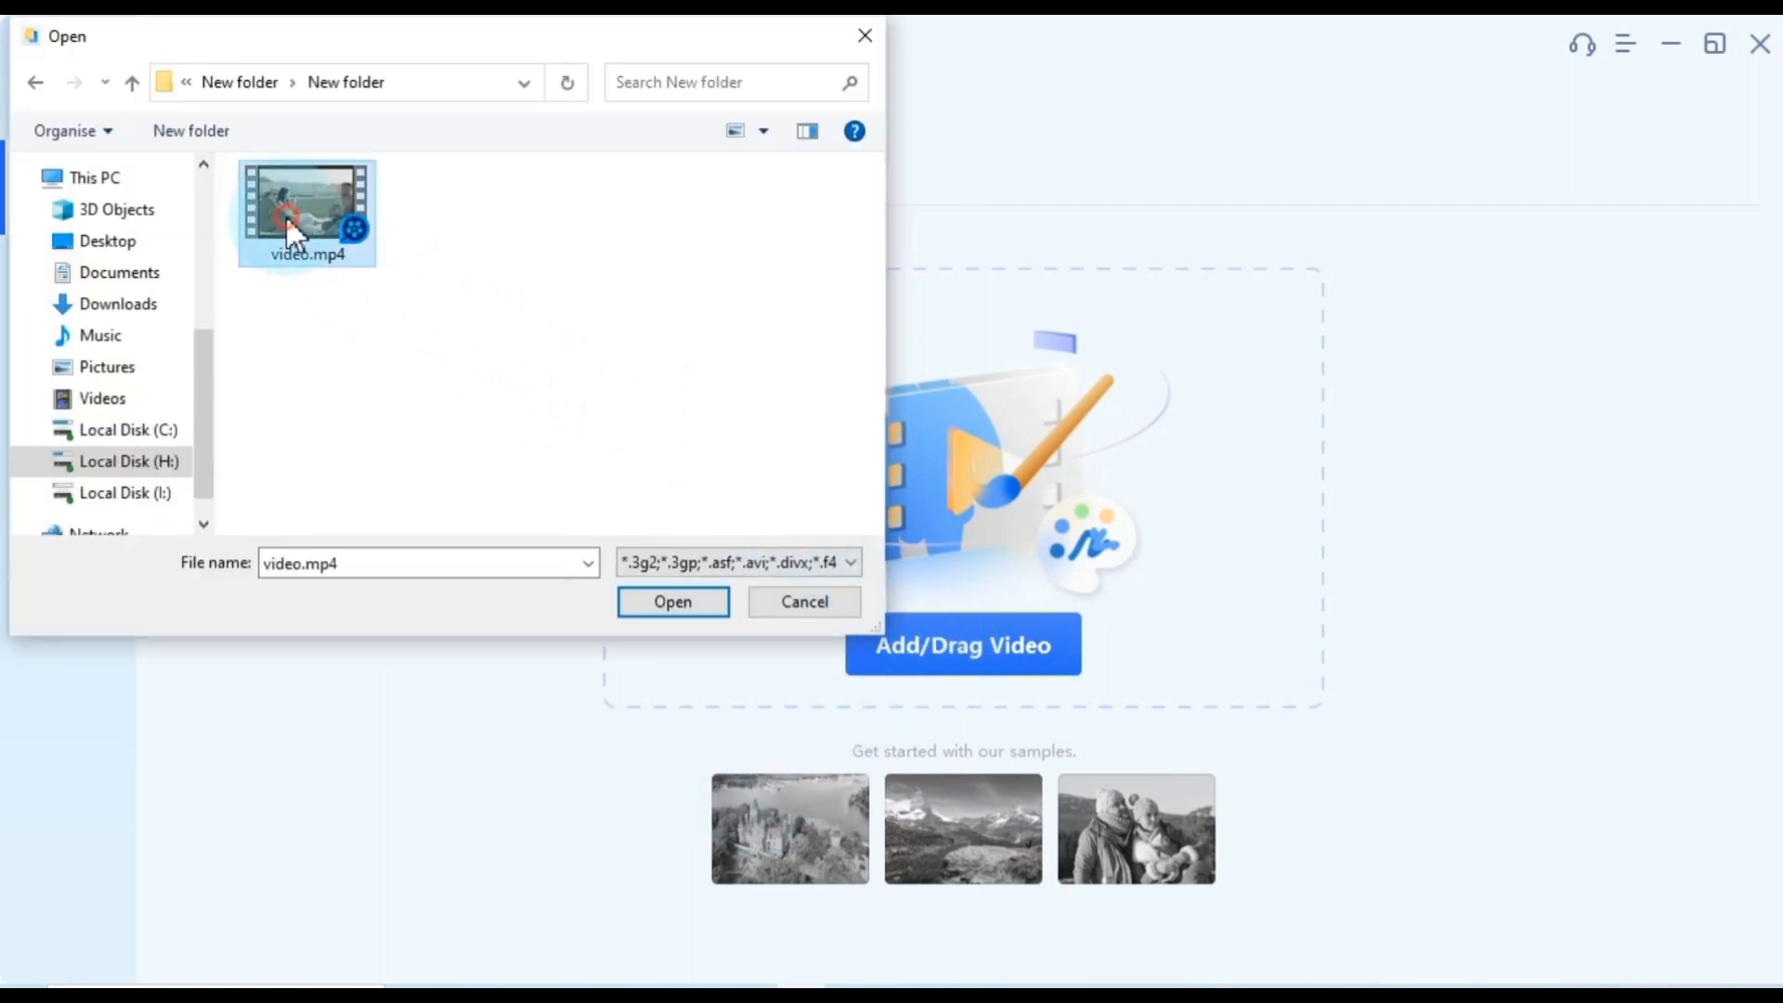
pyautogui.click(672, 602)
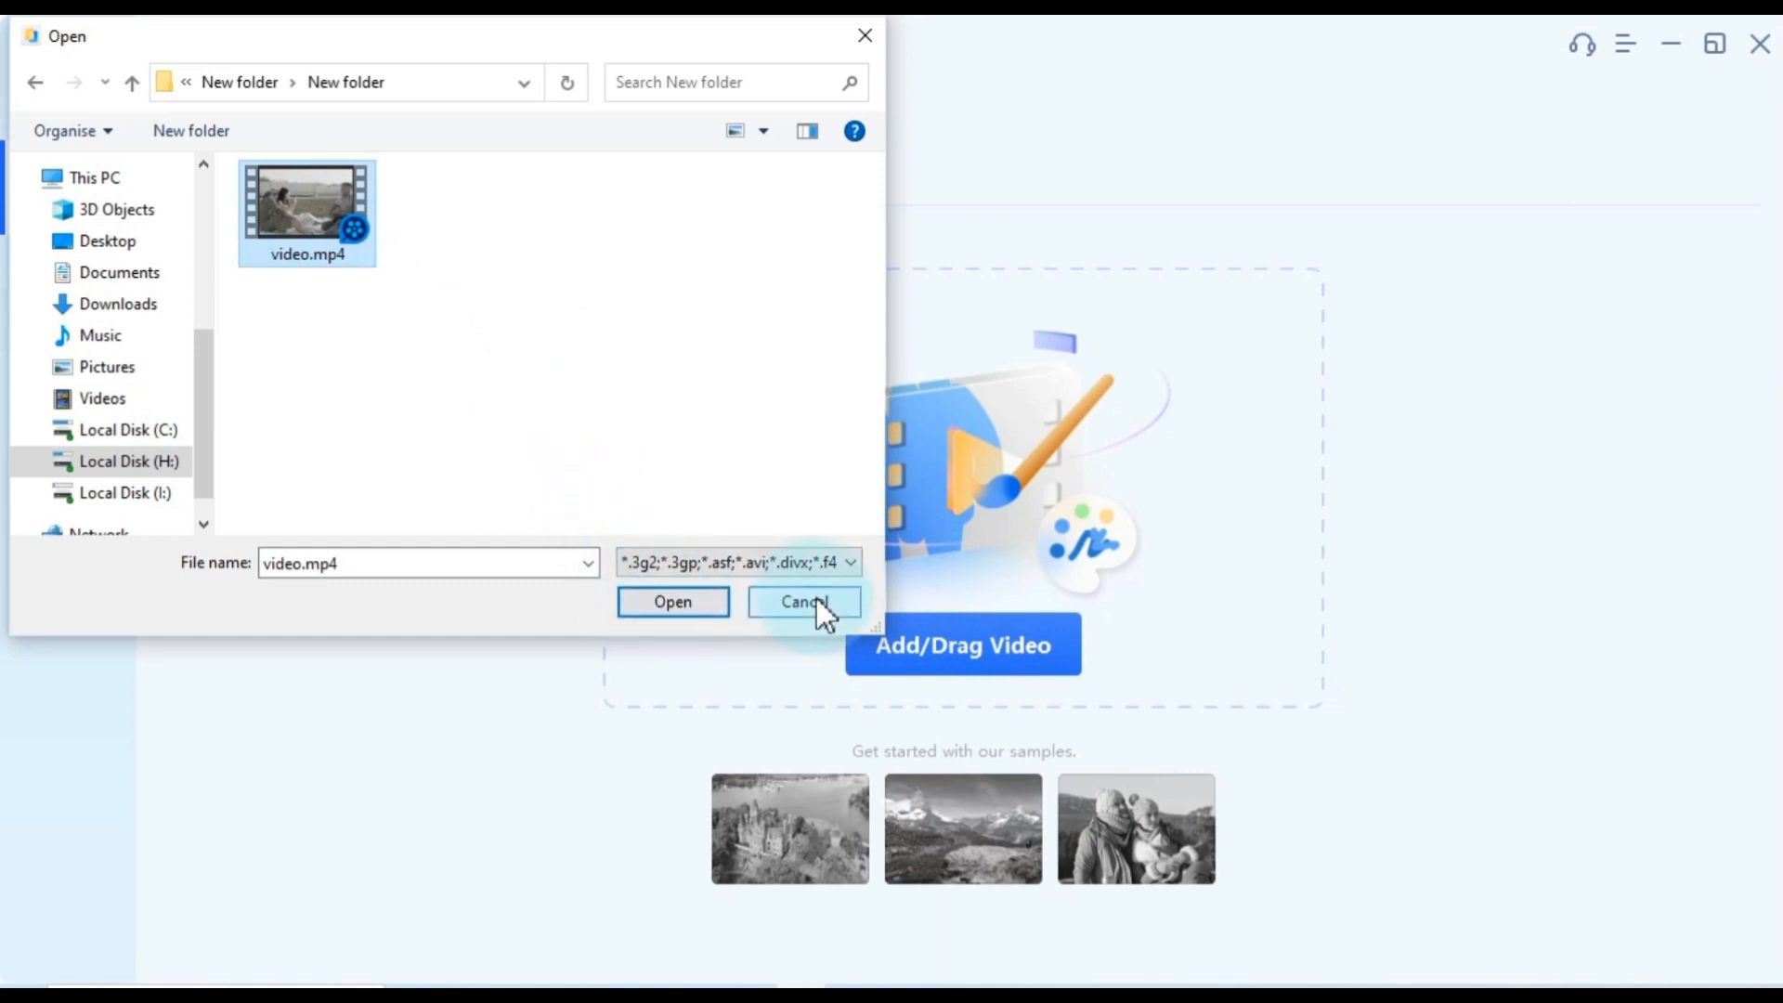
pyautogui.click(802, 602)
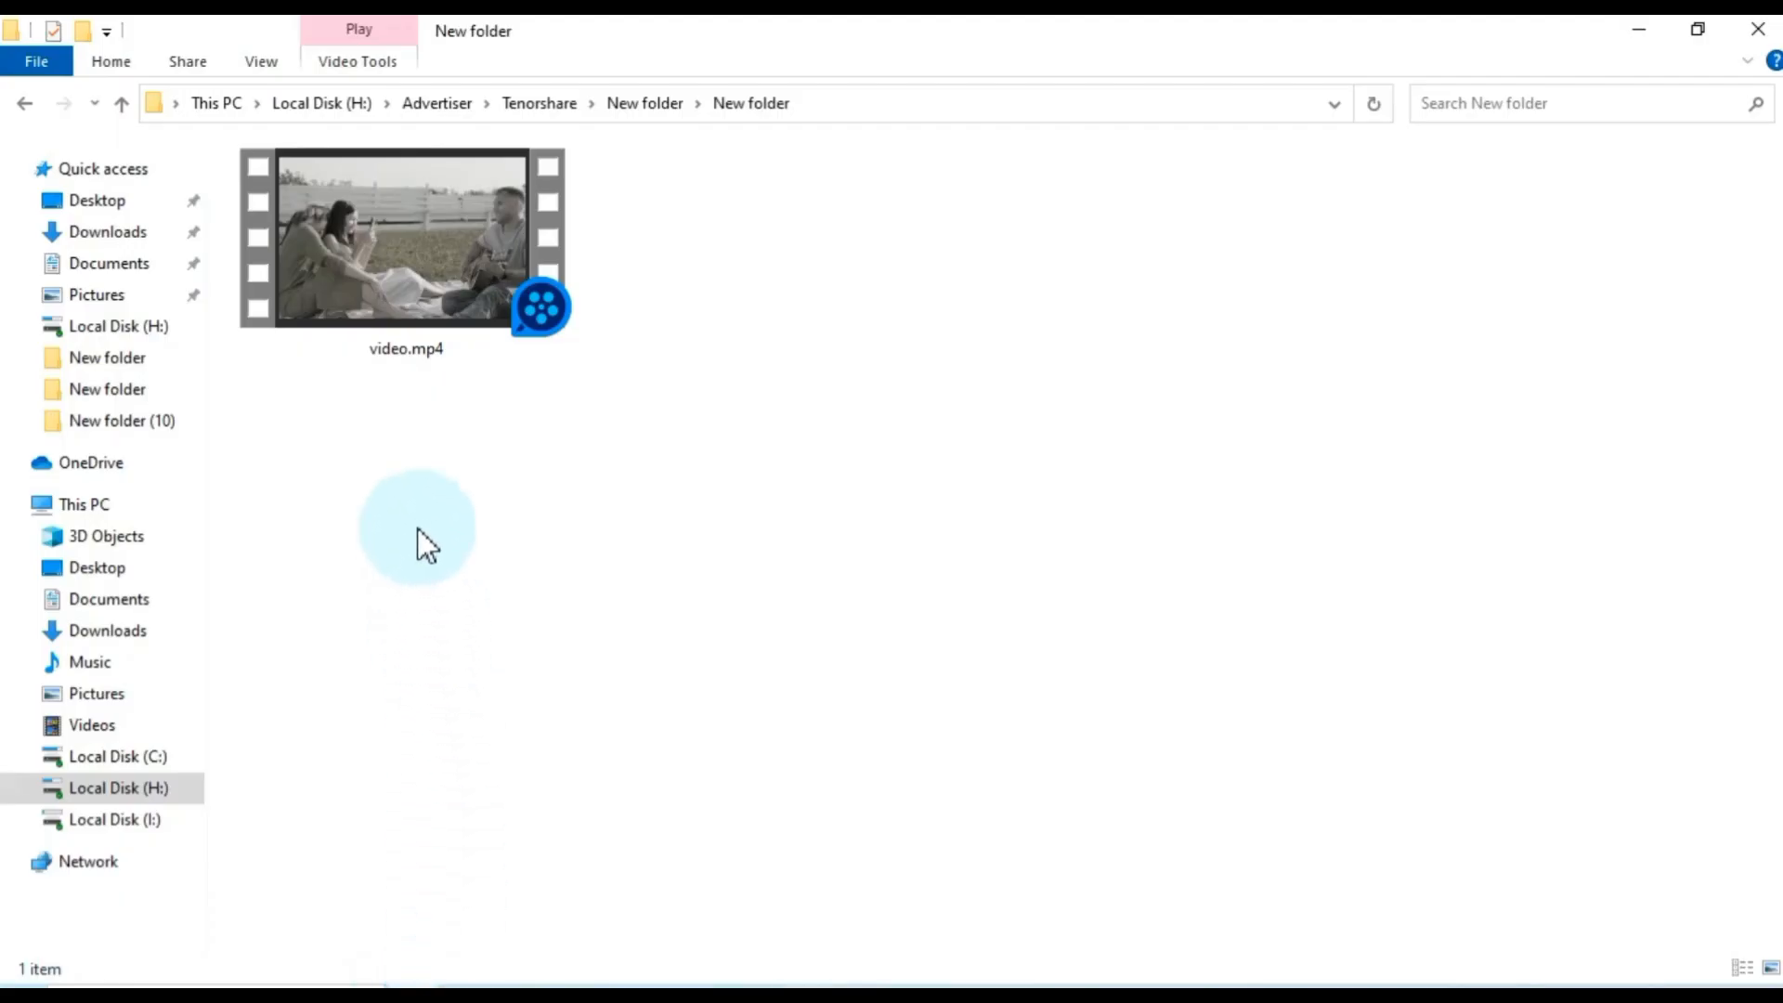
# Drag video.mp4 into the Colorize Videos list to import it.
pyautogui.moveTo(407, 236); pyautogui.dragTo(772, 802)
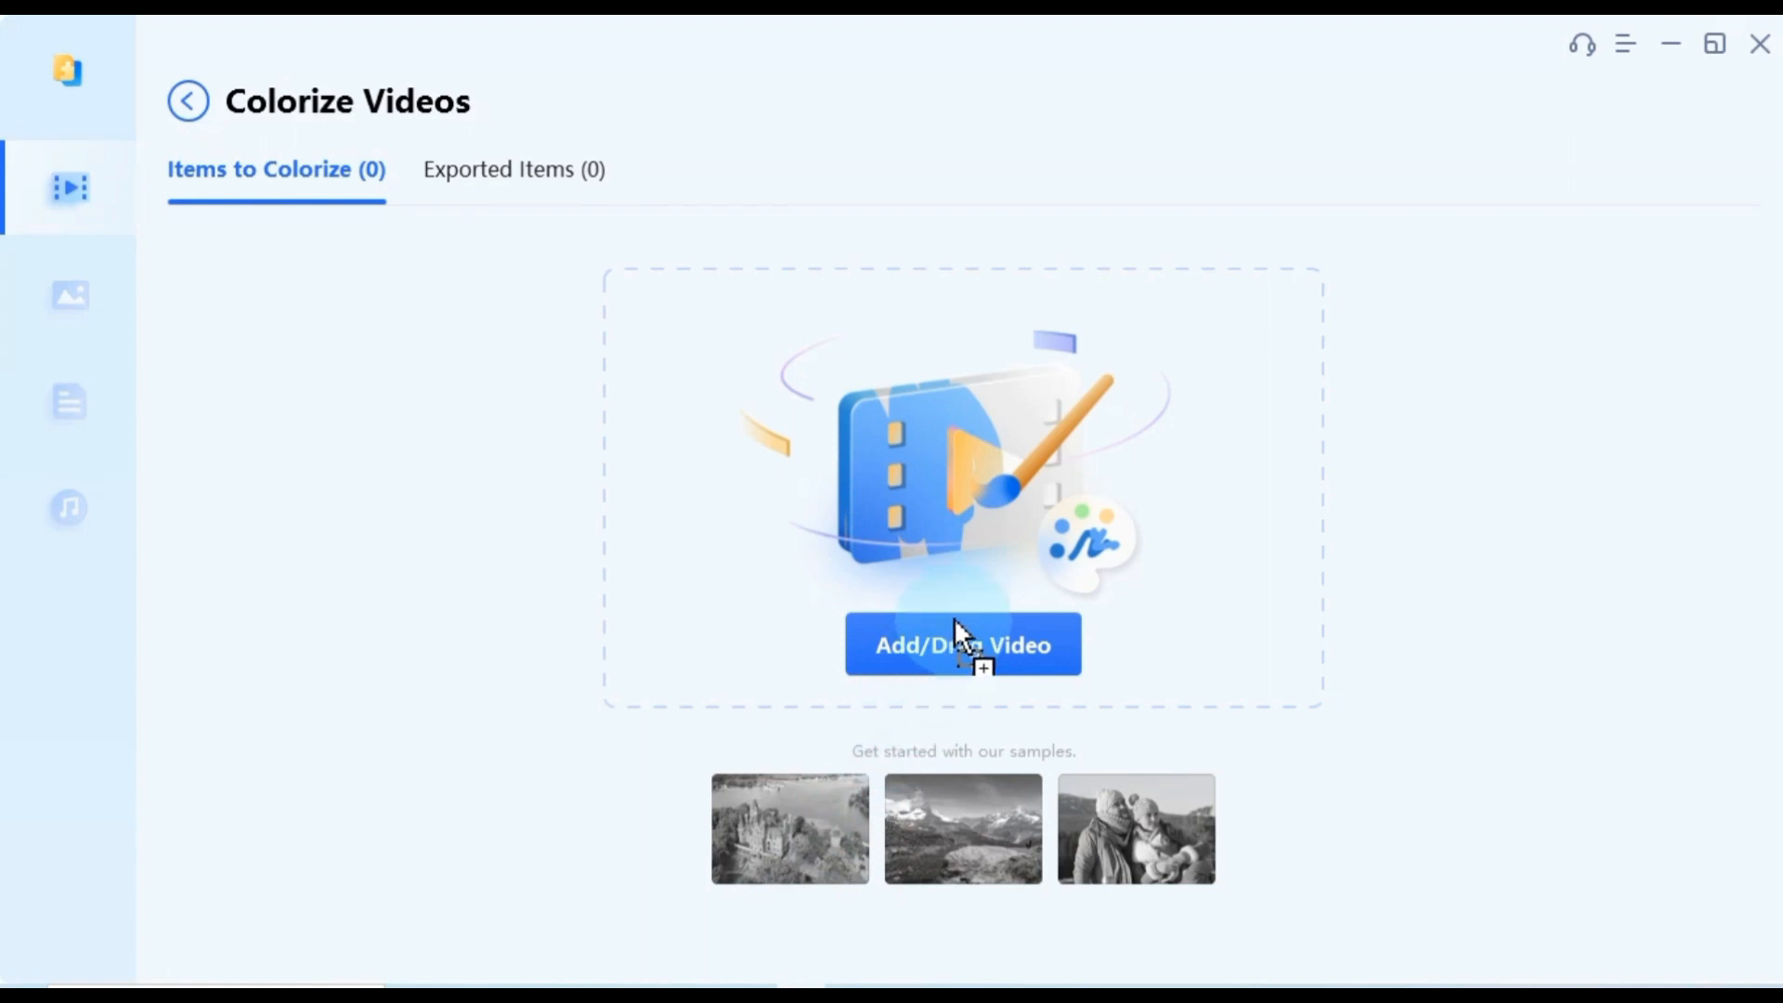
pyautogui.click(960, 645)
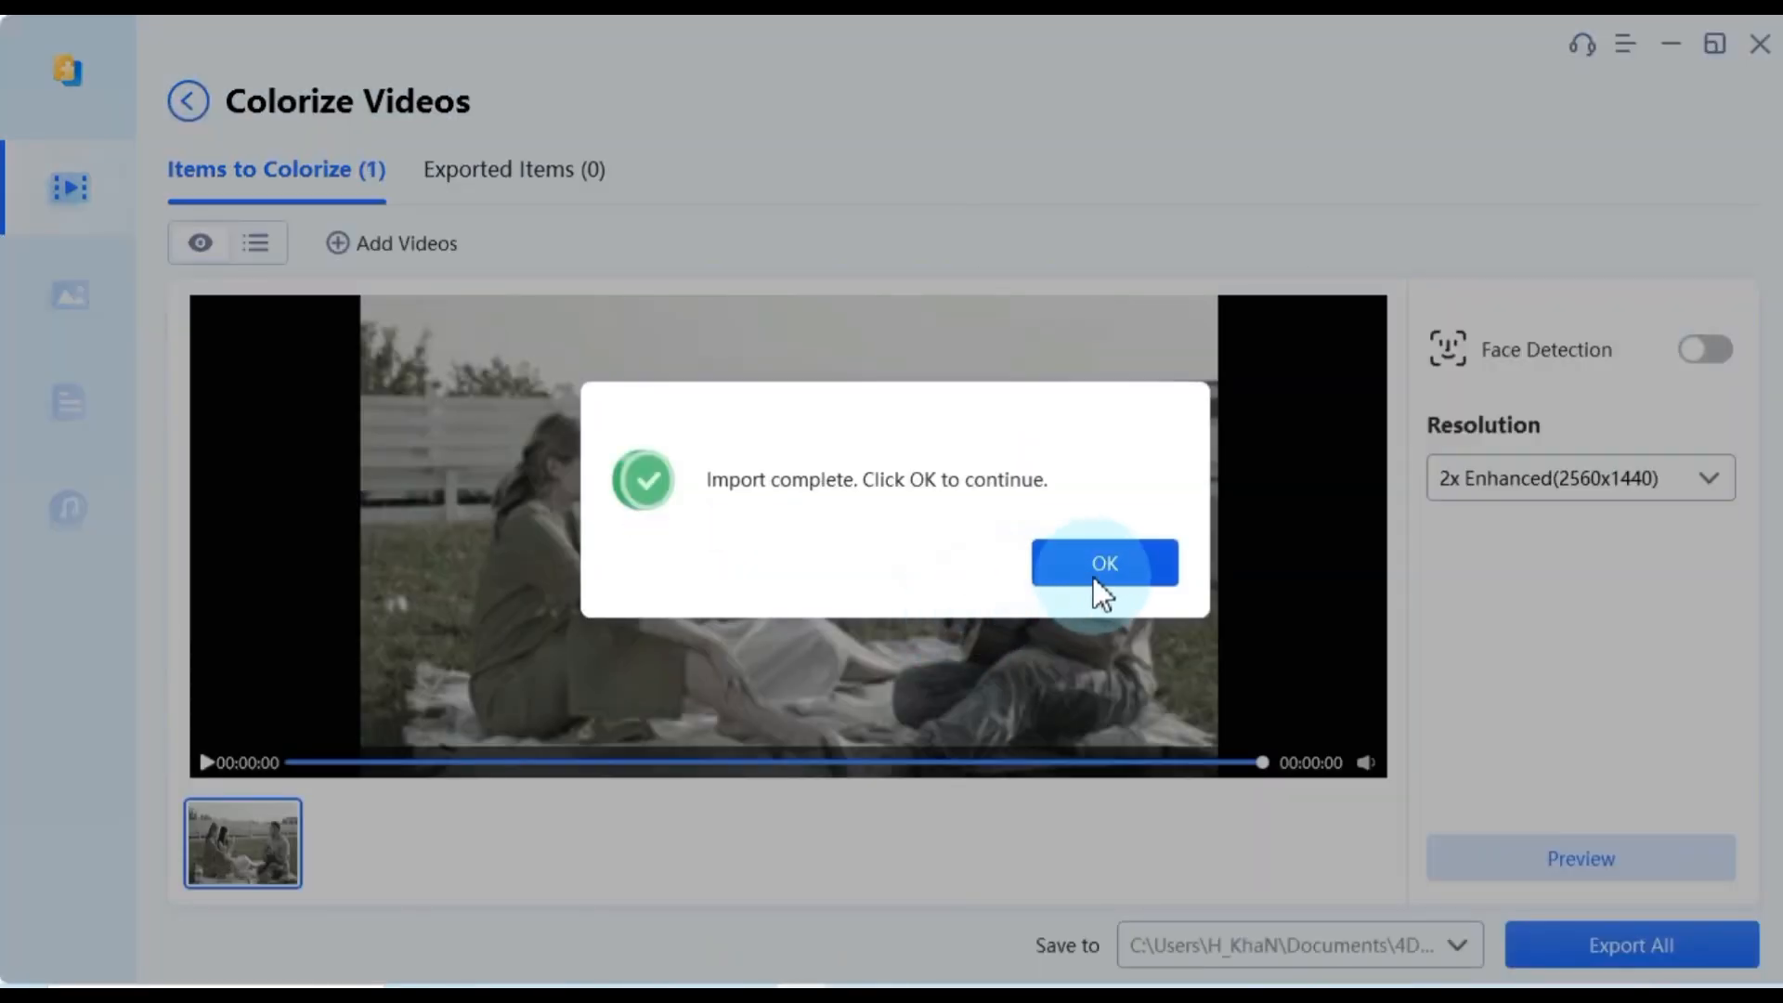
# Dismiss the Import complete notice and select the imported clip.
pyautogui.click(1101, 563)
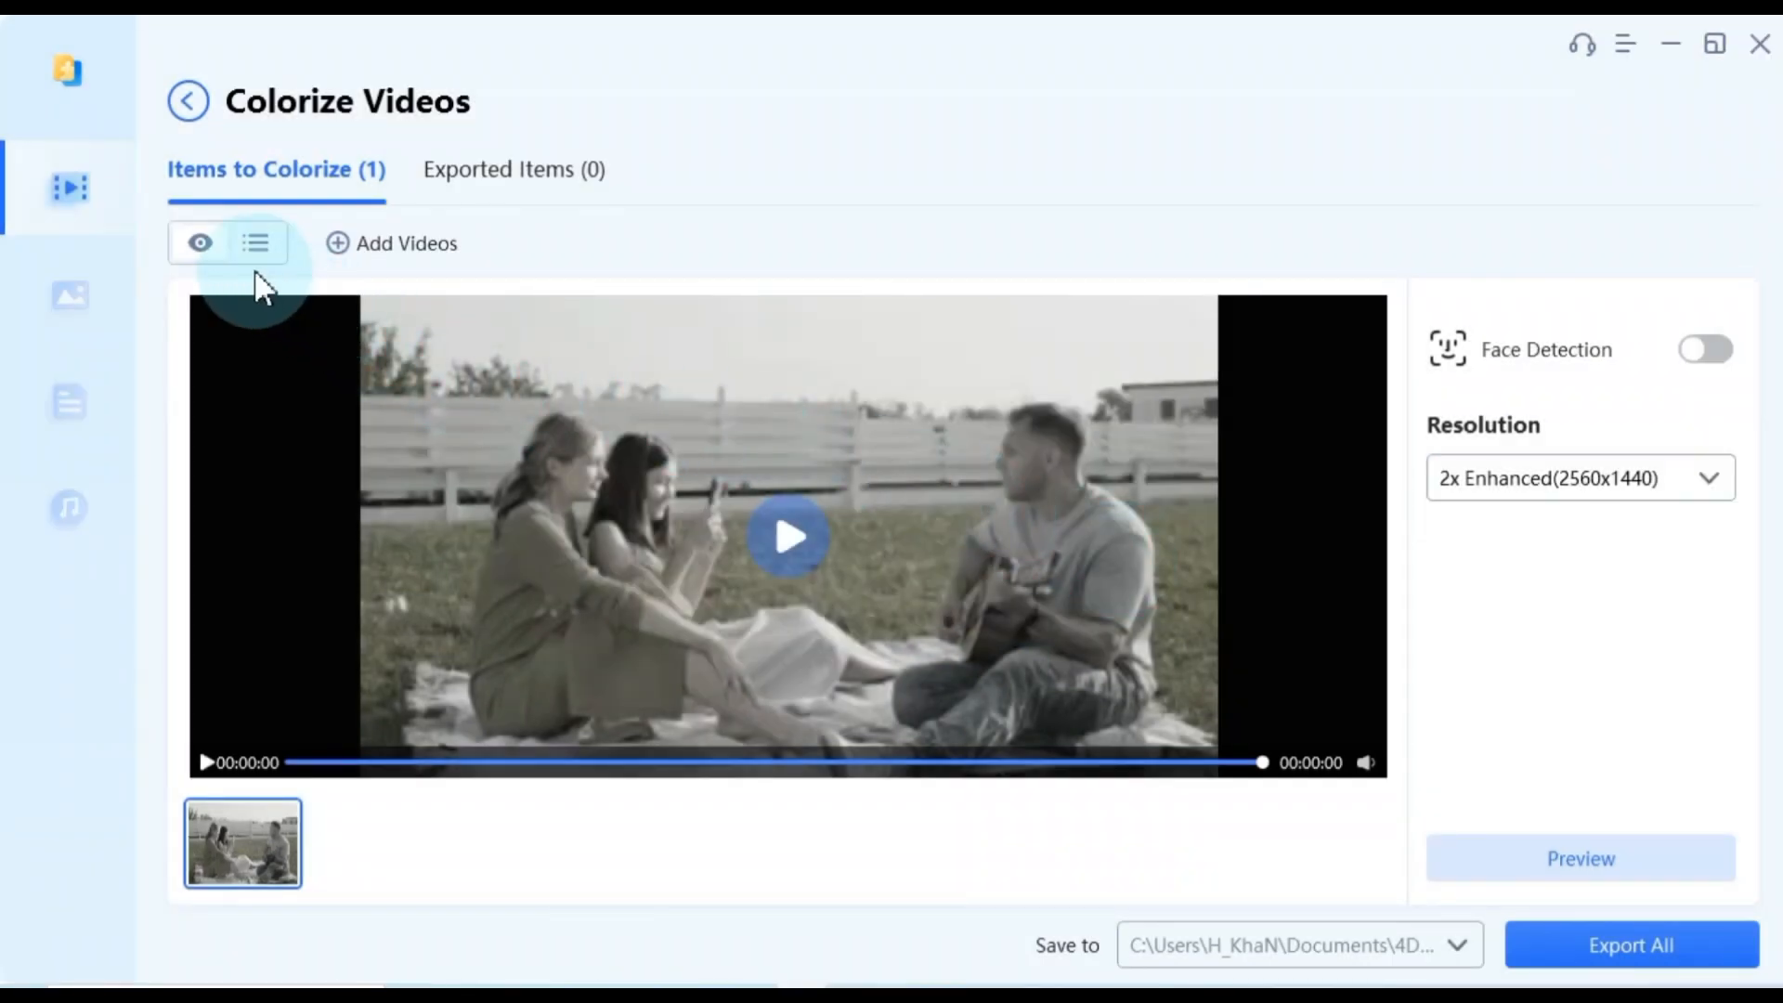
pyautogui.click(201, 243)
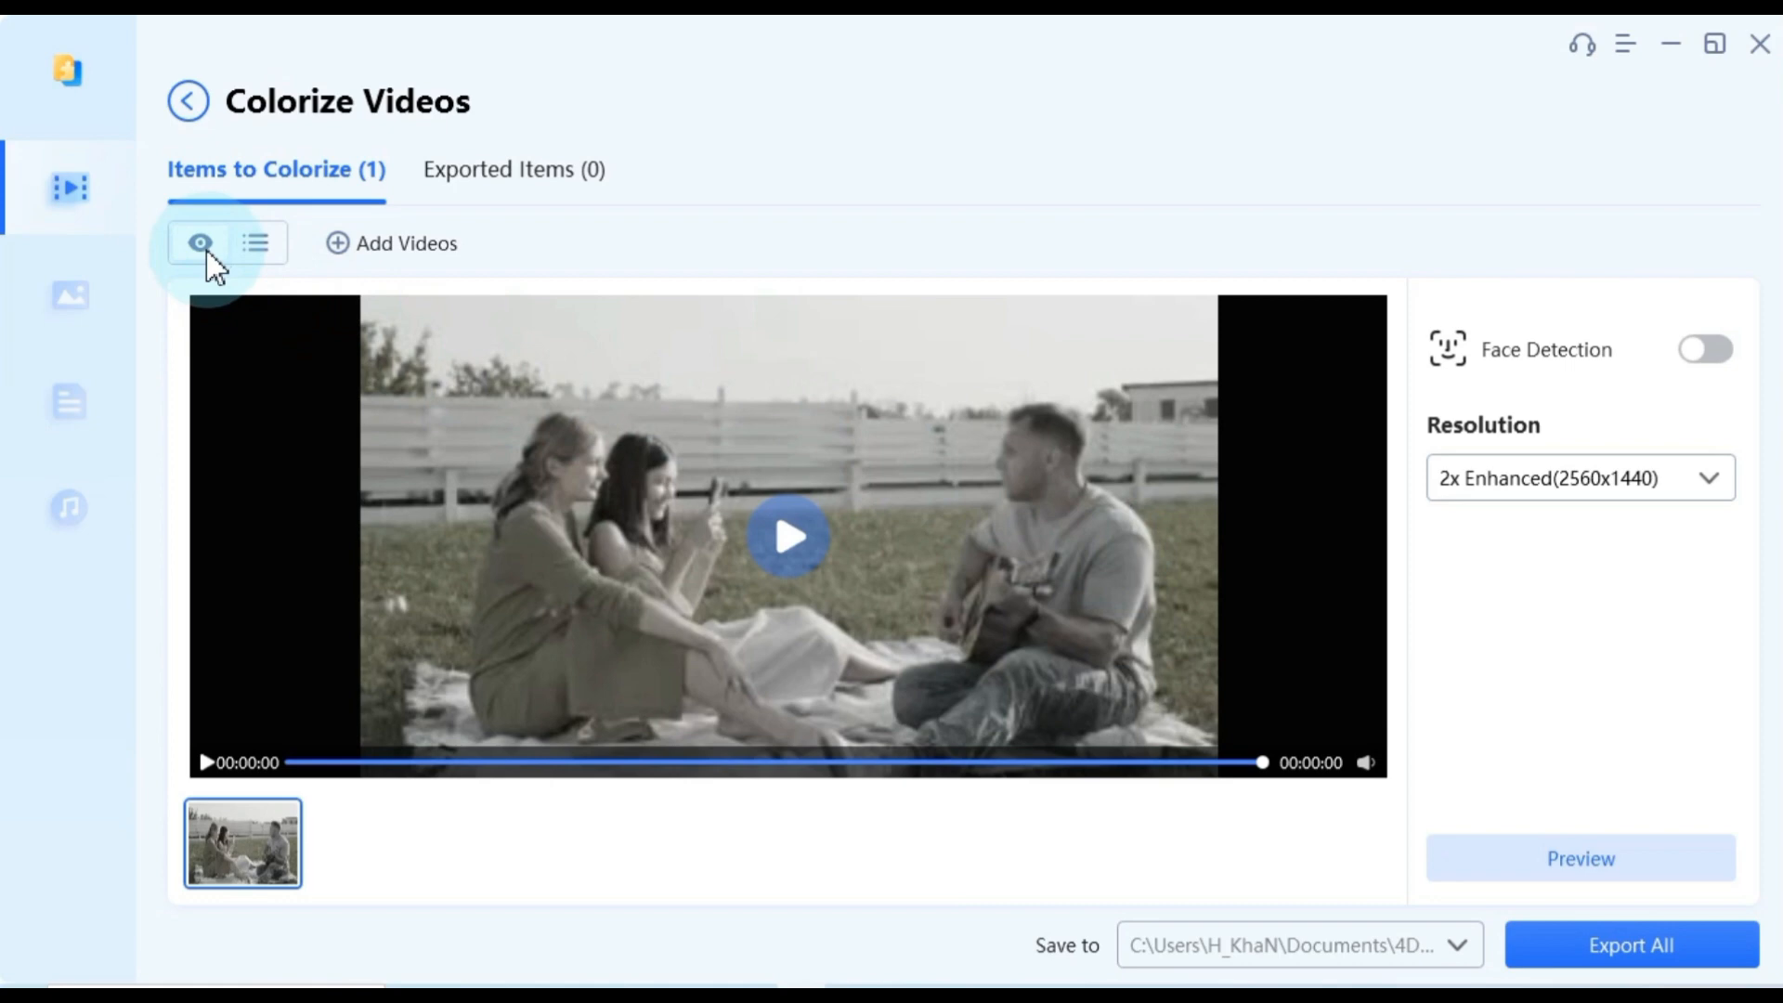
pyautogui.click(255, 242)
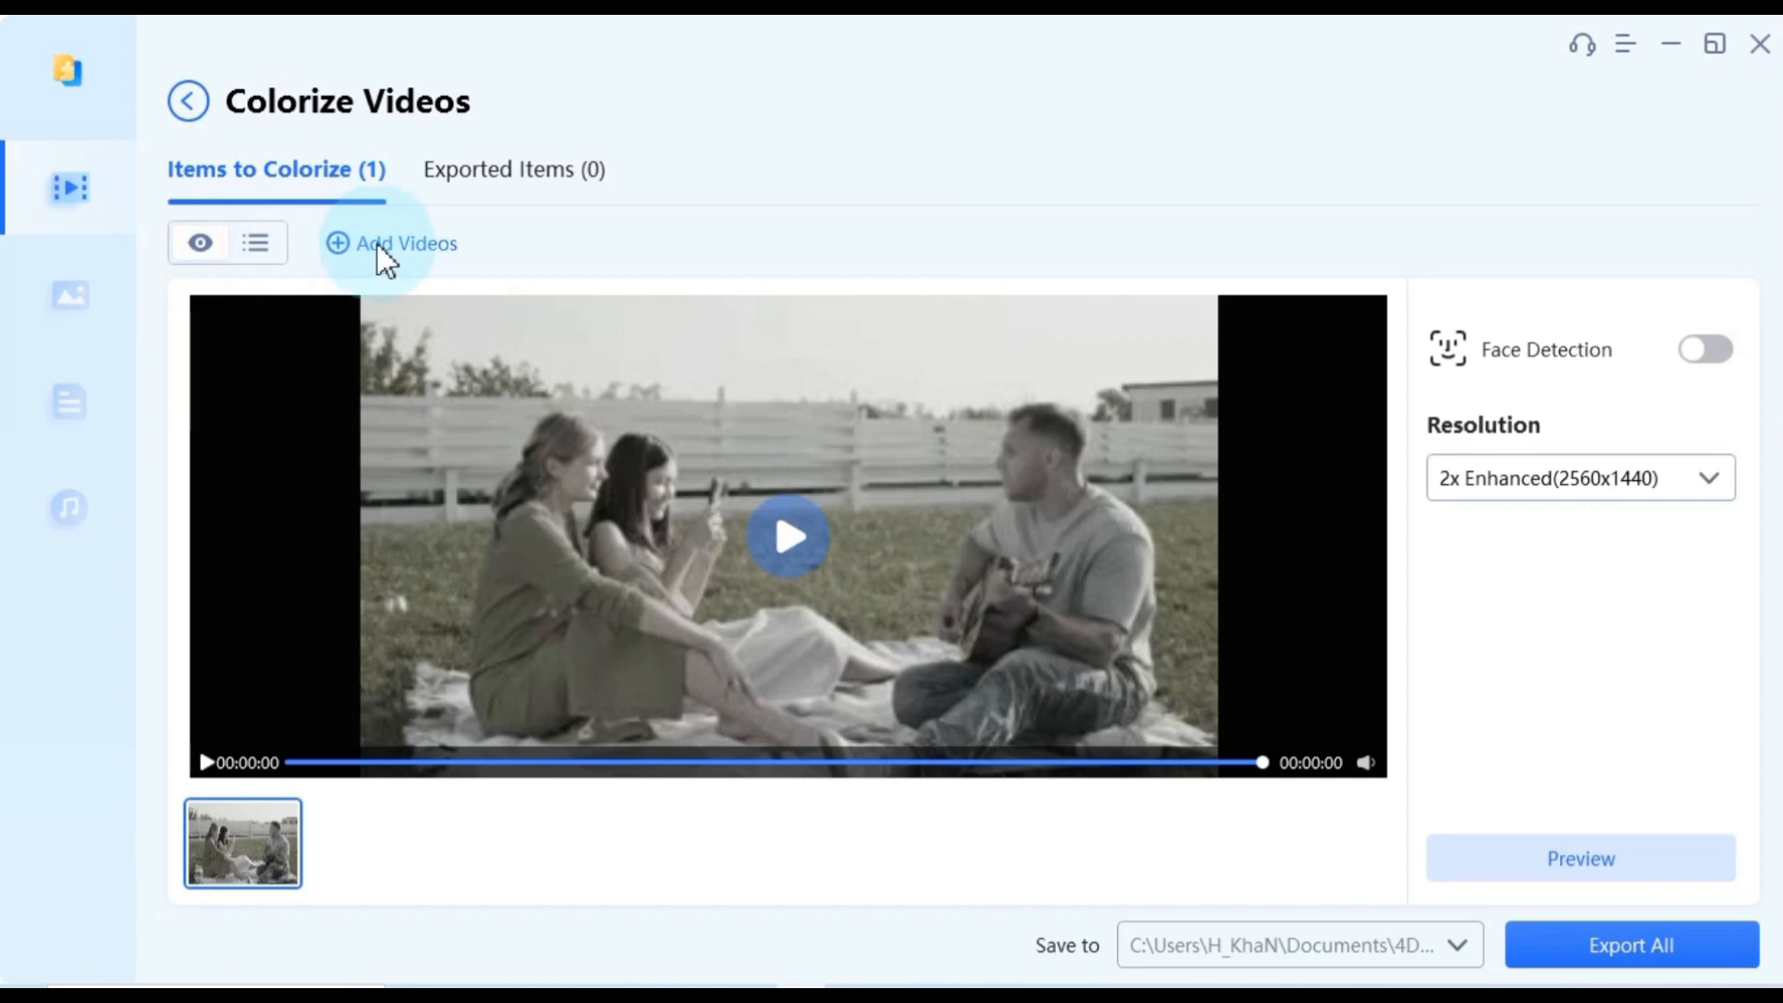
pyautogui.click(403, 243)
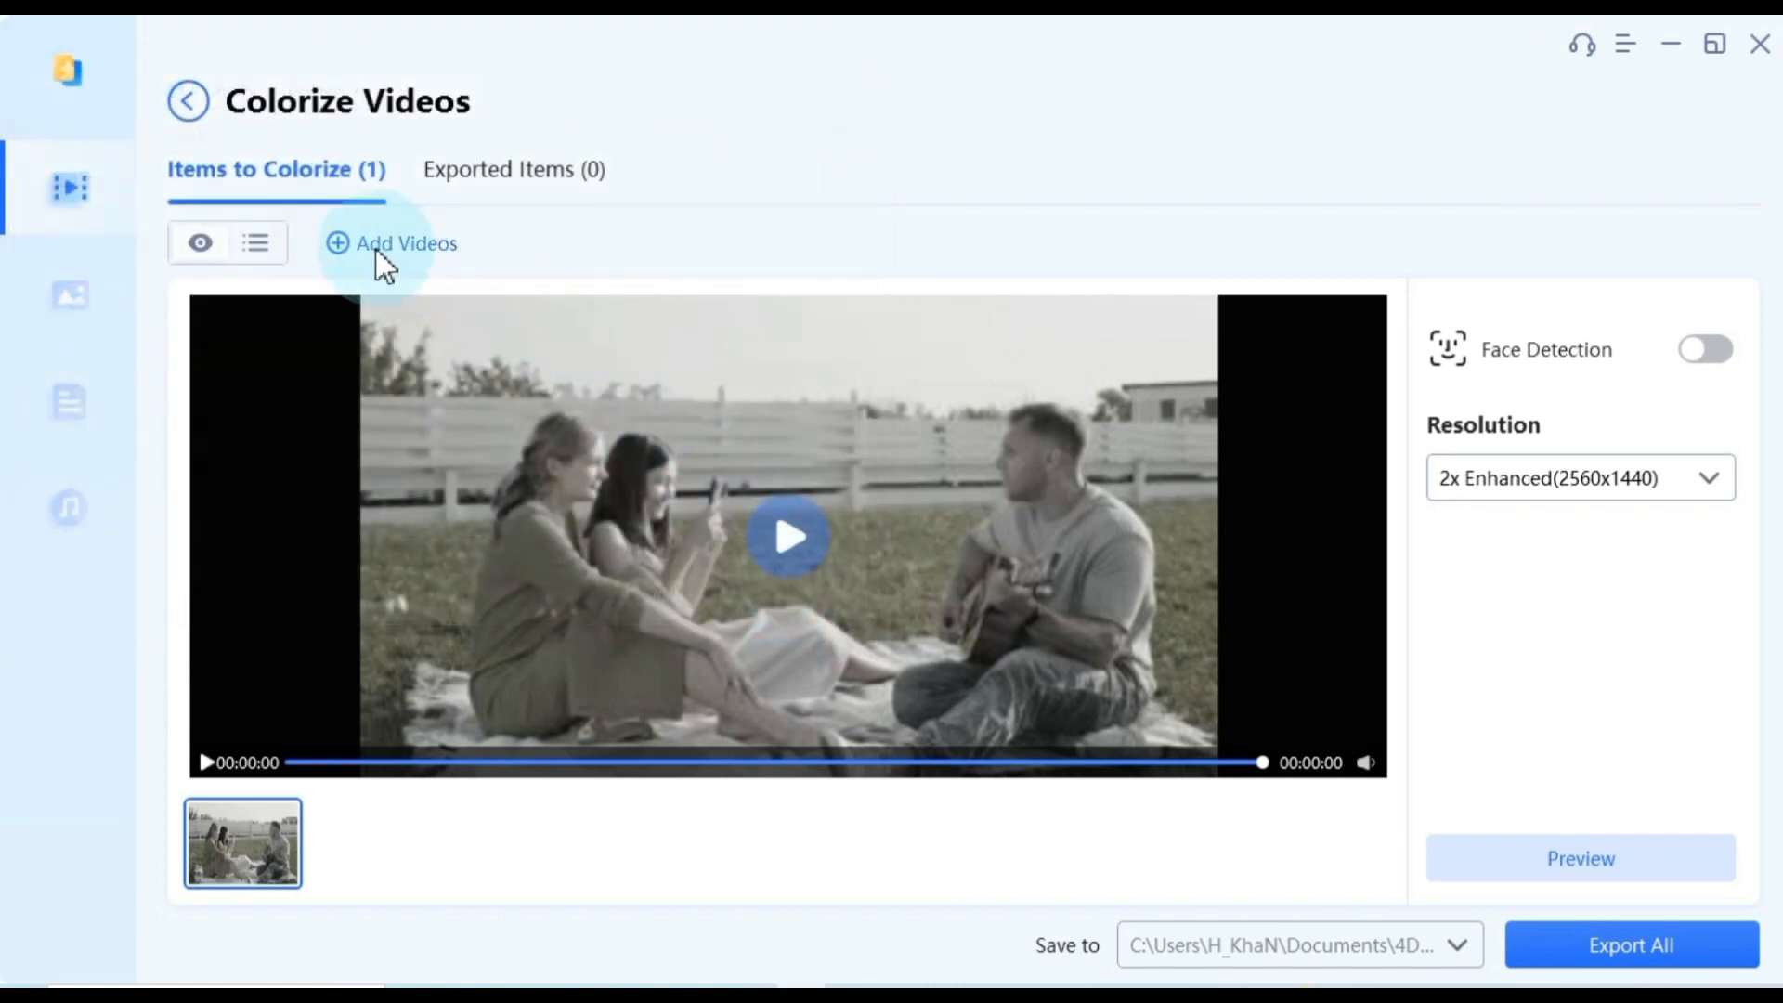
pyautogui.moveTo(240, 762)
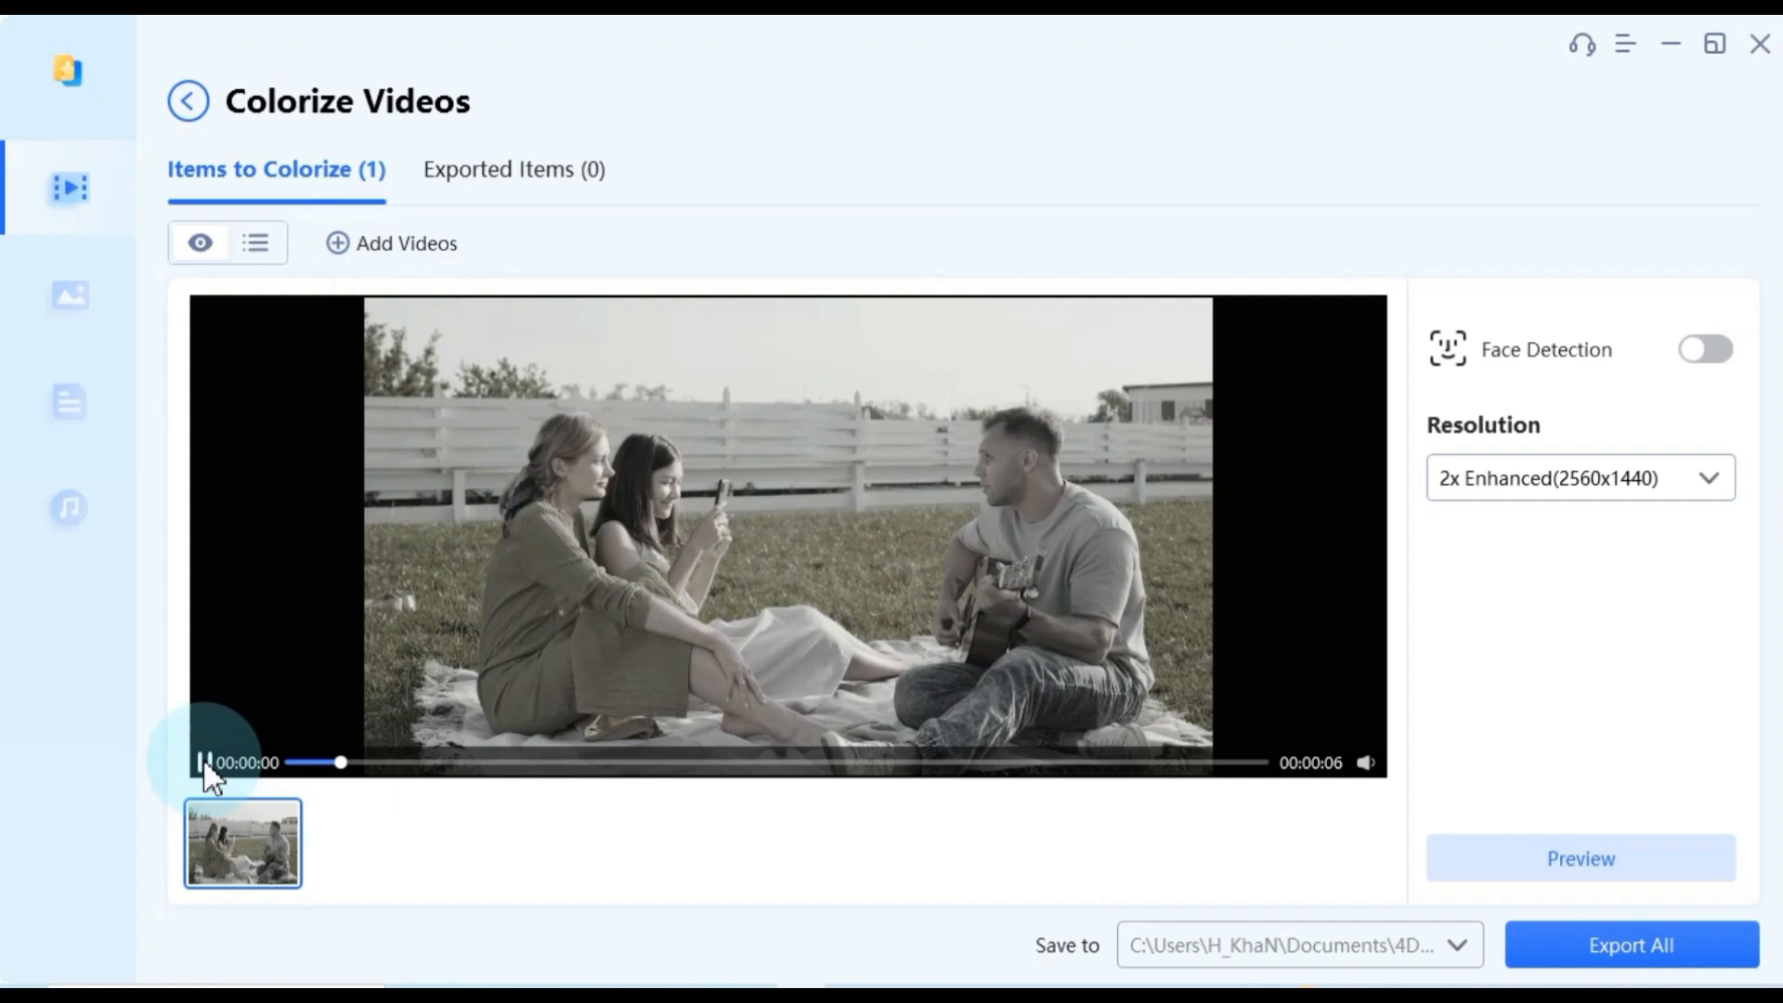
# Play a few seconds of the black-and-white clip in the preview, then pause it.
pyautogui.click(202, 762)
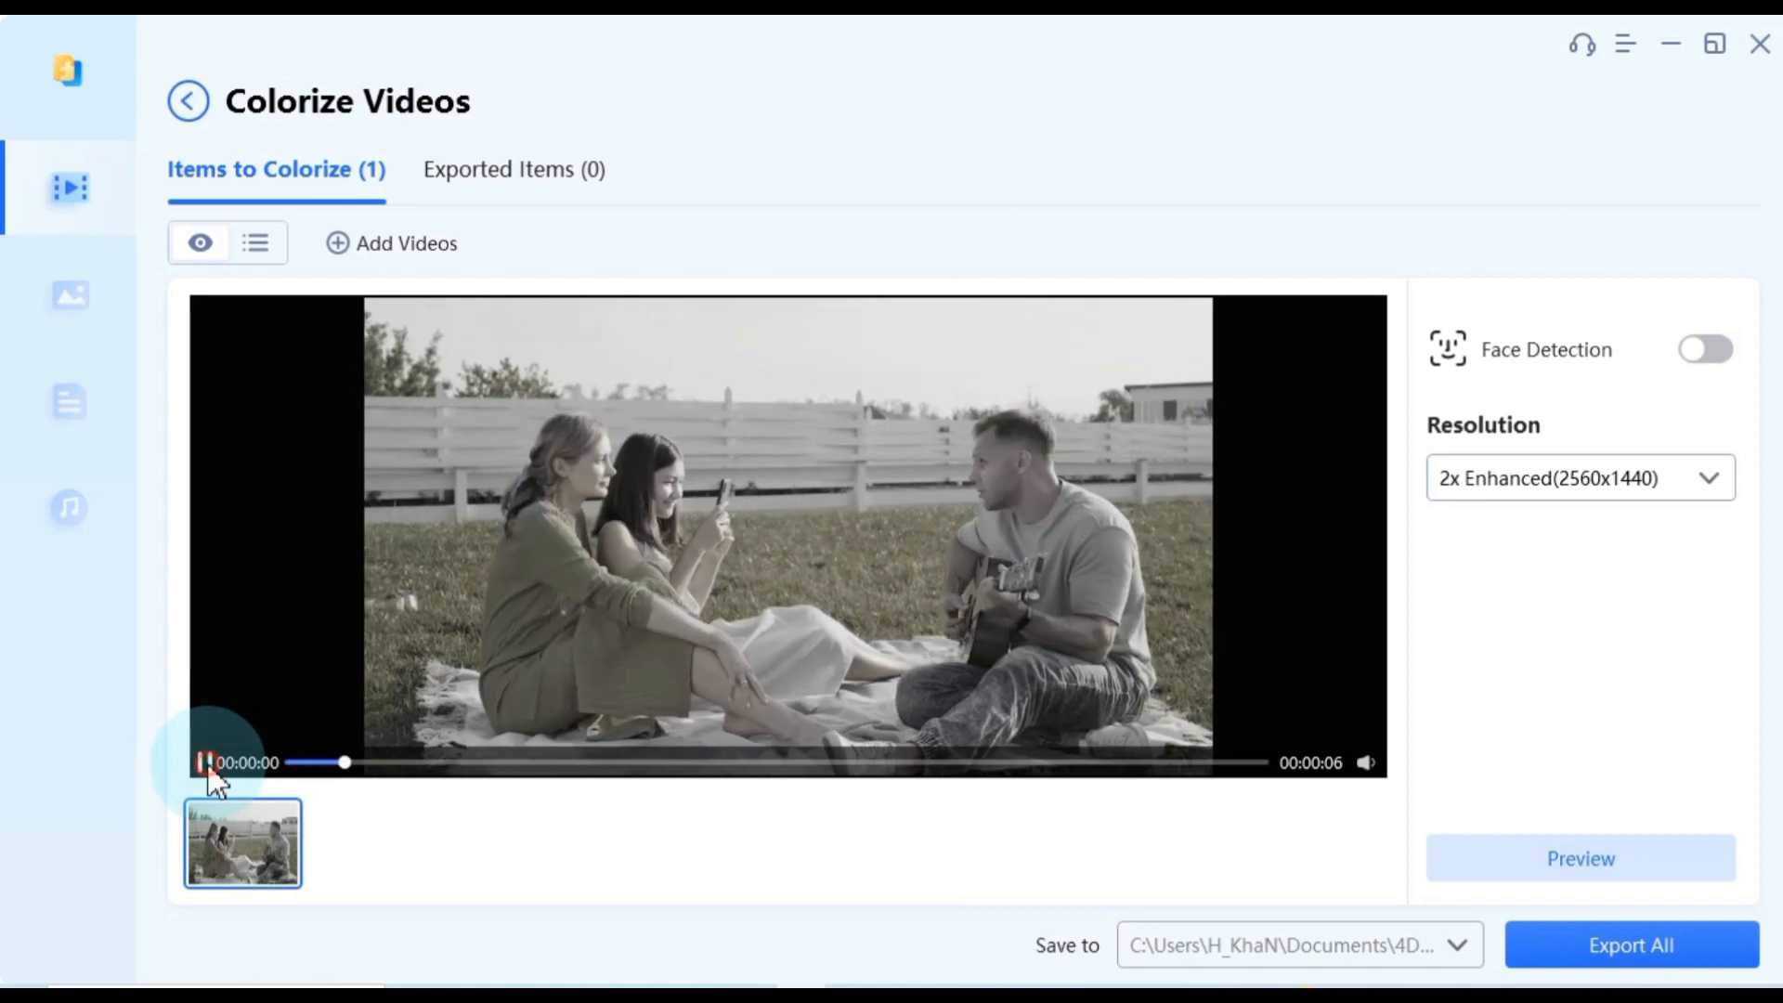
pyautogui.click(204, 762)
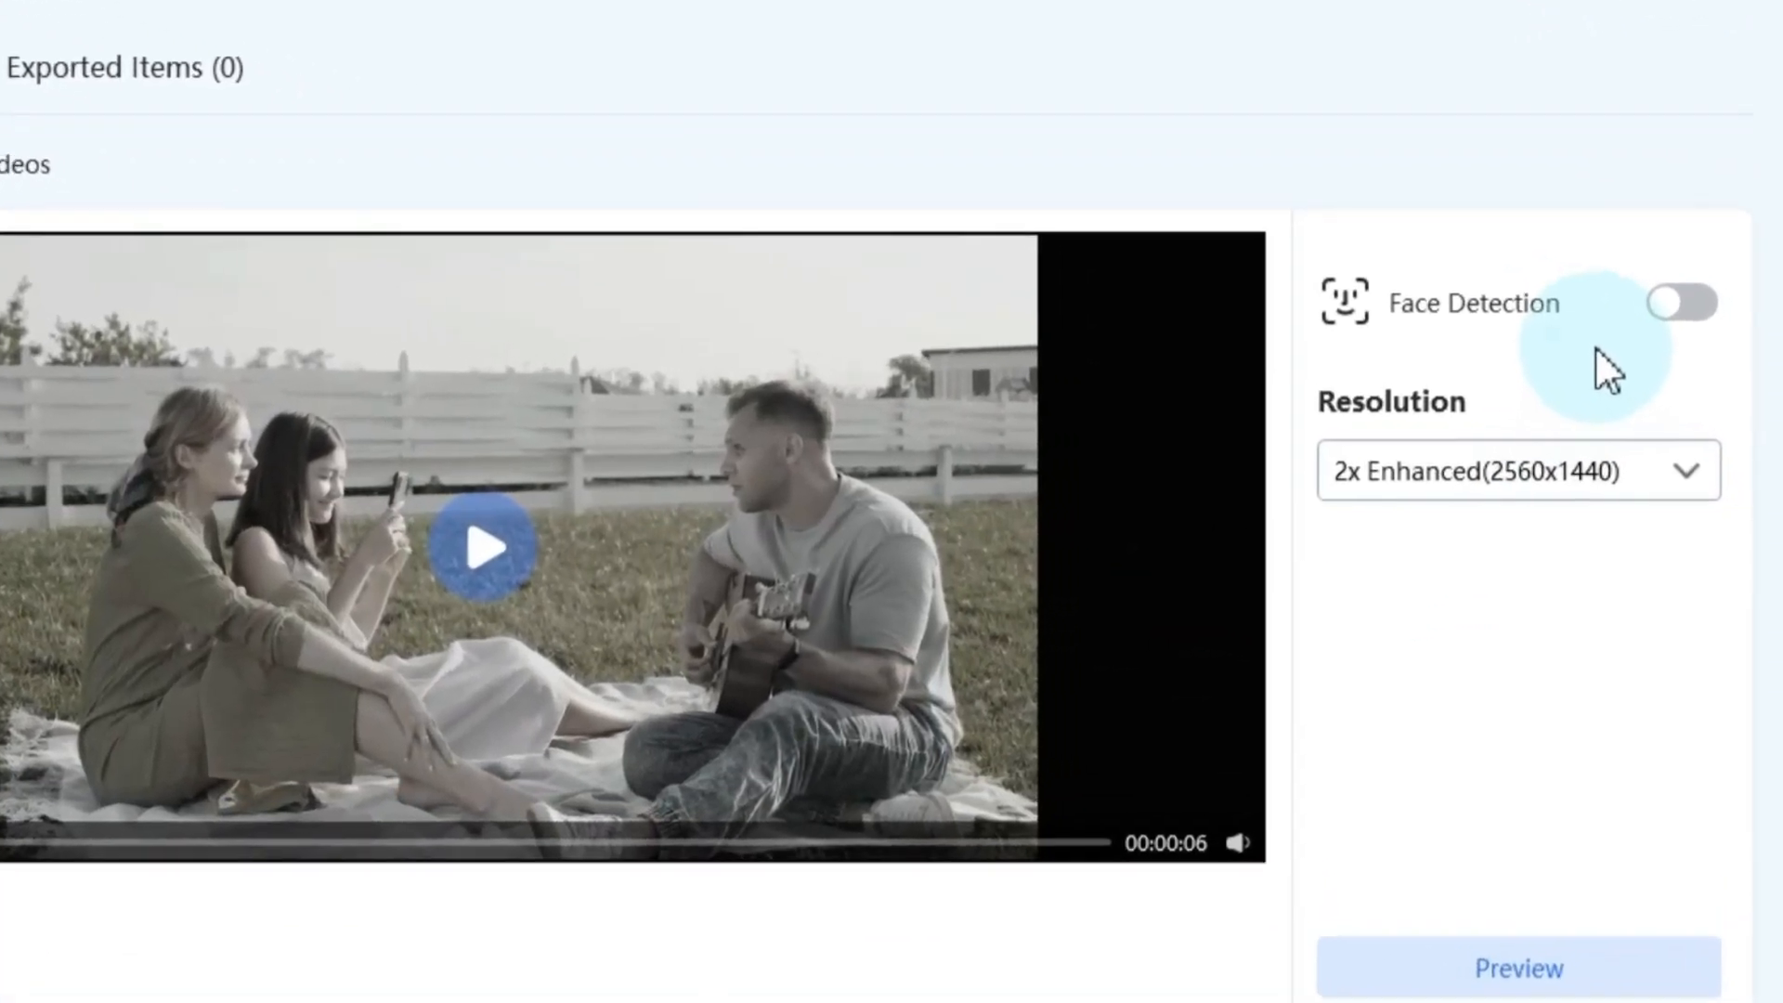
# Switch on Face Detection, check the Custom resolution fields, and keep 2x Enhanced (2560x1440).
pyautogui.click(1684, 302)
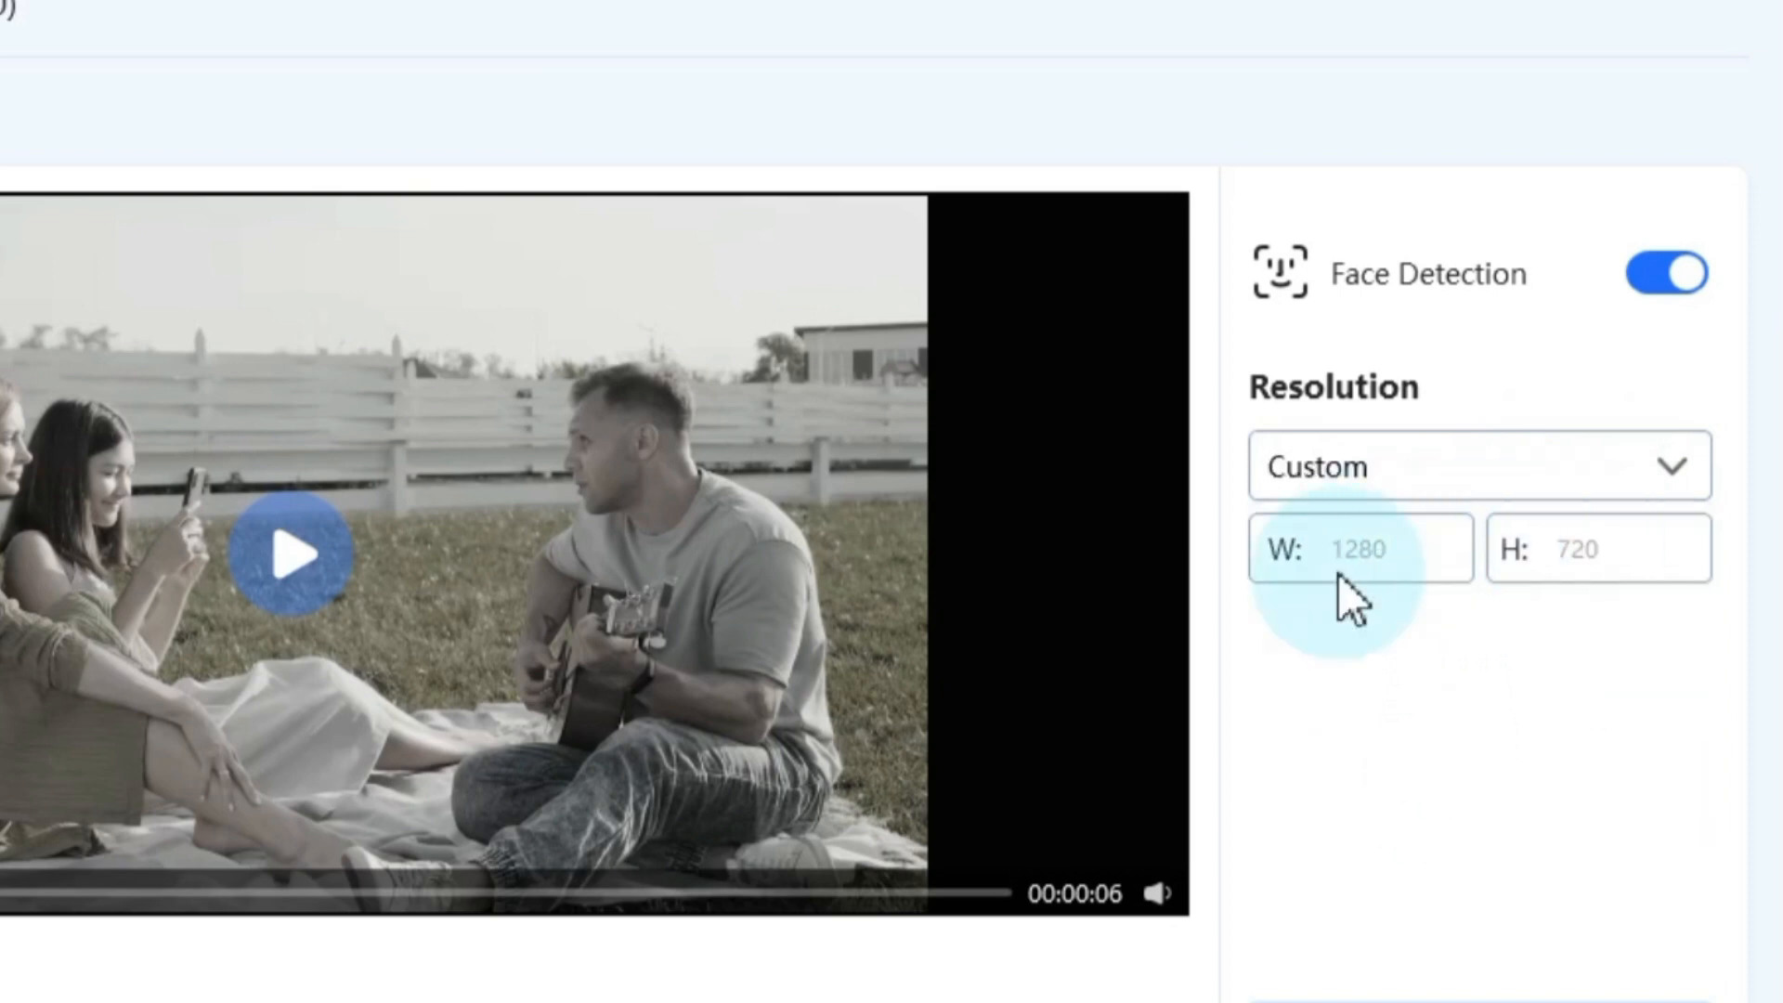
pyautogui.click(1480, 466)
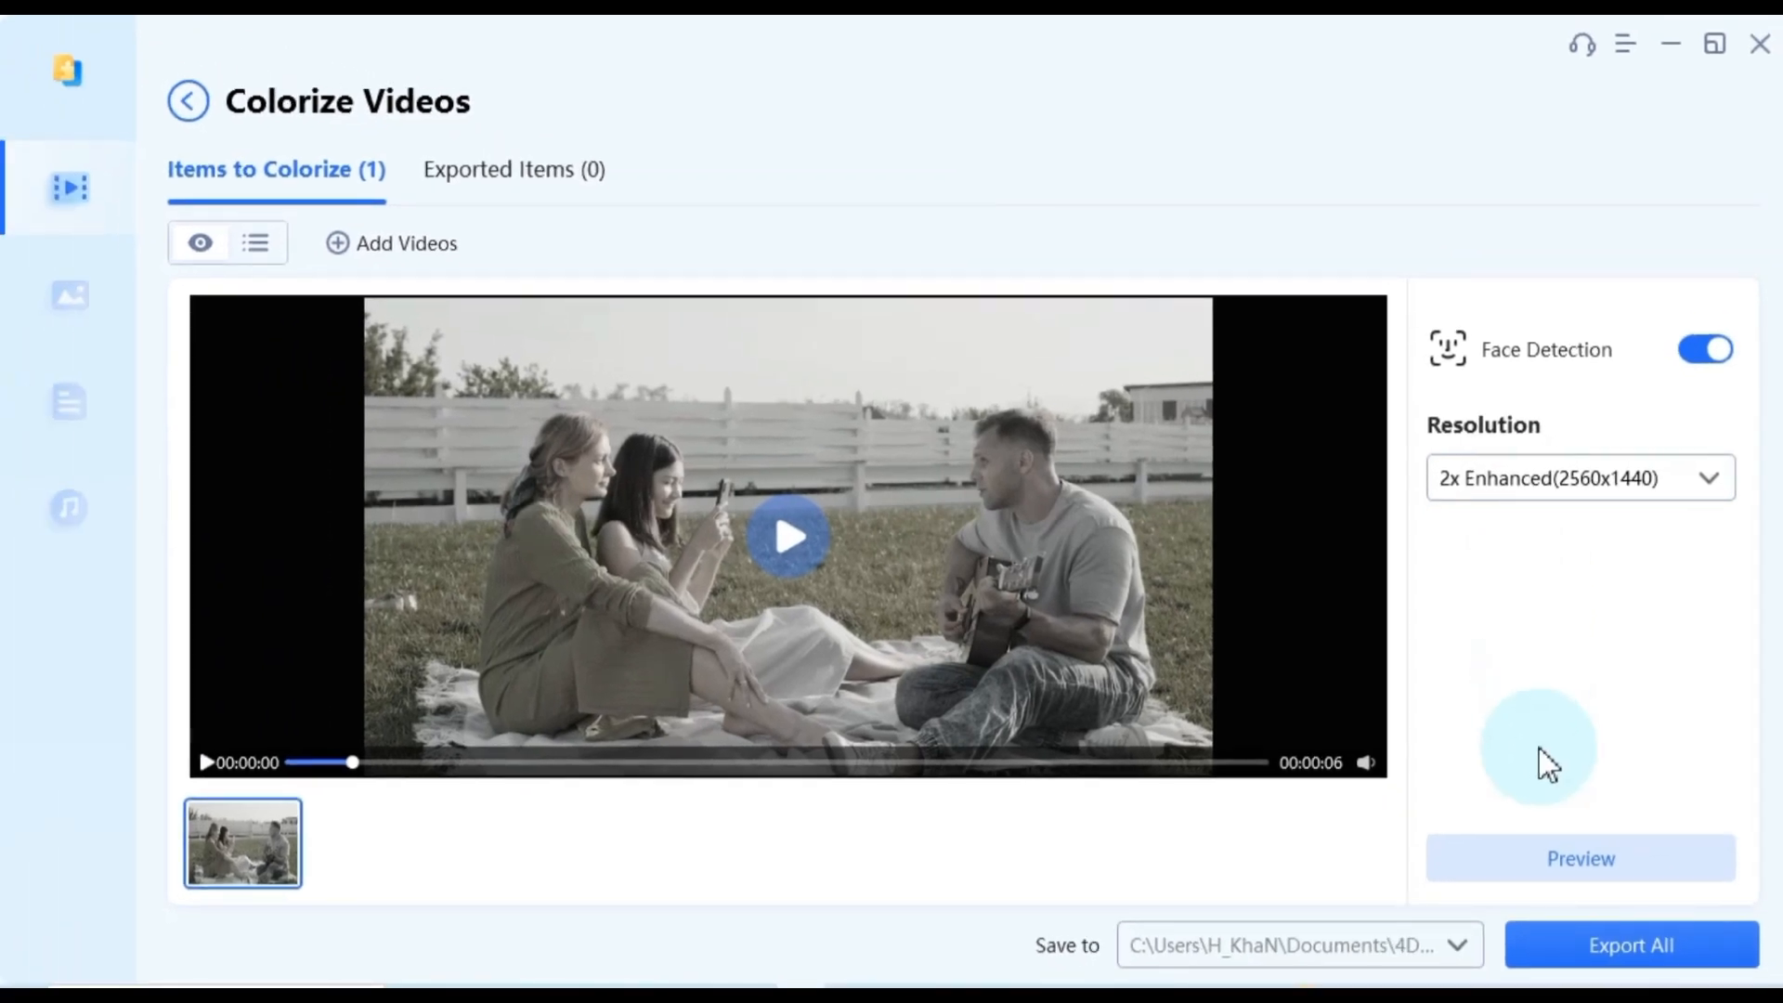
pyautogui.click(1578, 857)
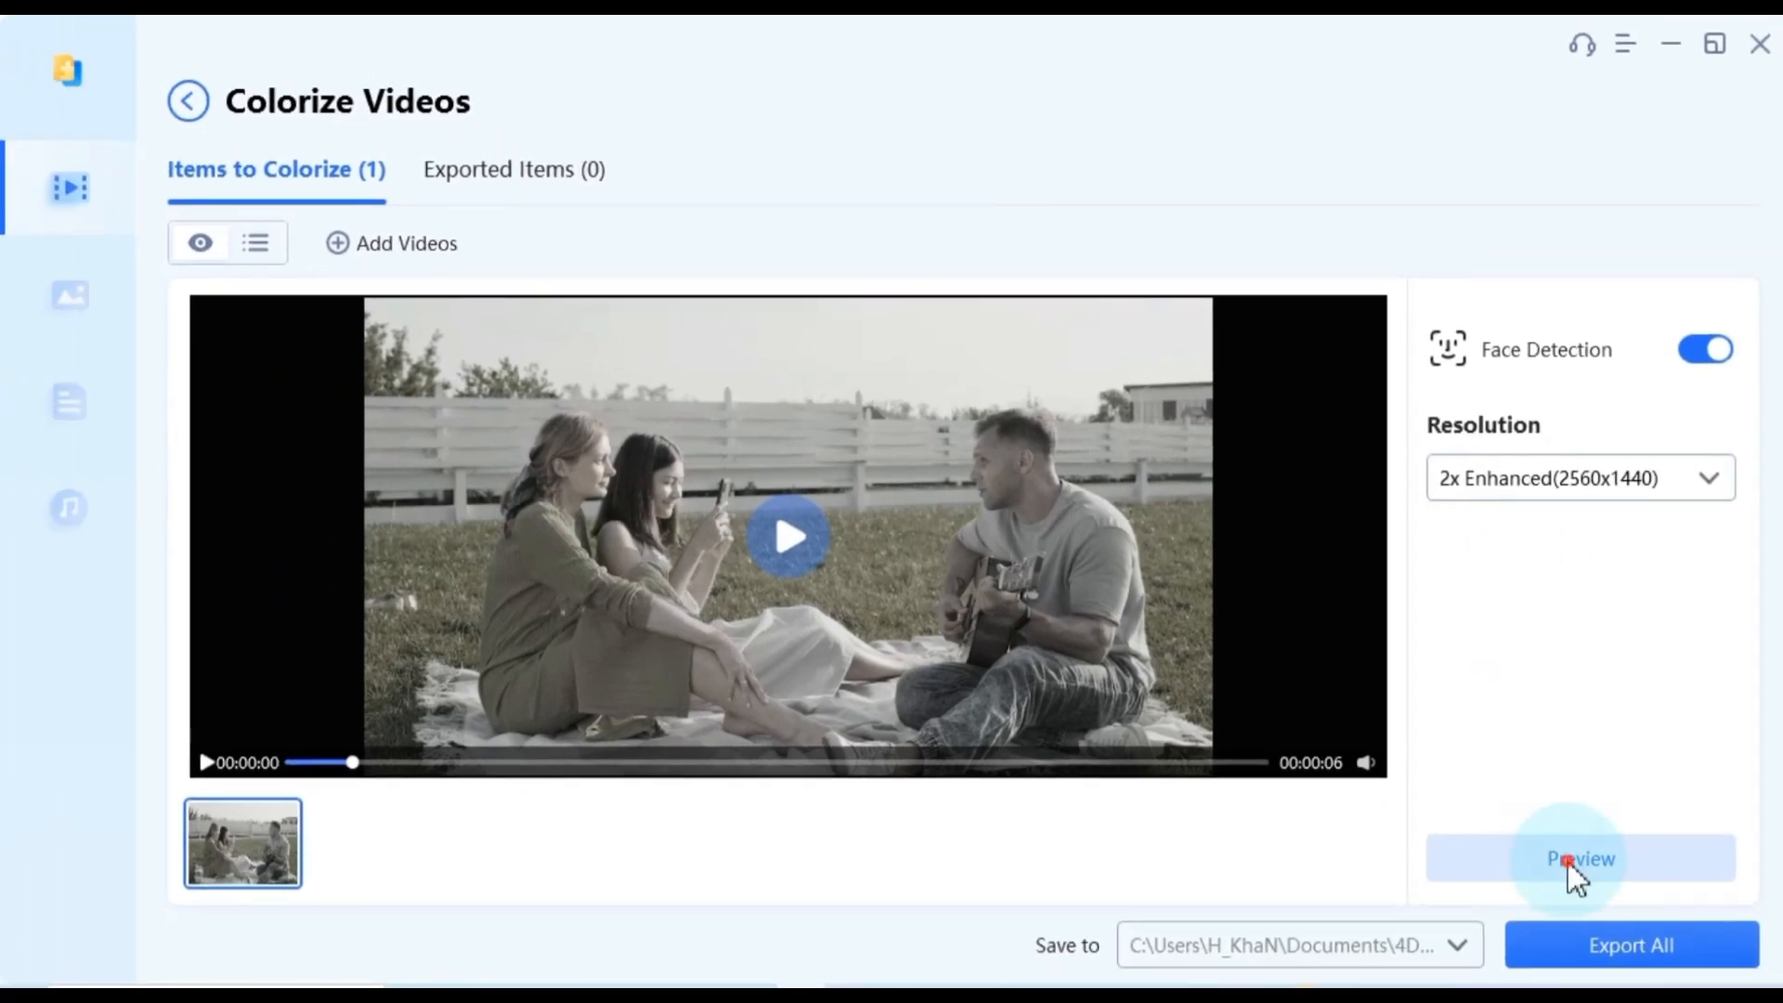
pyautogui.click(1579, 857)
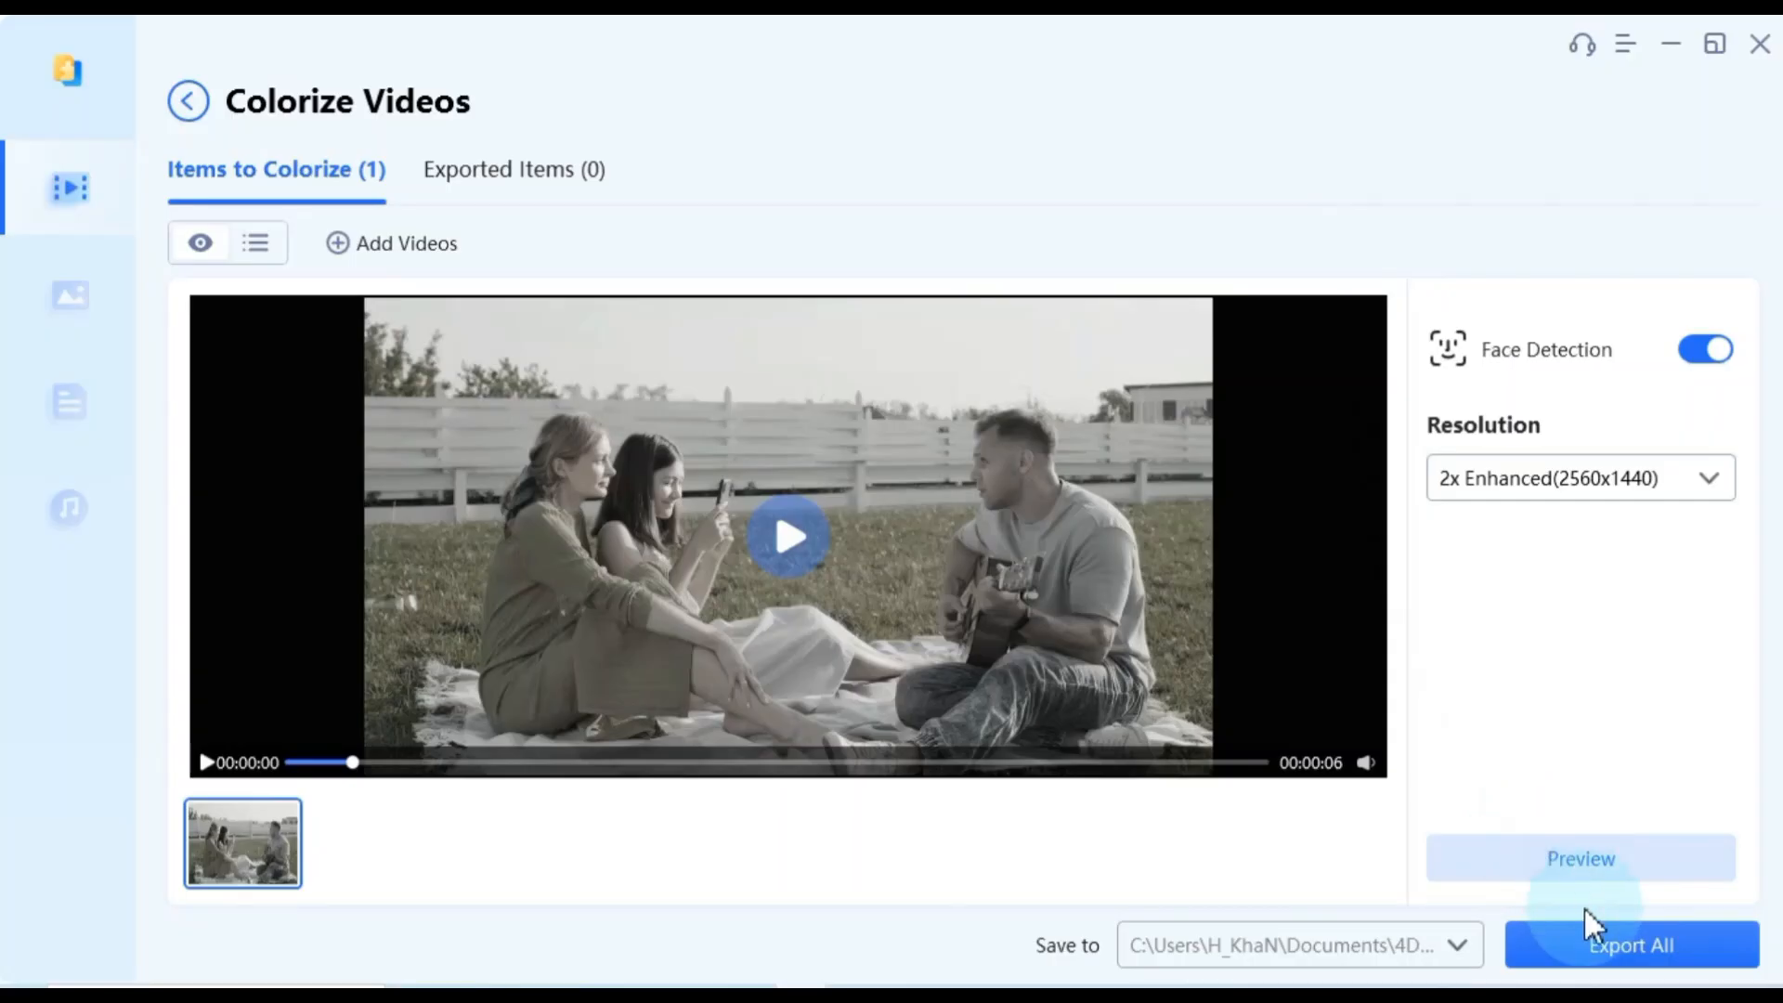
pyautogui.moveTo(1634, 763)
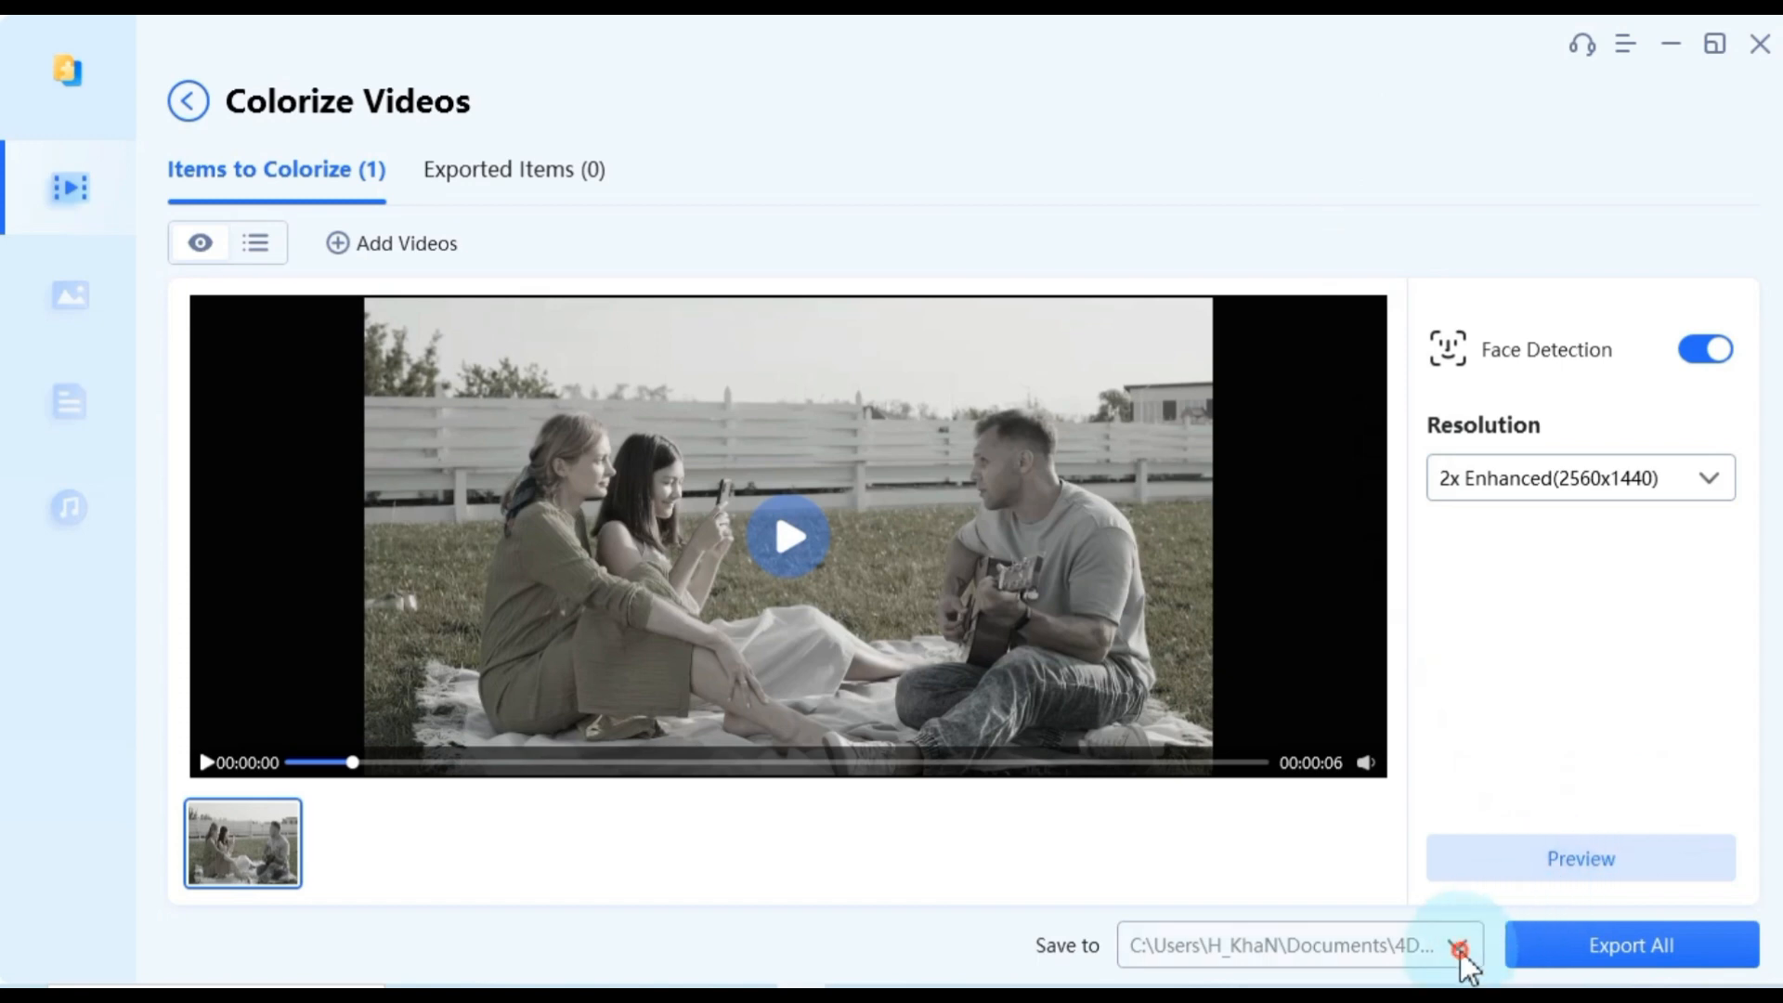
# Save the colorized video to H:\New folder (11), export it and open that folder.
pyautogui.click(1461, 945)
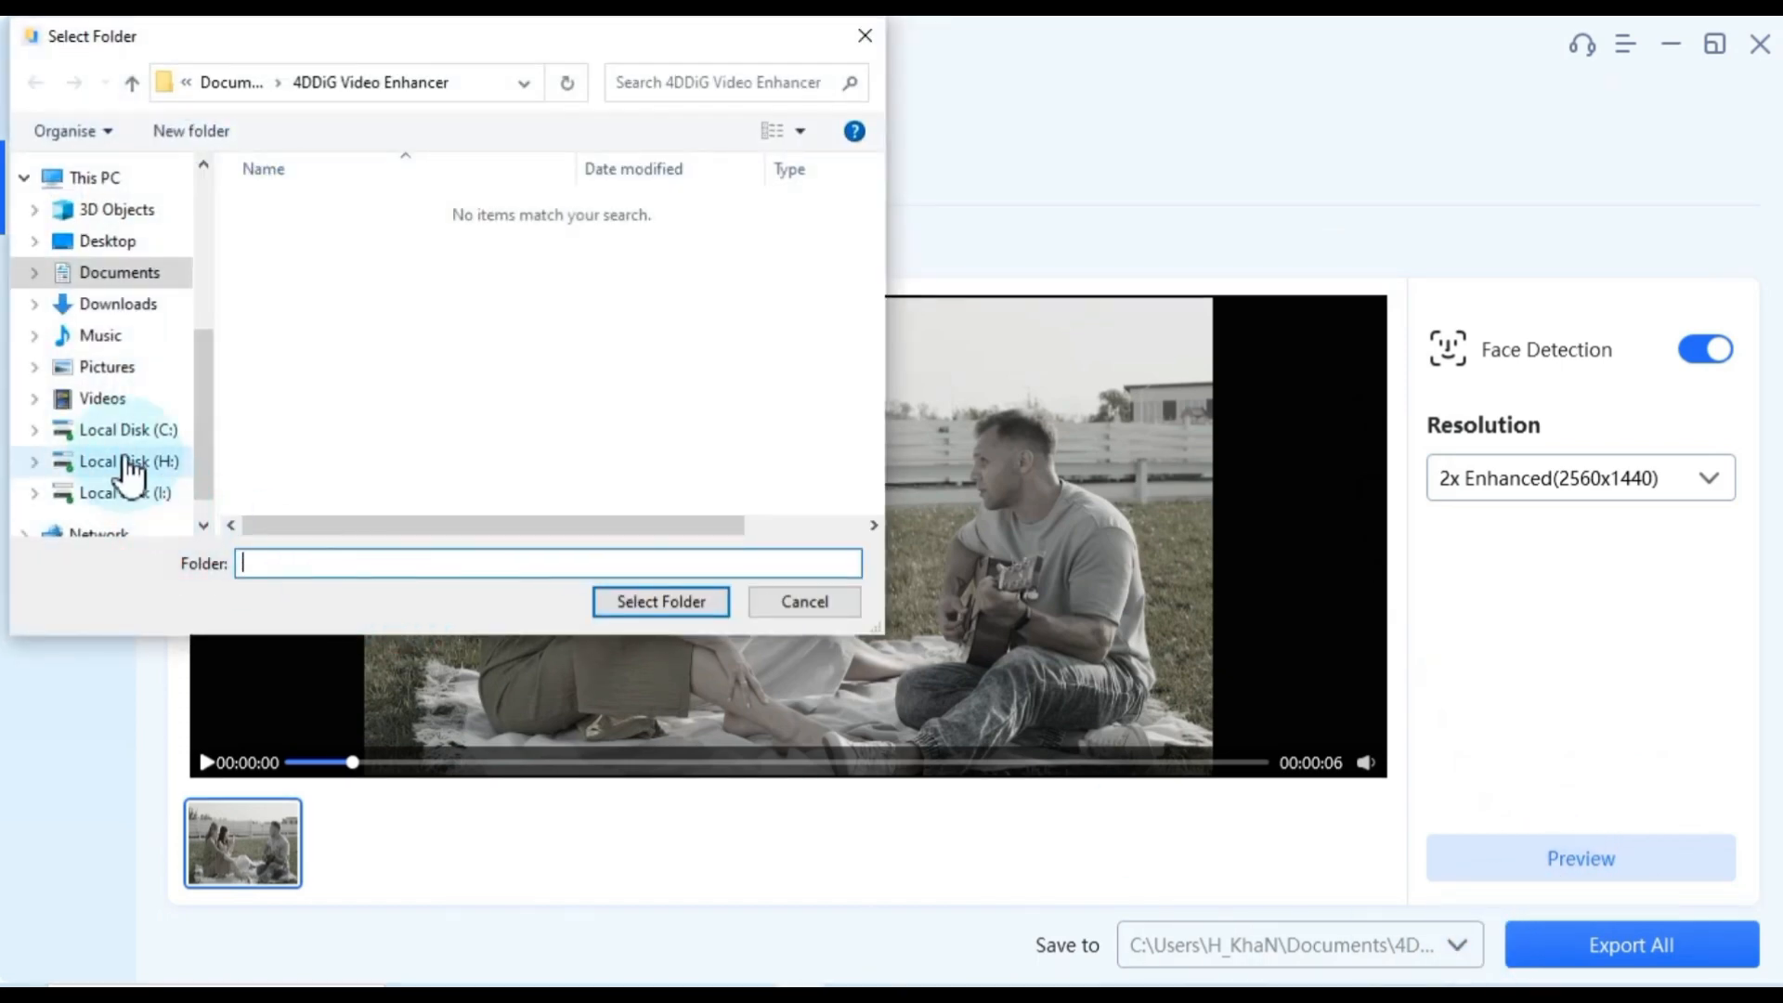
pyautogui.click(659, 602)
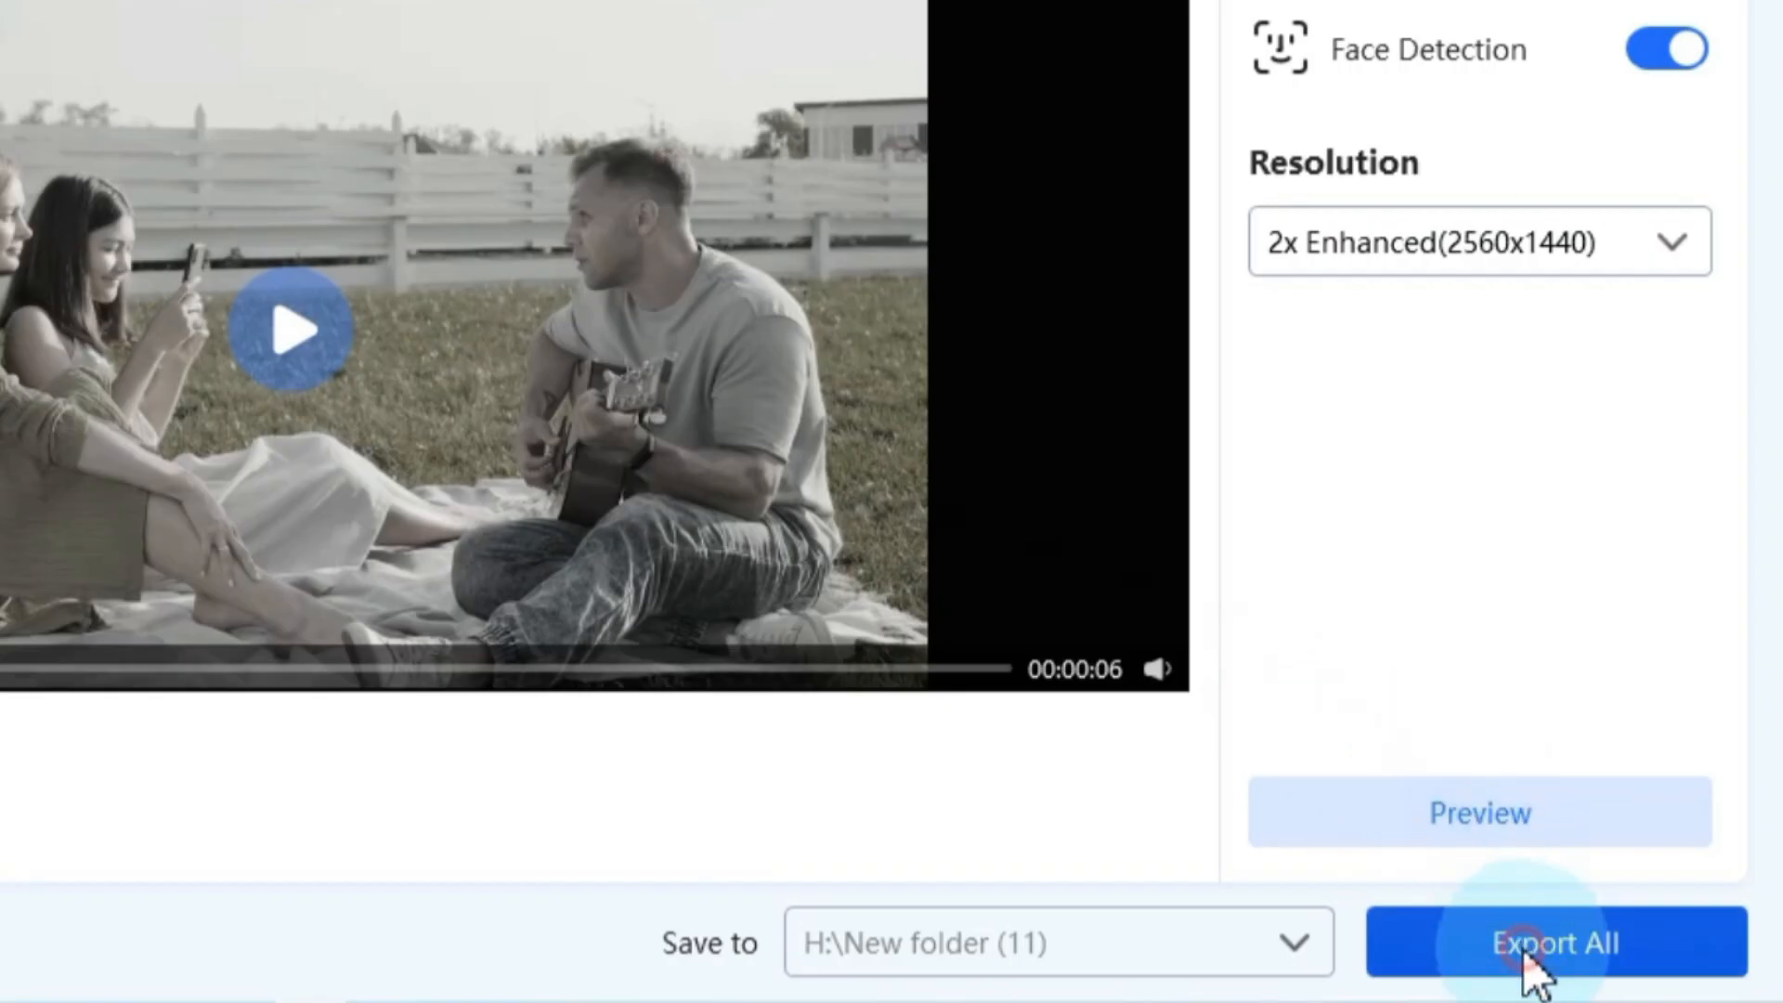
pyautogui.click(1552, 942)
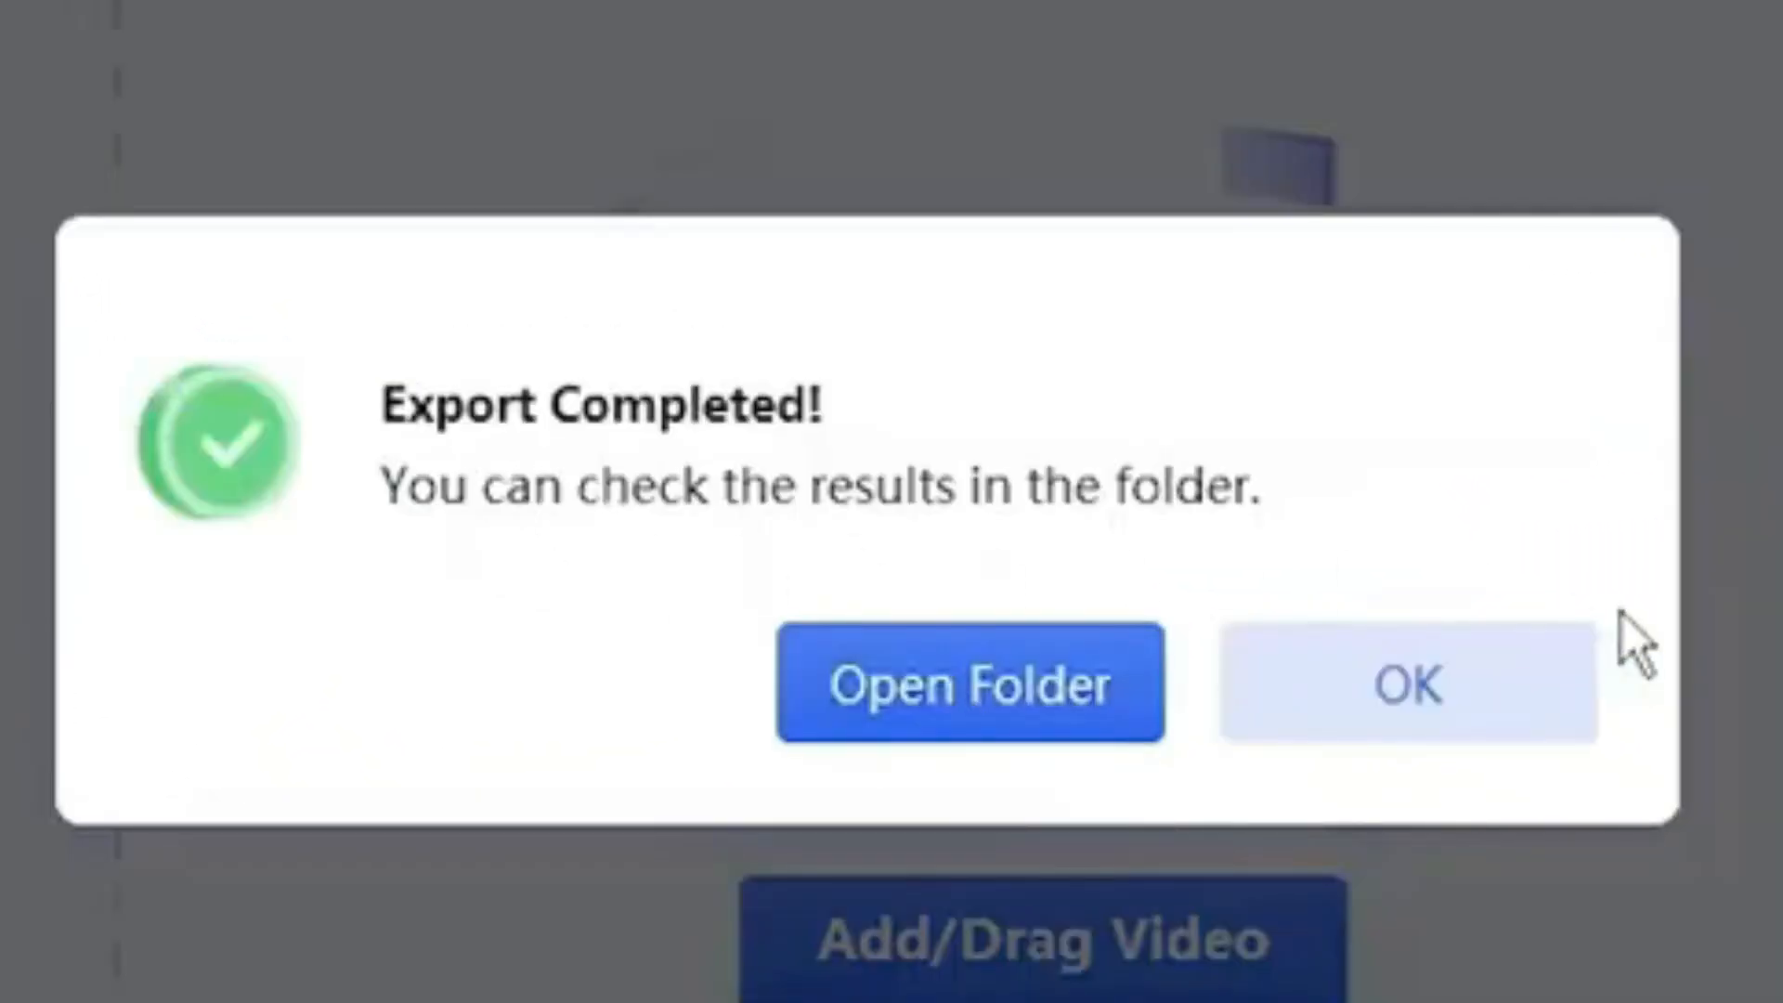
pyautogui.click(969, 684)
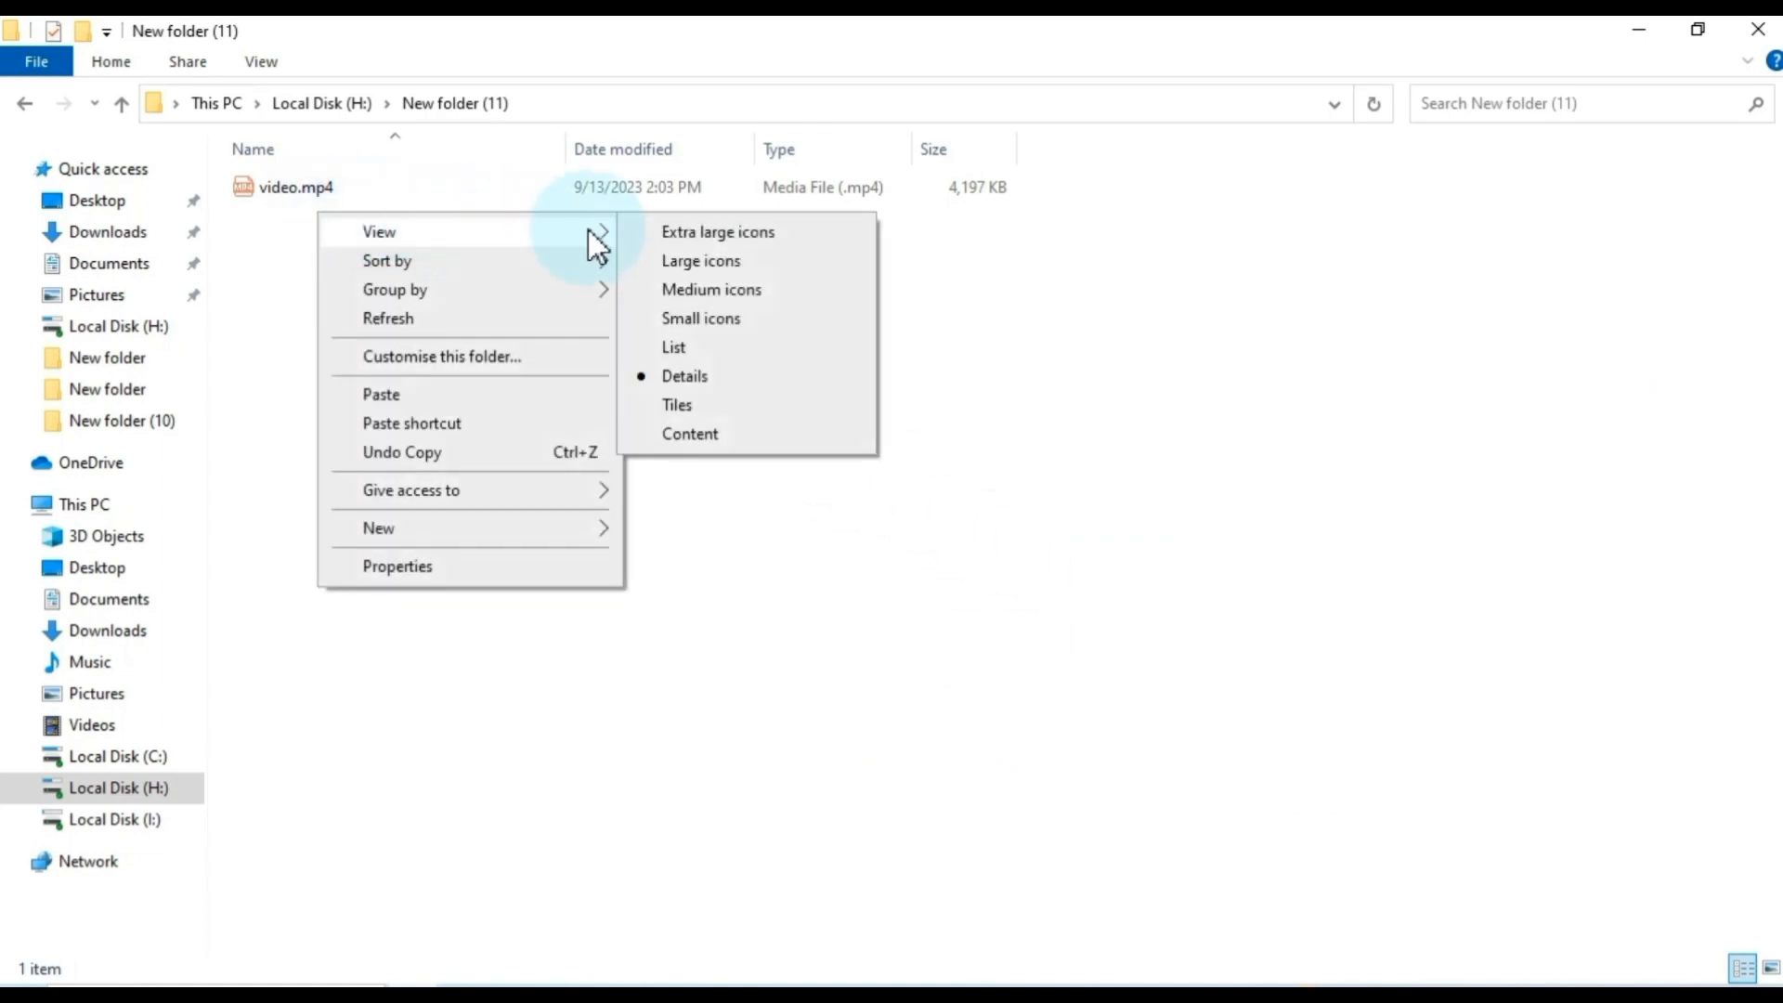
# Show New folder (11) as extra large icons and open the exported video.mp4 for playback.
pyautogui.click(717, 230)
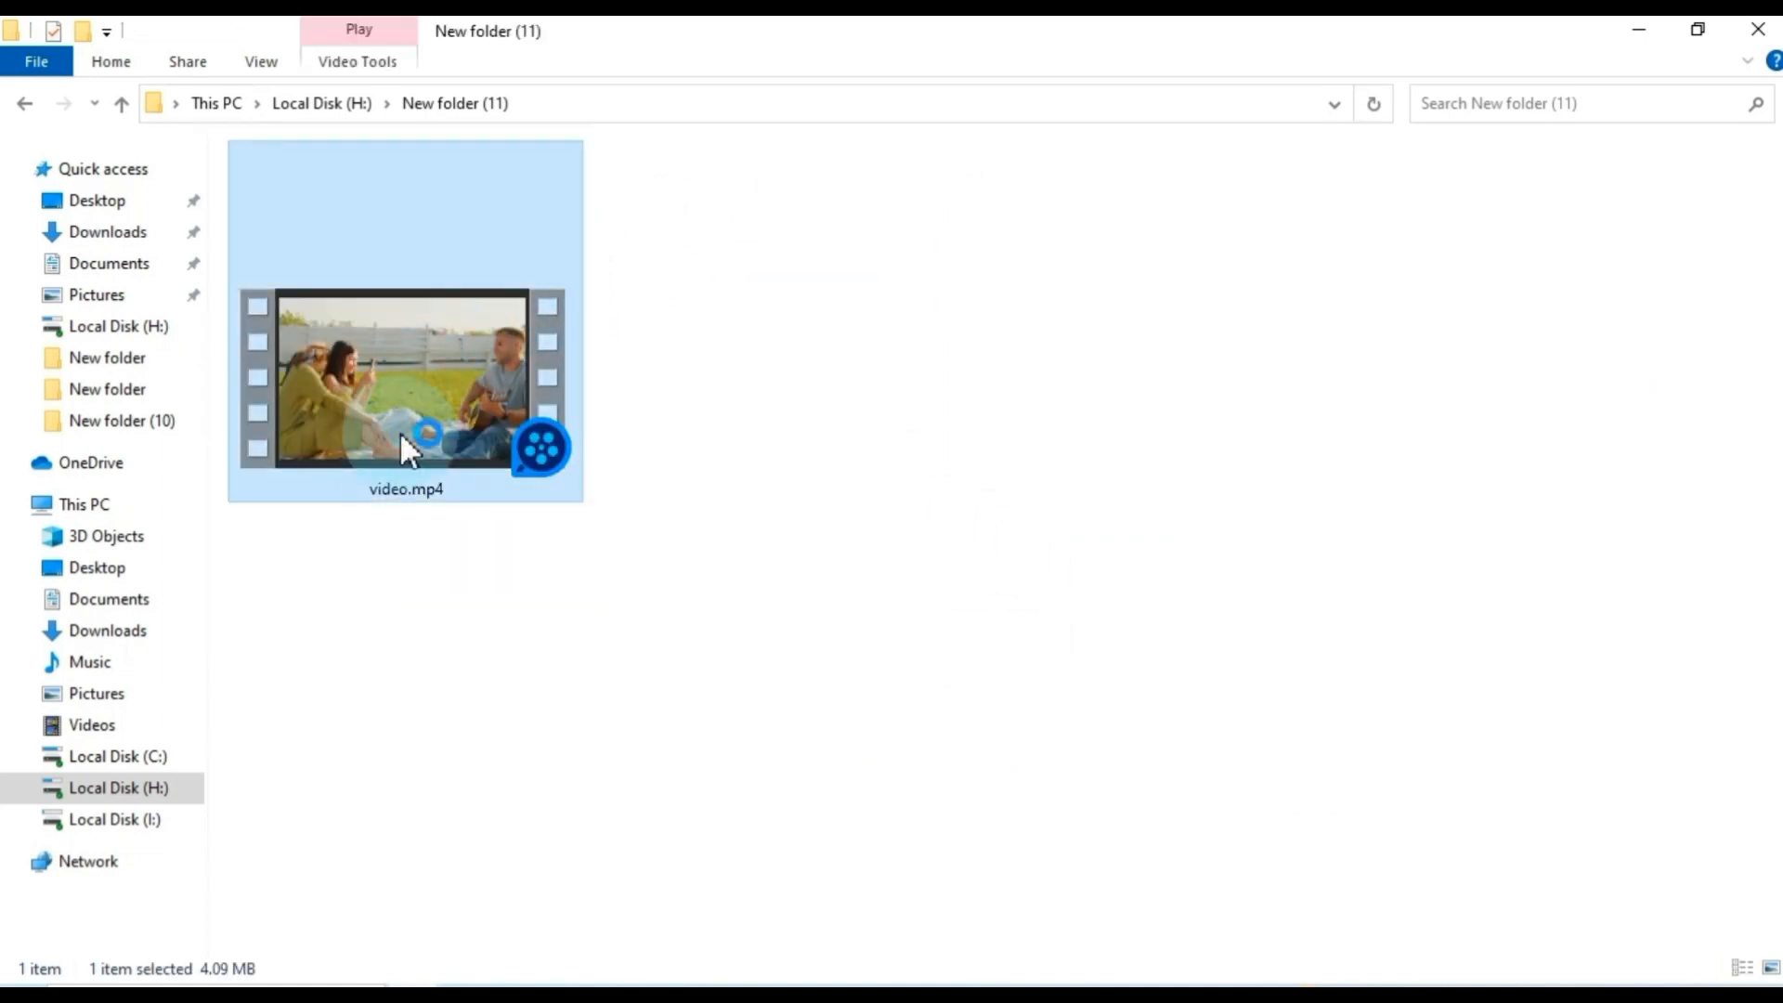
pyautogui.doubleClick(404, 378)
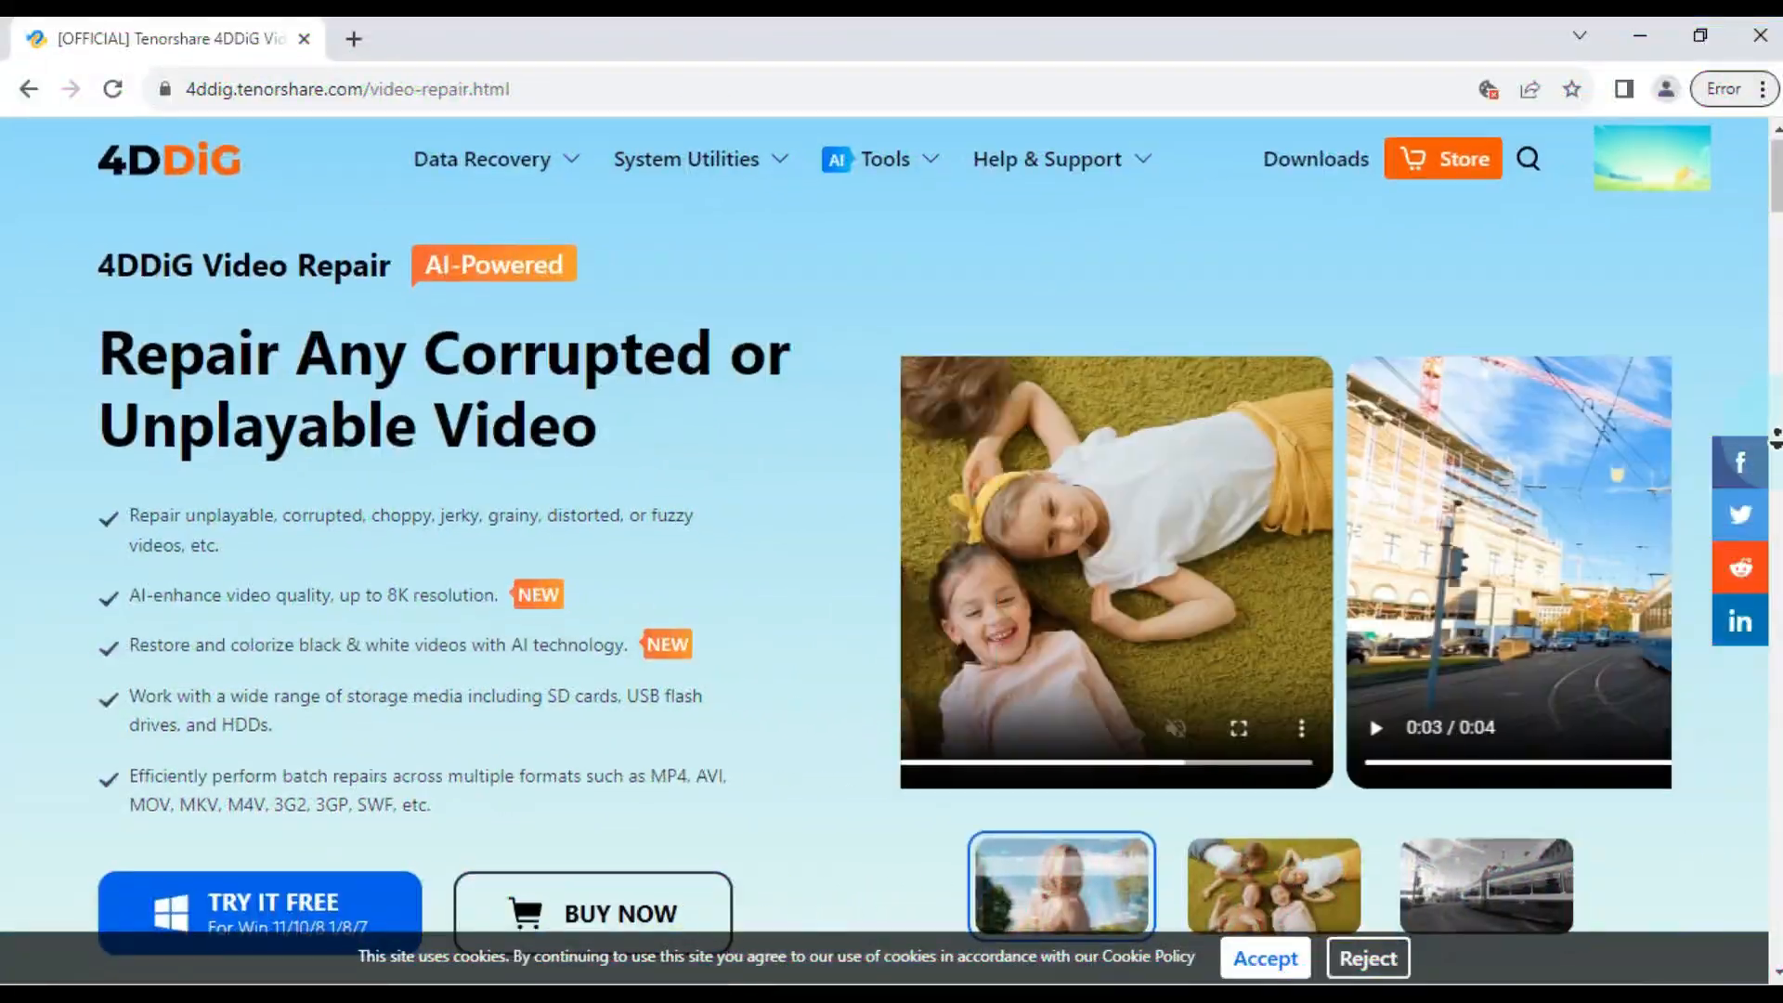
pyautogui.scroll(-3)
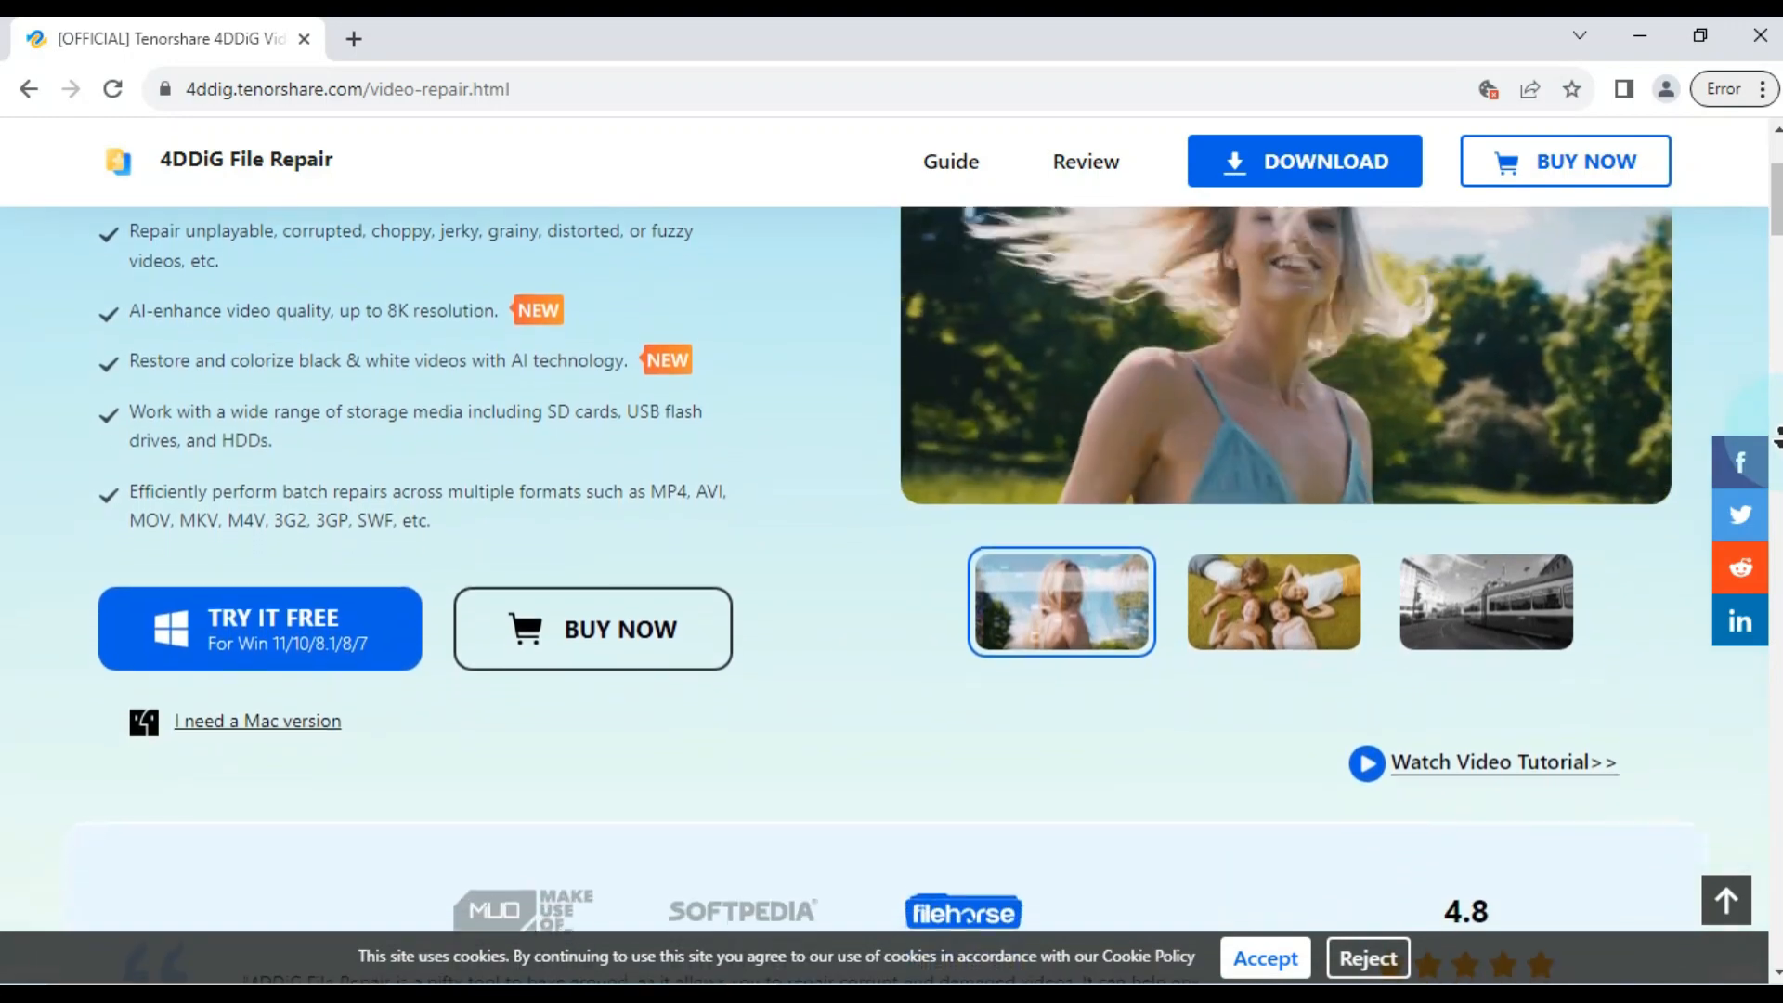